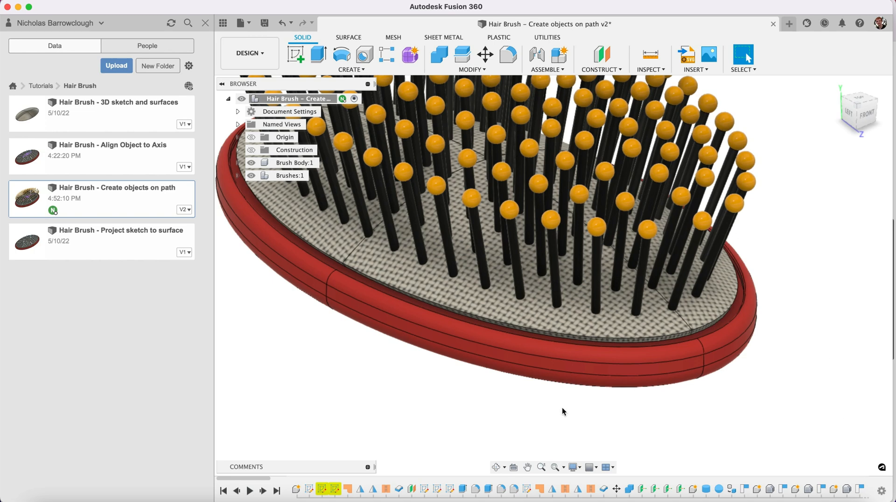
mouse_move(542, 468)
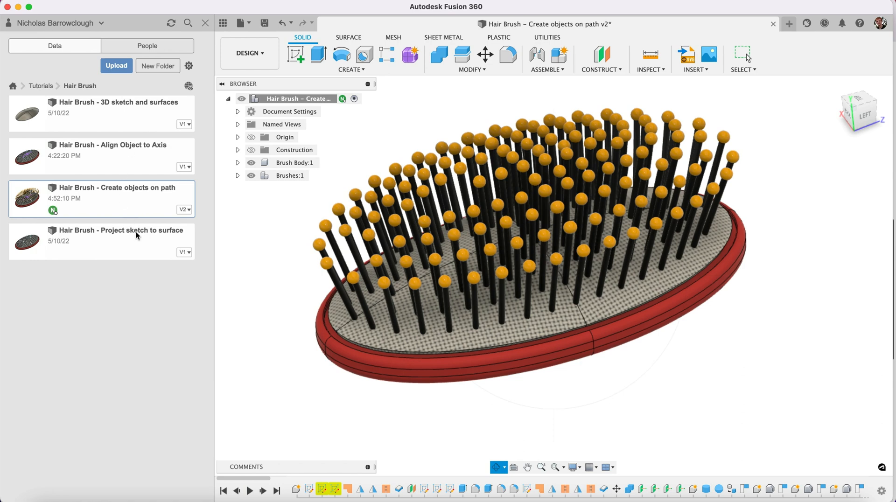
mouse_move(120, 249)
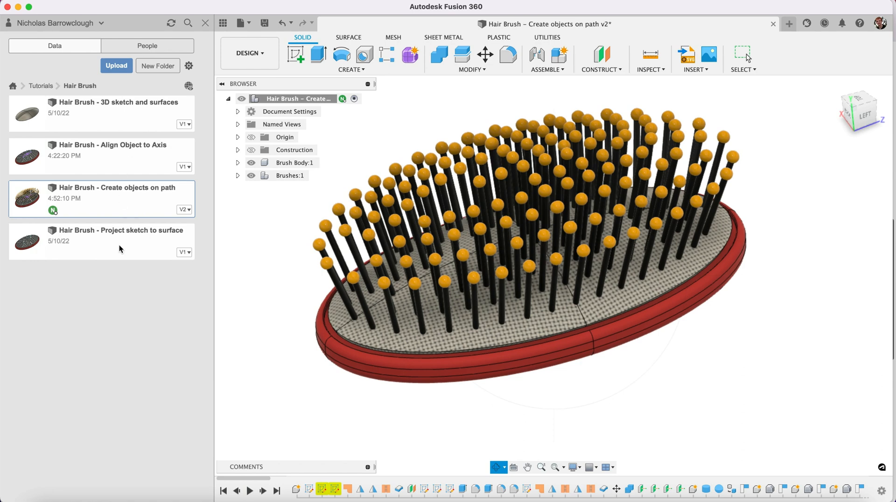
mouse_move(121, 157)
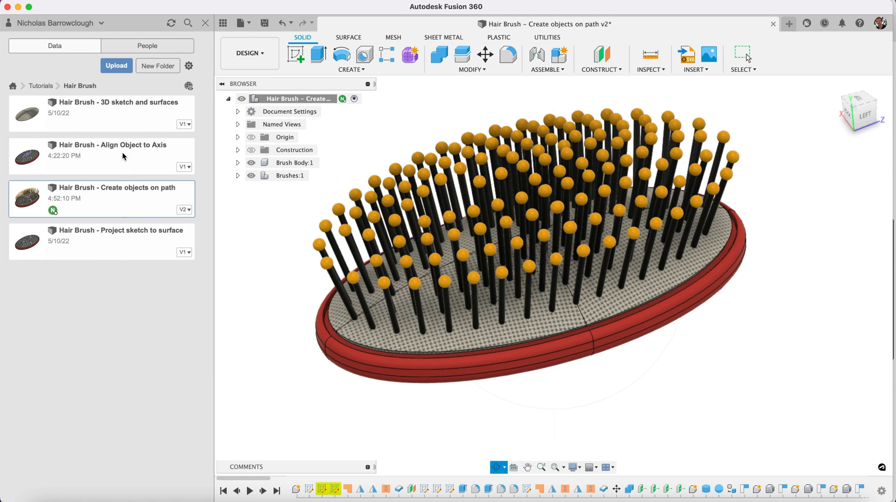
mouse_move(156, 182)
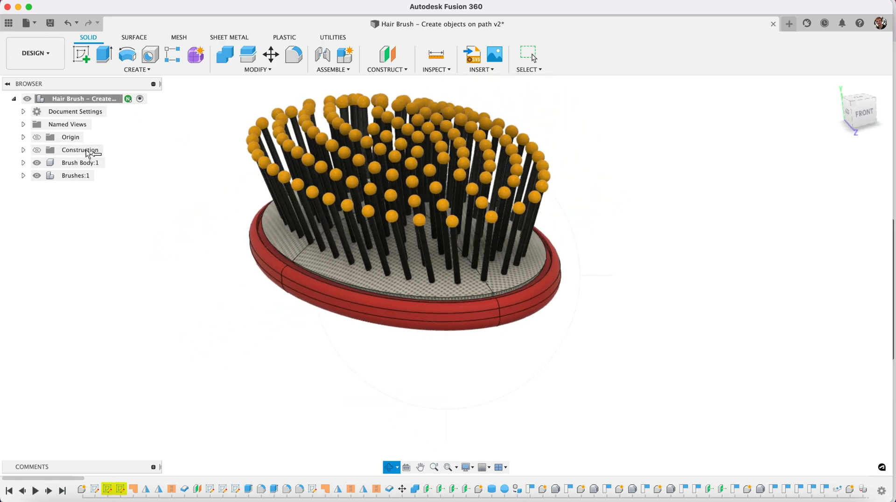
Activate Brush Body and add a construction plane offset 53.383 mm from the XY plane
left_click(80, 163)
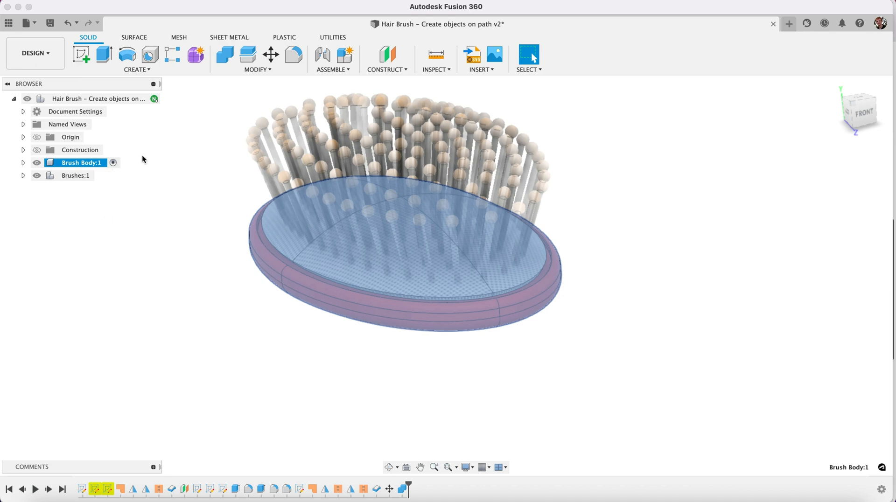
mouse_move(370, 73)
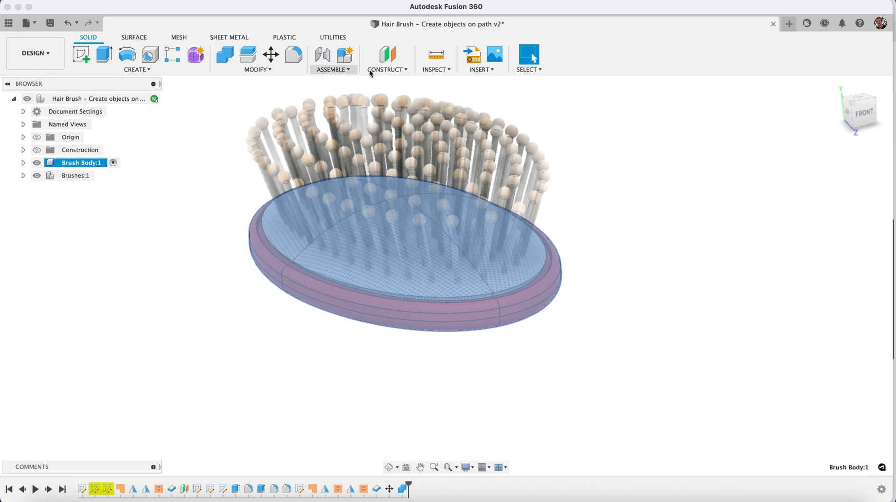
left_click(387, 54)
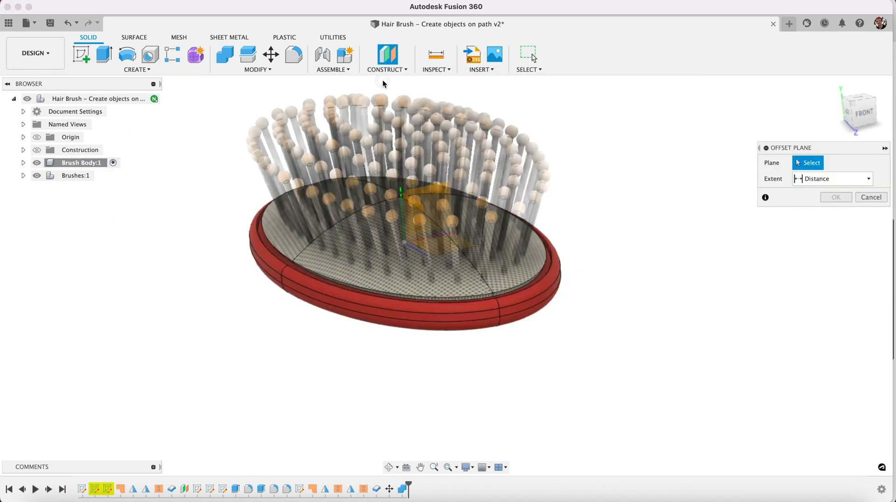
left_click(434, 217)
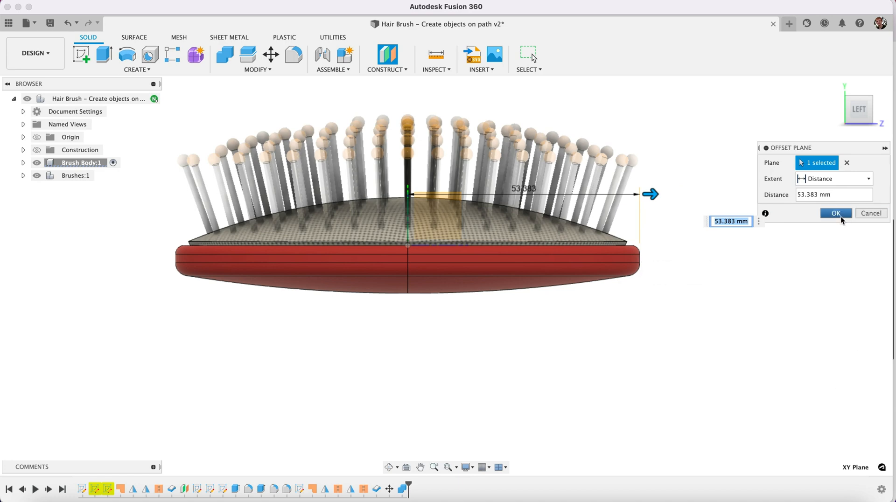
left_click(834, 213)
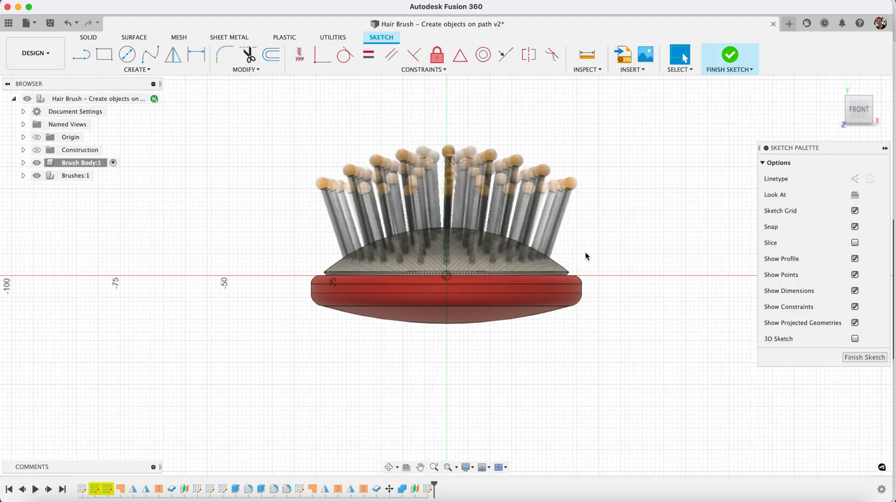
Draw an ellipse over the red rim on the new offset plane
left_click(137, 62)
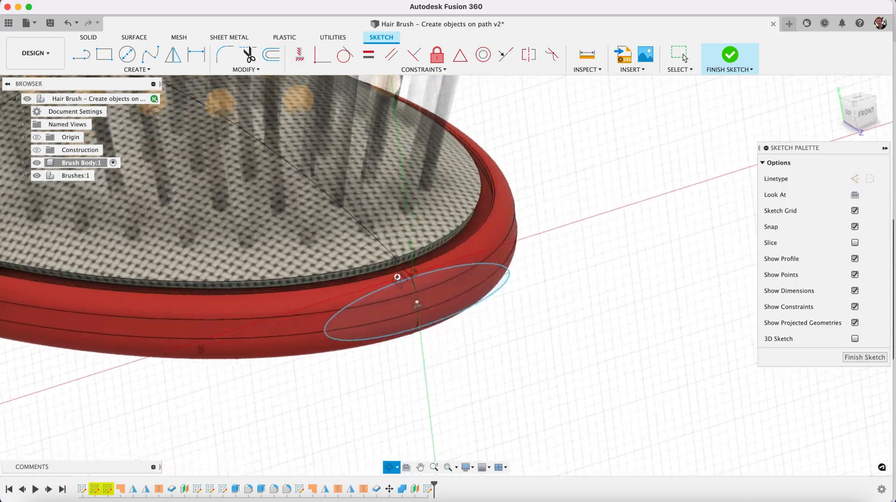
left_click(857, 110)
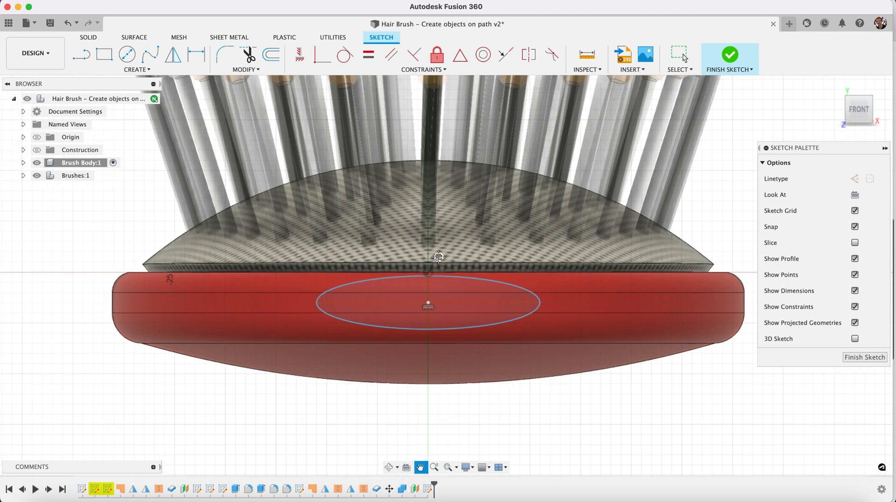
scroll("down", 3)
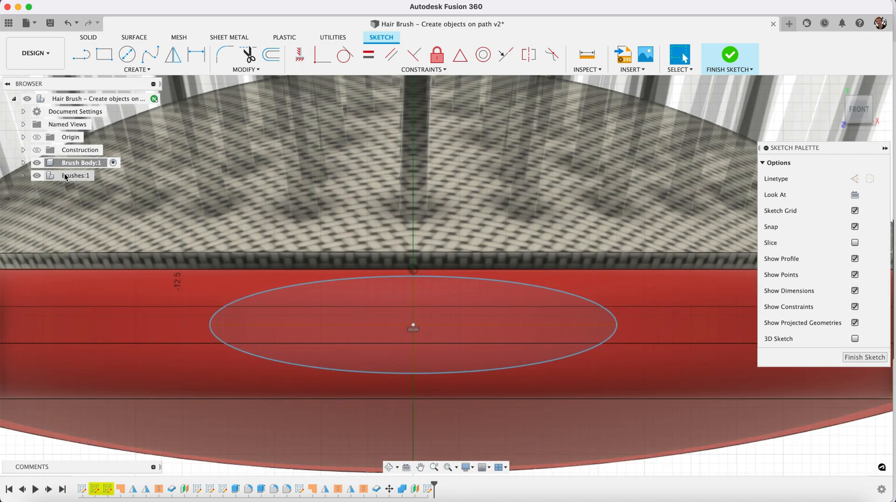
Move the ellipse down 0.75 mm in Y and finish the sketch
left_click(245, 58)
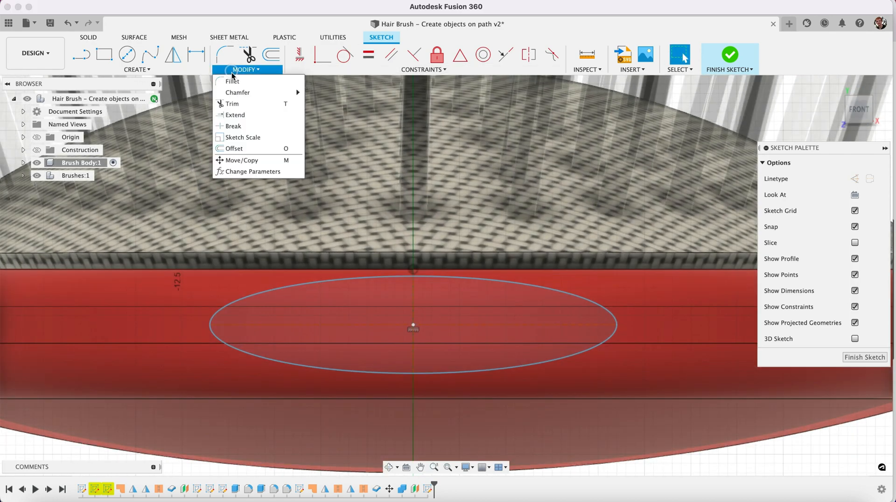
left_click(241, 160)
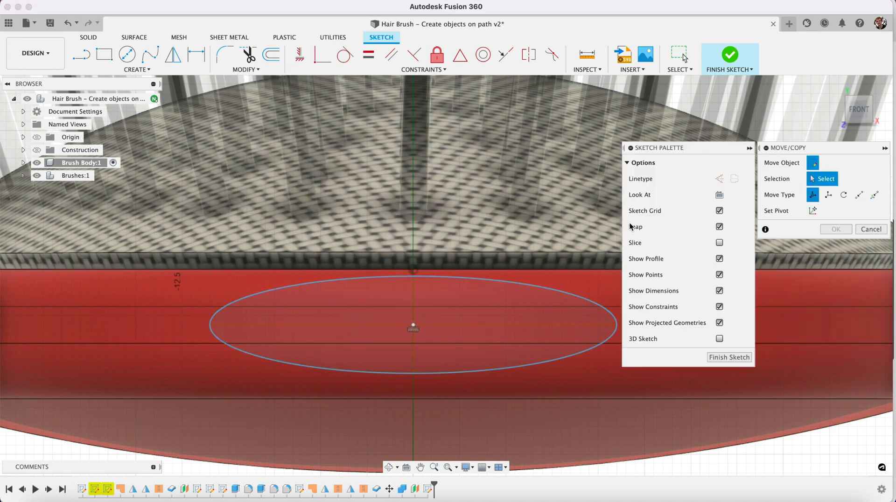
mouse_move(413, 324)
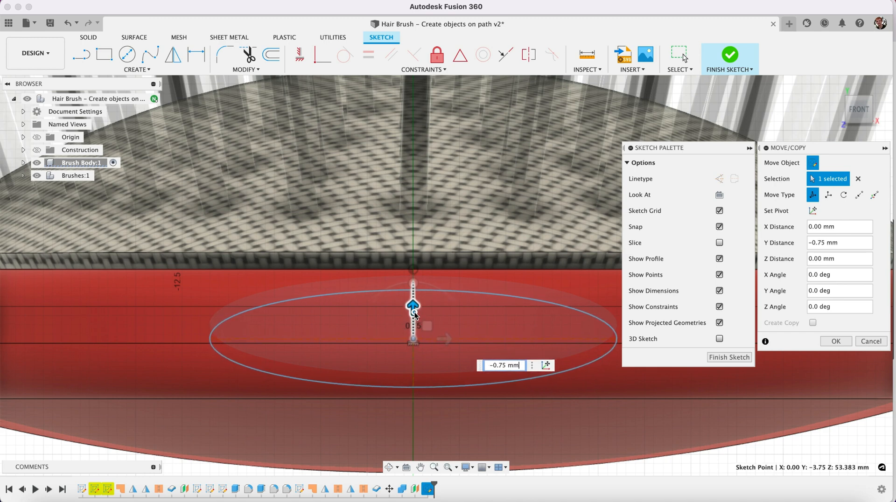
left_click(836, 341)
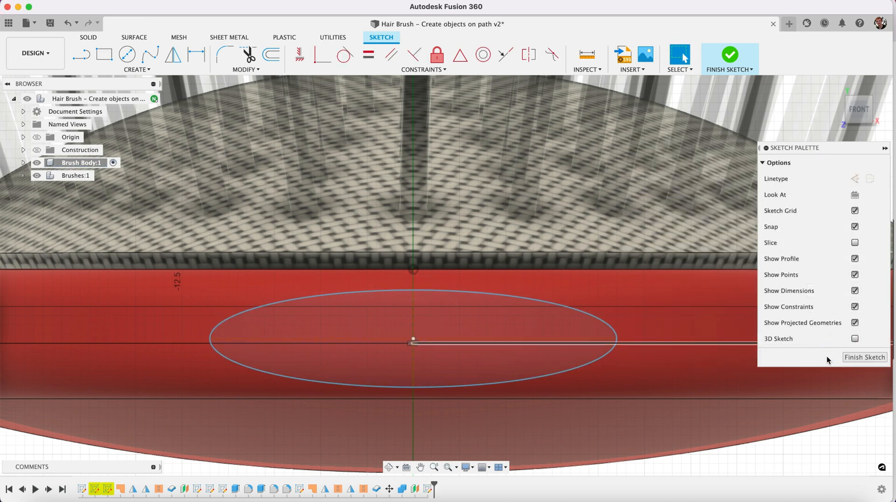
left_click(729, 58)
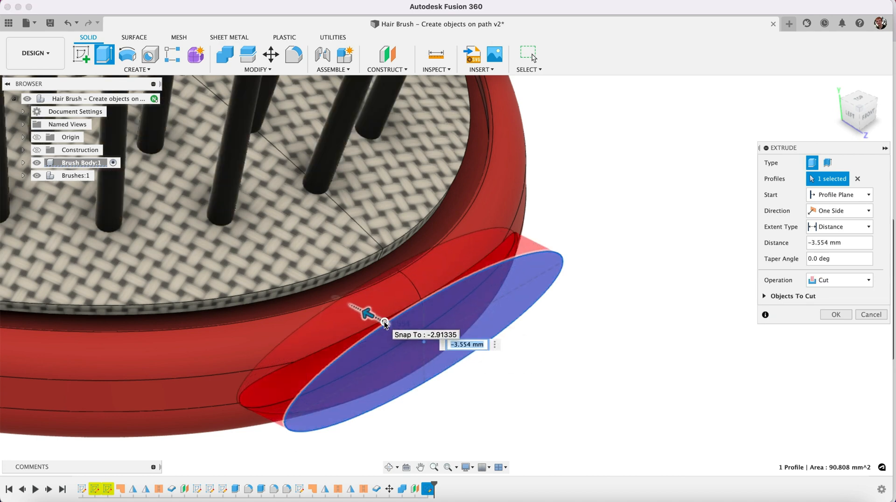
Extrude the ellipse as a two-sided Join (-3.554 mm and -0.841 mm) onto the rim
left_click(869, 280)
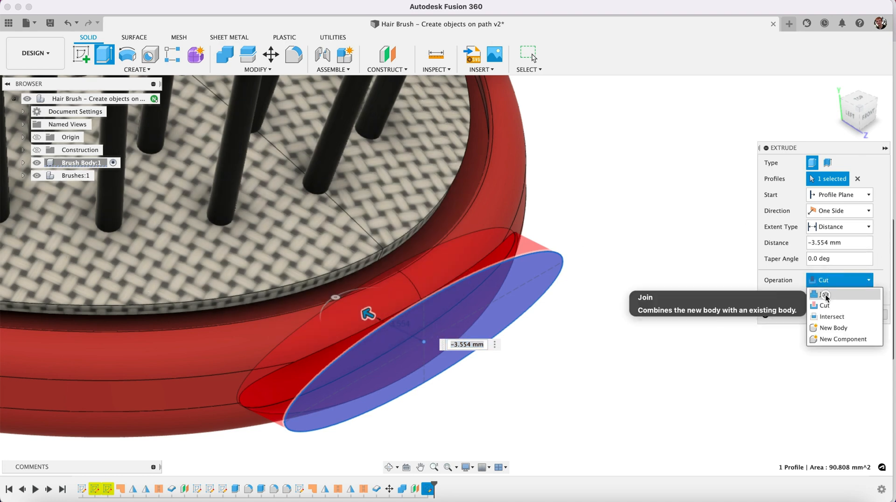
left_click(825, 294)
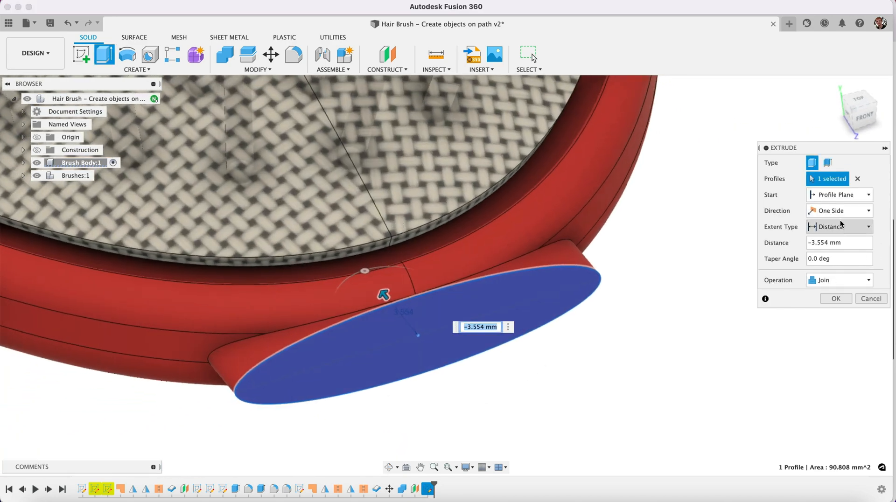
left_click(840, 210)
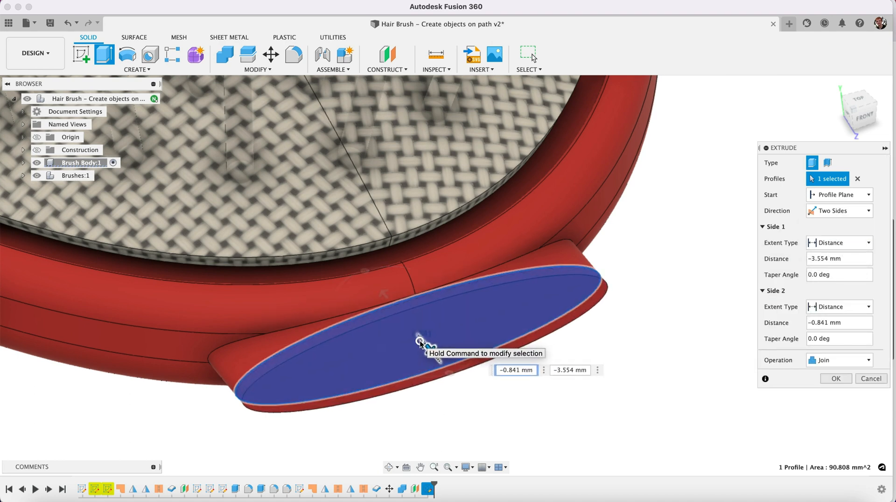
left_click(835, 378)
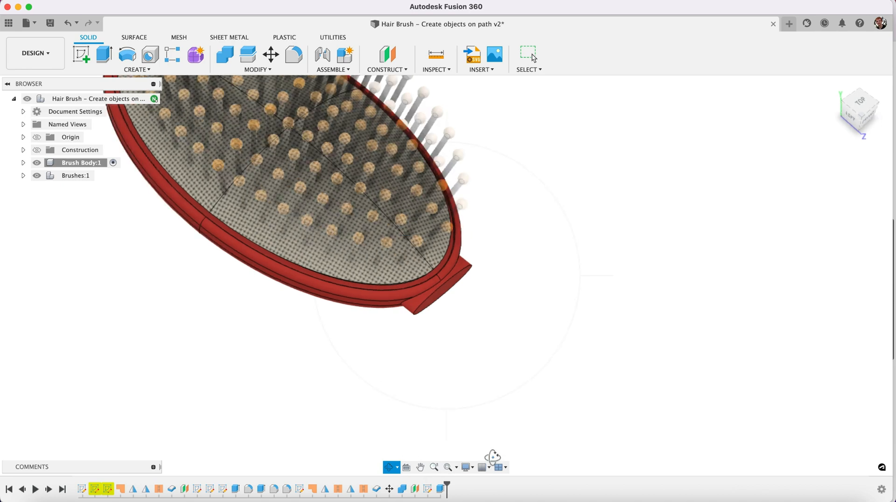
Edit Extrude3 so its Side 2 distance becomes -5 mm, lengthening the tab
right_click(437, 289)
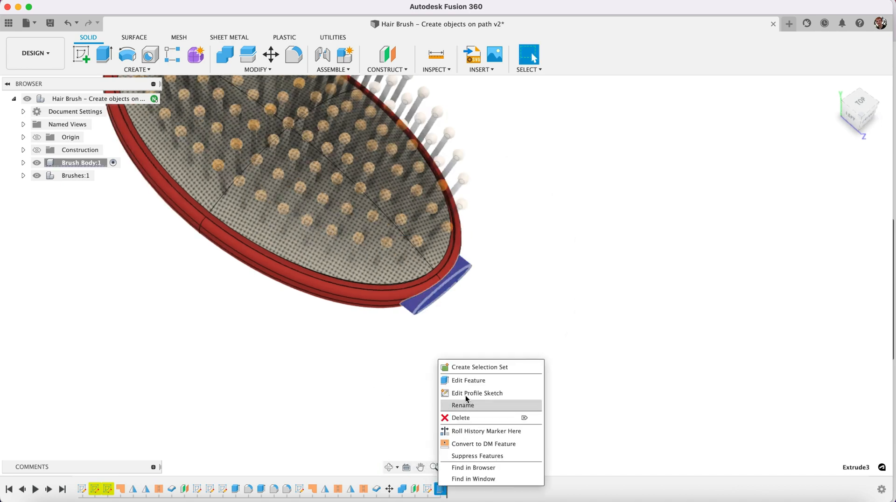
left_click(468, 380)
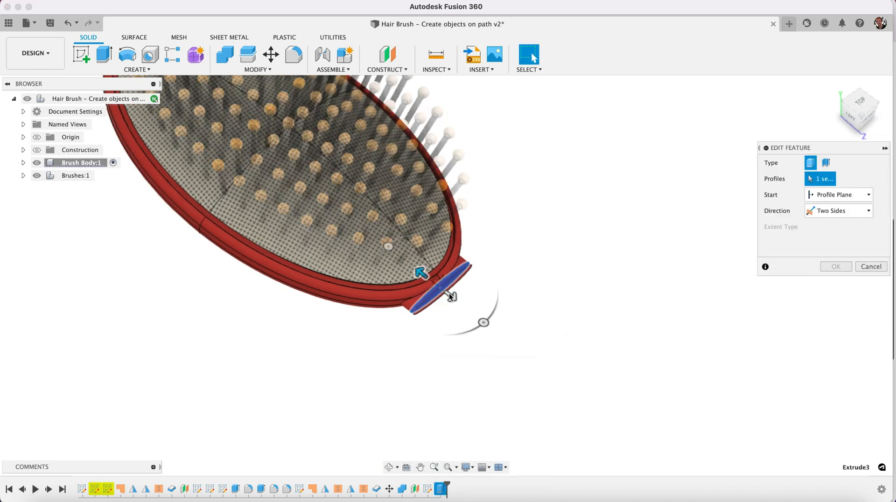
left_click(442, 297)
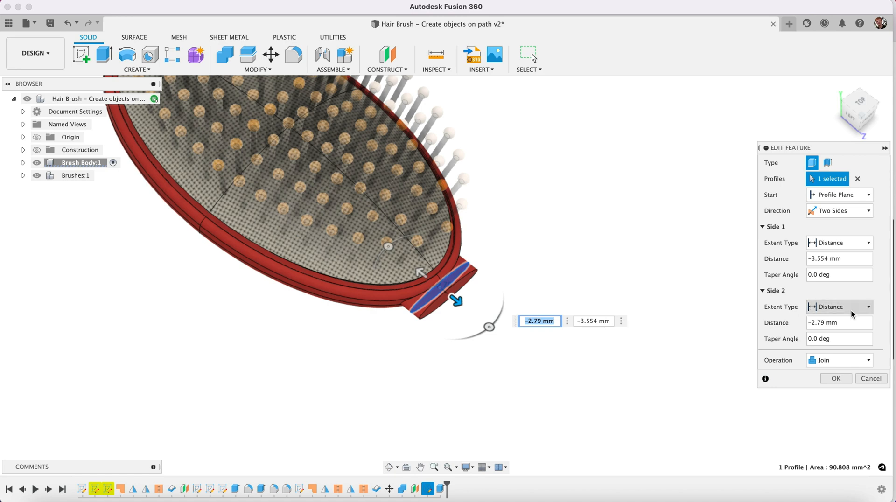
mouse_move(562, 378)
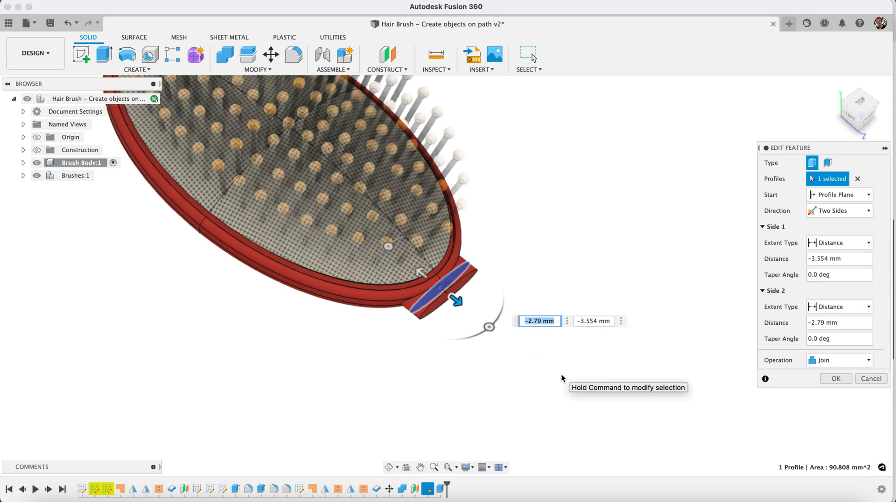
type("-5")
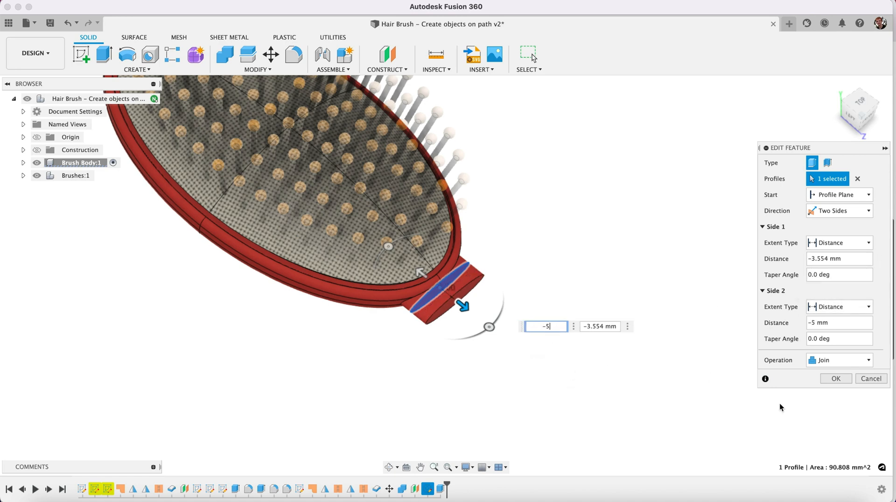
left_click(834, 378)
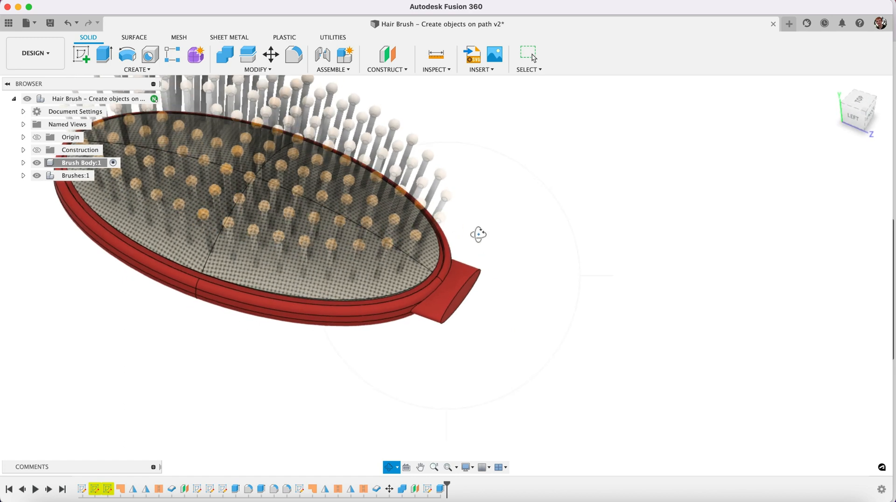
mouse_move(127, 54)
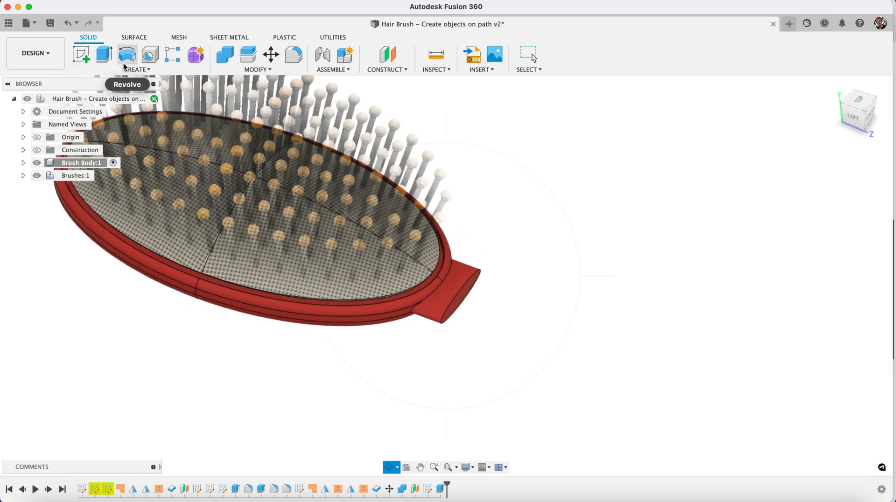
Add a construction plane offset 2 mm from the stub's end face and start a sketch on it
left_click(136, 59)
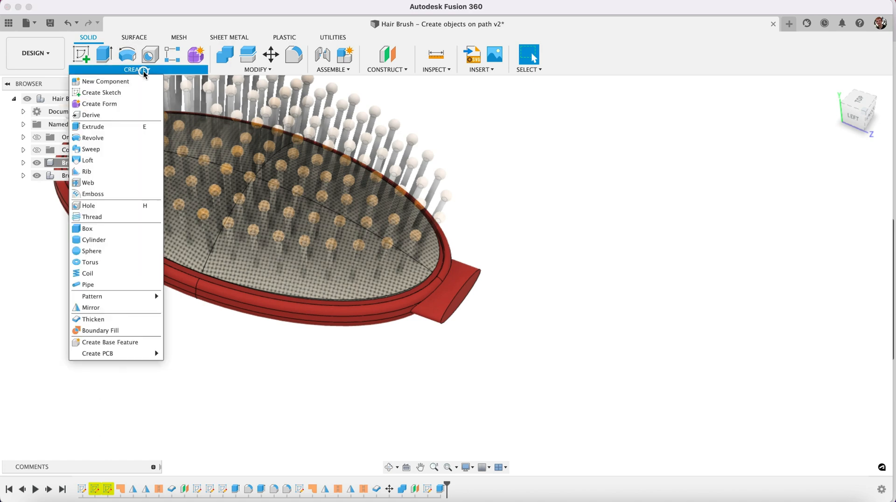
left_click(484, 169)
type("2")
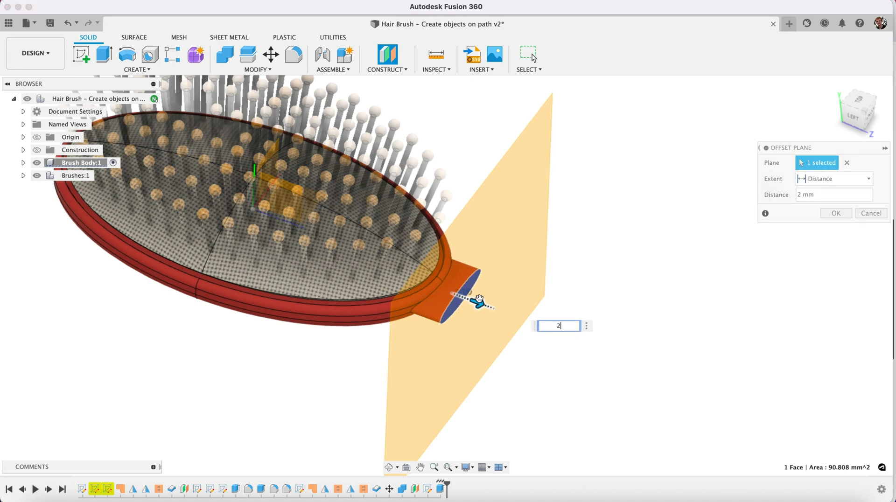
left_click(835, 213)
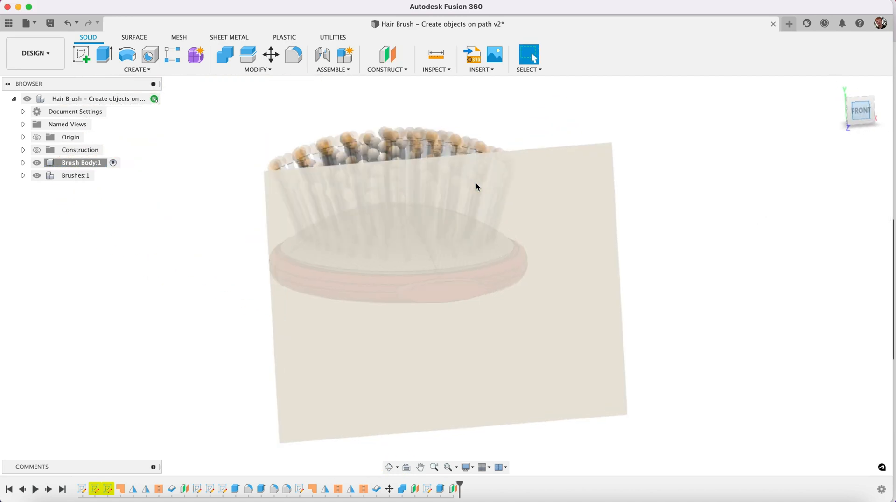
left_click(859, 109)
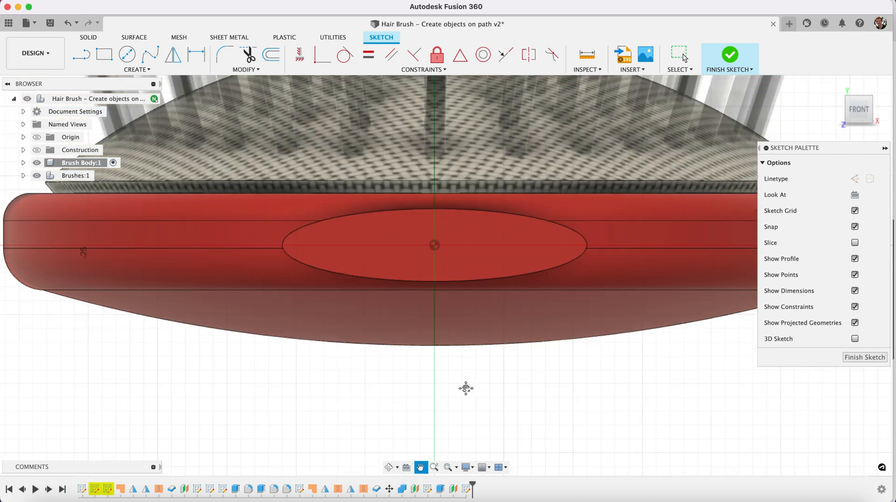
Draw a larger ellipse centred on the stub's end and finish the sketch
left_click(136, 69)
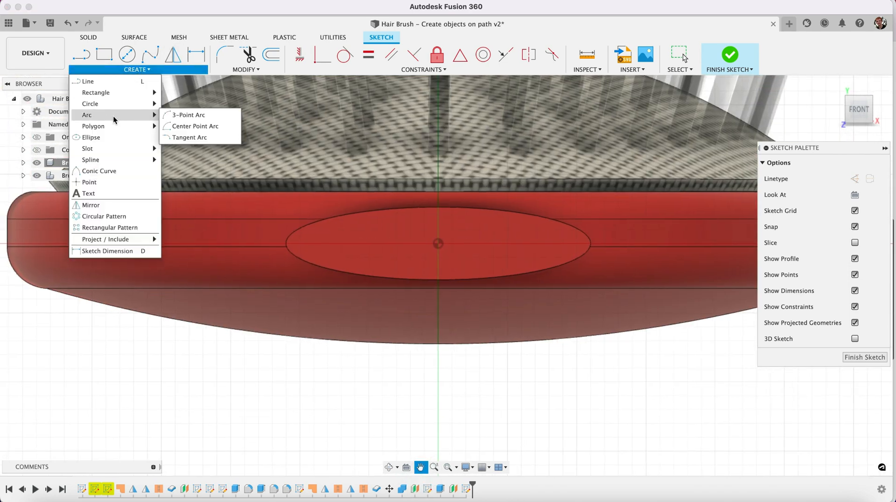
mouse_move(94, 126)
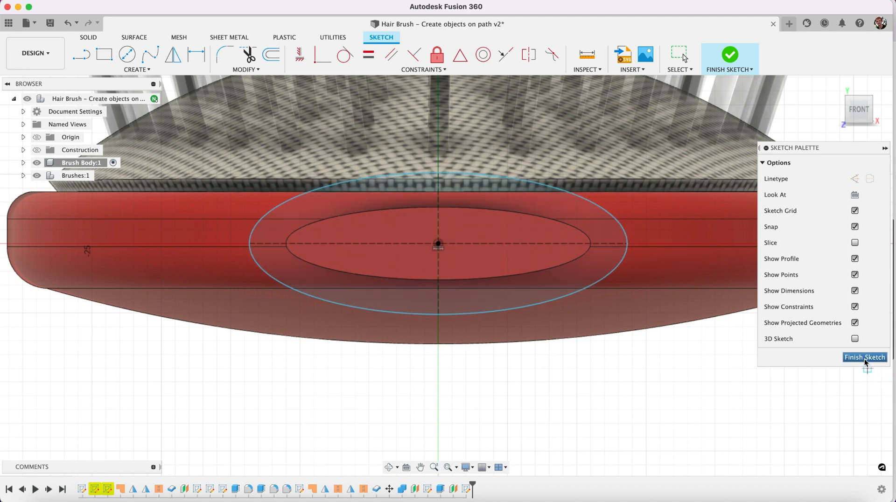
left_click(864, 357)
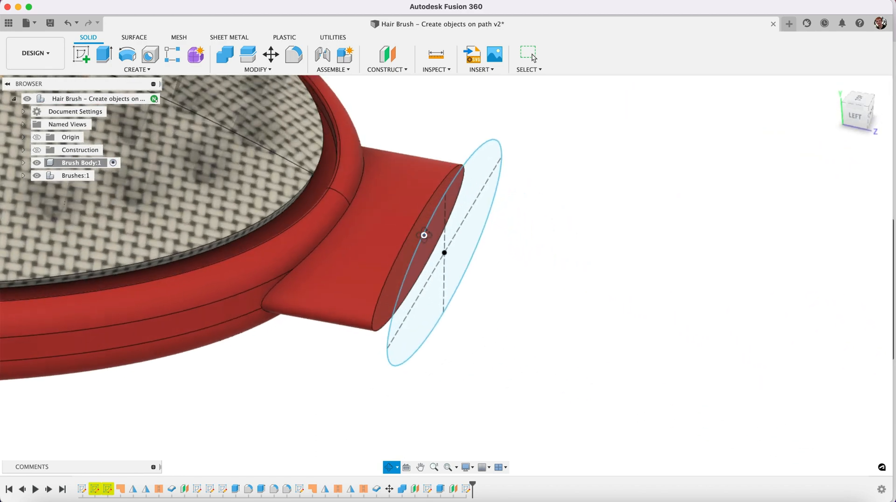
Loft the stub end face to the larger ellipse as a Join, flaring the neck
left_click(136, 59)
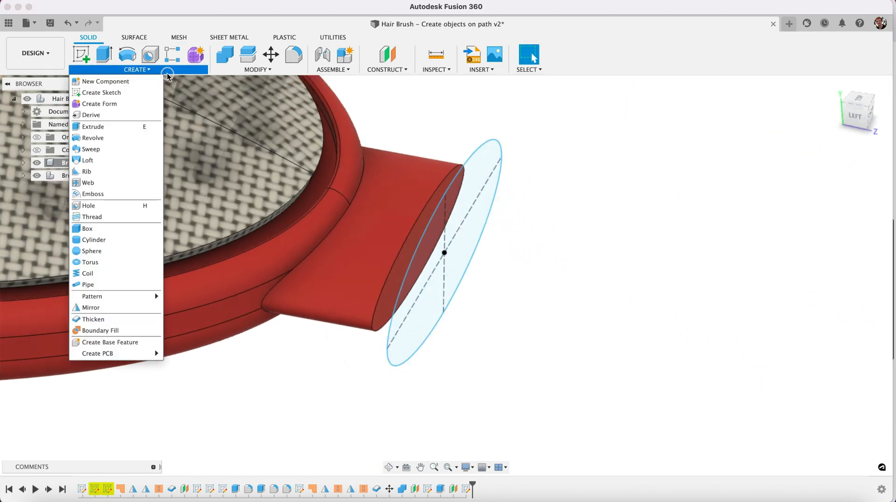
left_click(88, 159)
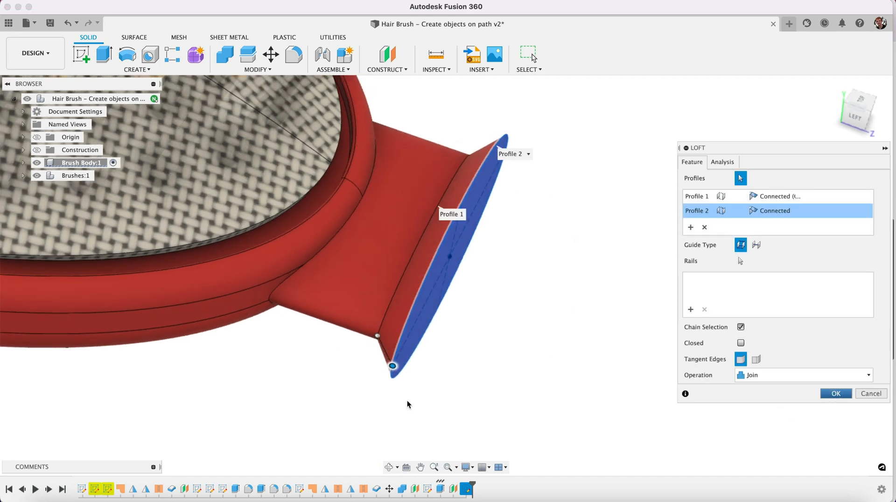
left_click(835, 393)
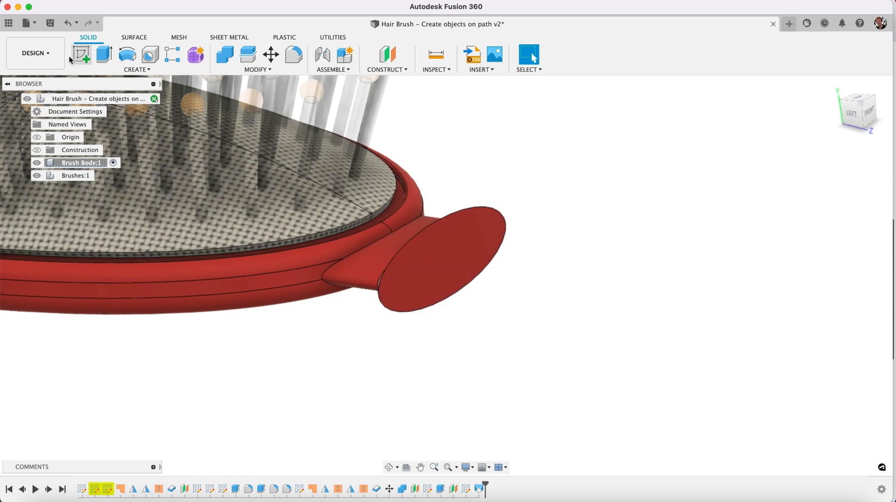
Add a construction plane offset 5 mm from the flared end face
left_click(387, 59)
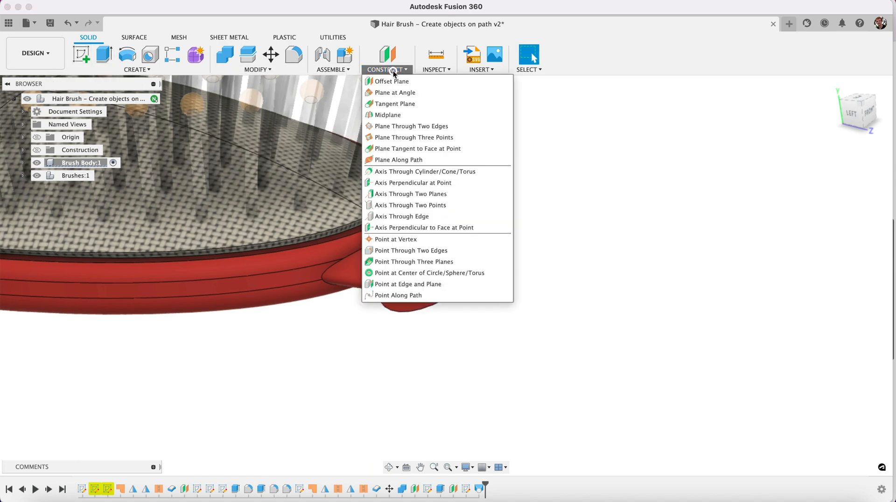
left_click(392, 81)
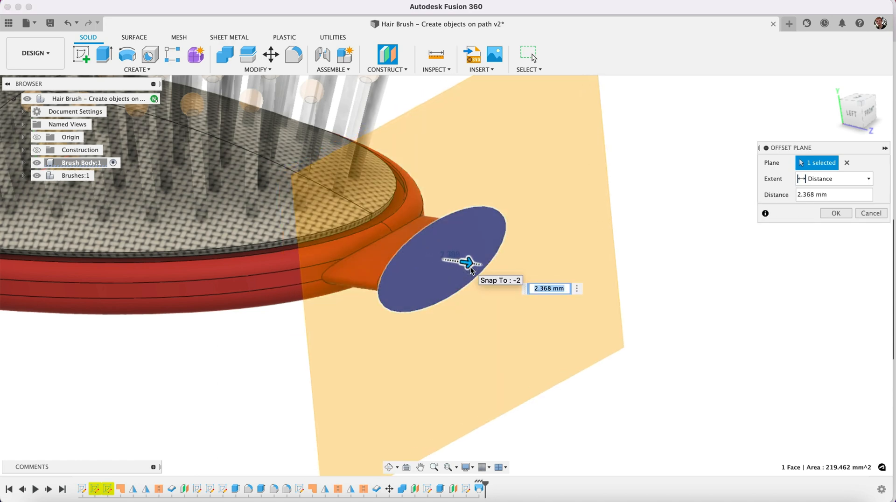
type("5")
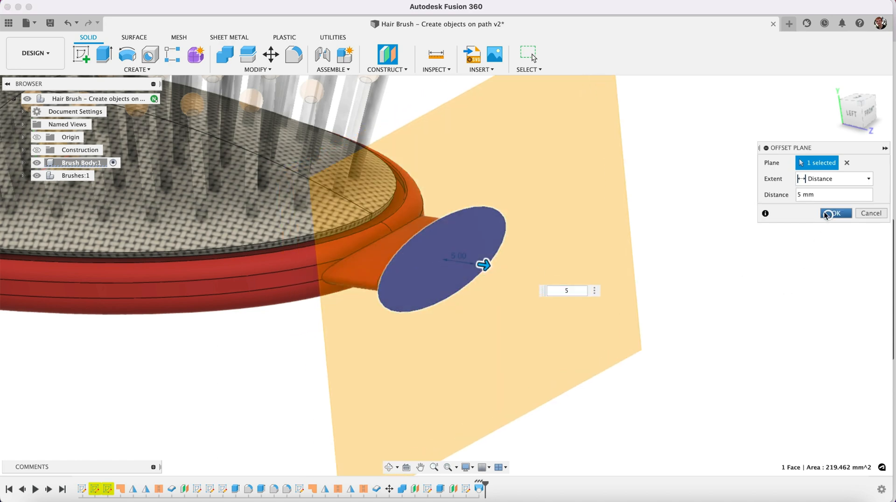
left_click(834, 213)
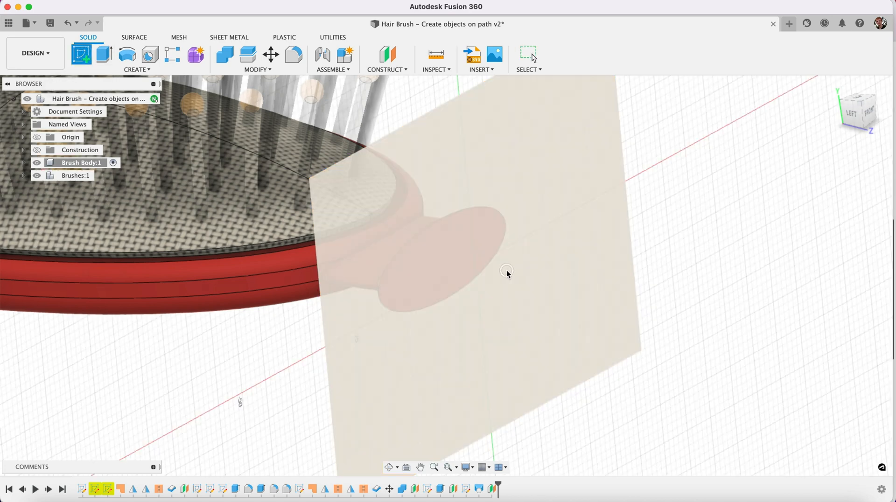
Sketch a larger ellipse around the flared face on the 5 mm plane and finish it
left_click(136, 59)
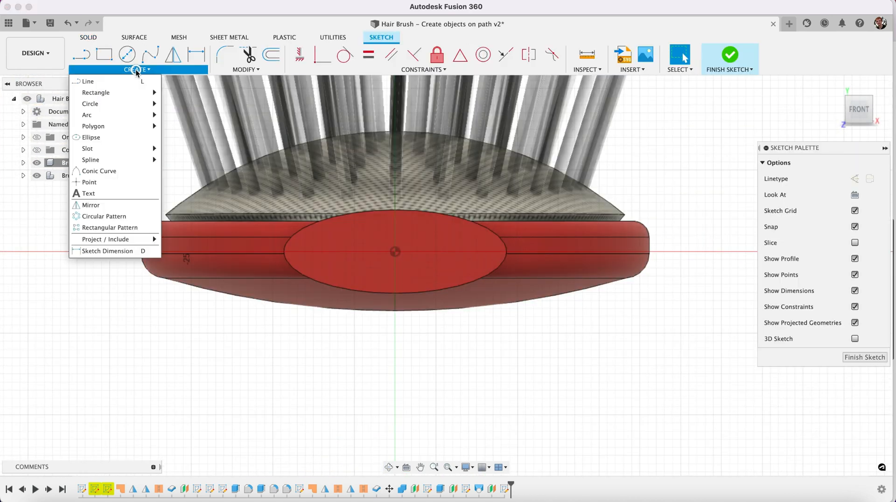
mouse_move(94, 137)
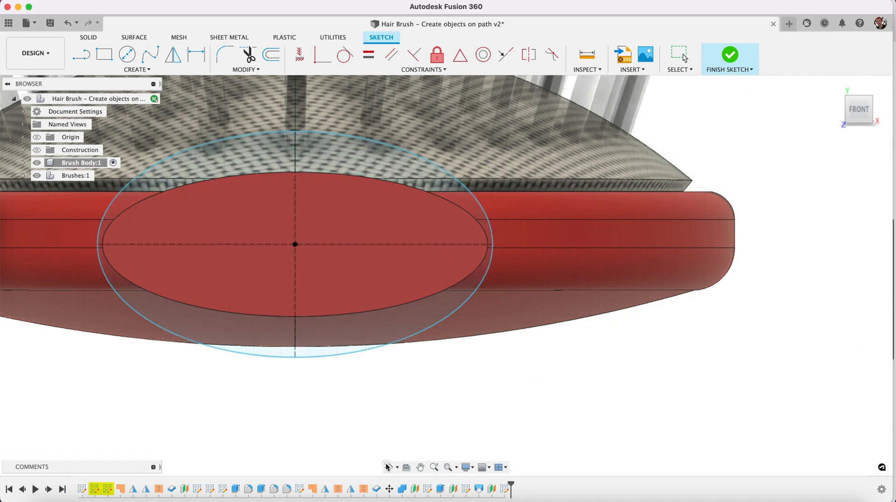
left_click(729, 55)
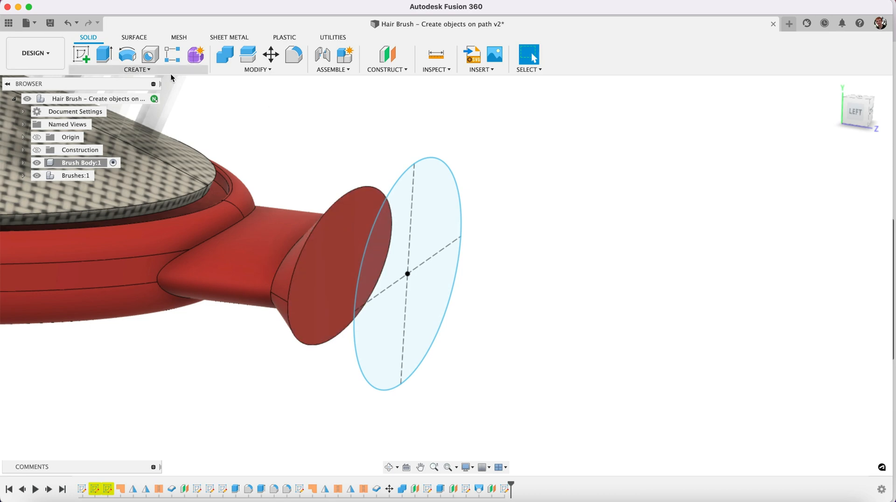
Cancel an accidental Rib, then loft the flared face to the new ellipse as a Join
left_click(136, 69)
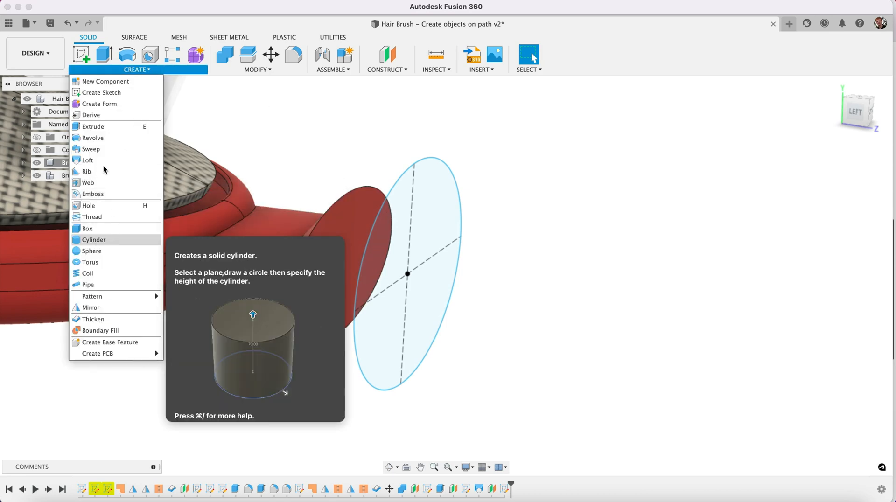
left_click(87, 171)
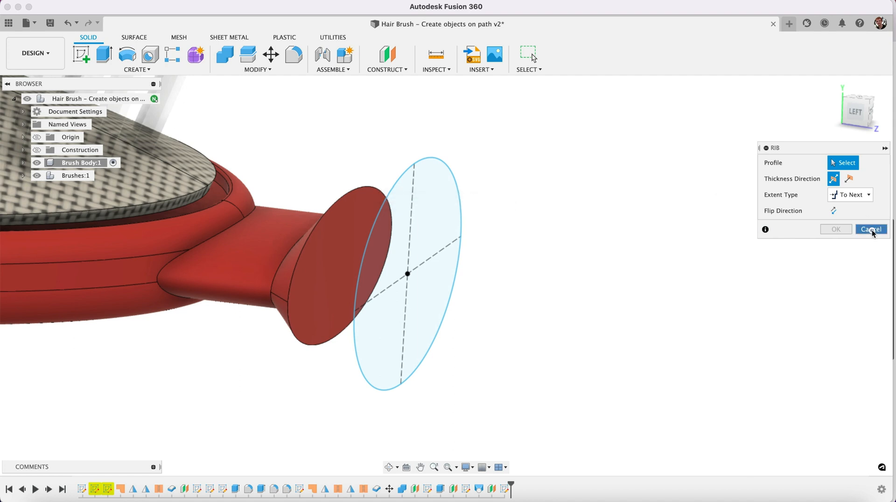
left_click(136, 59)
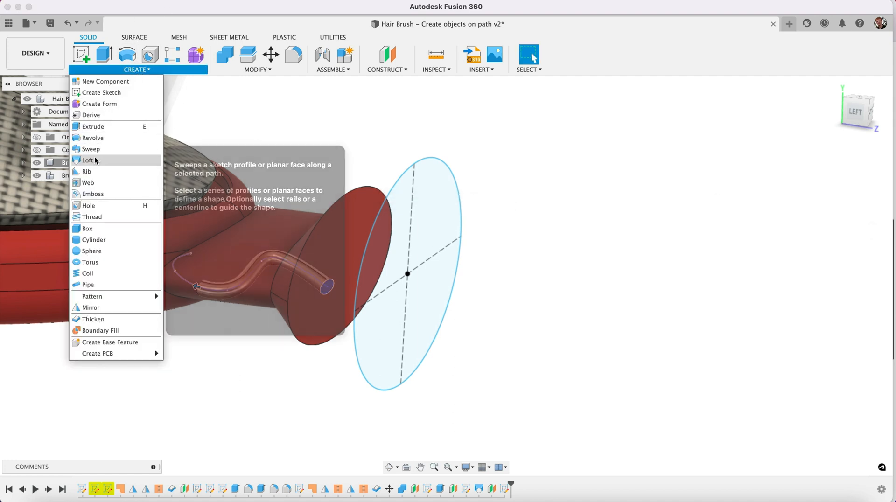
left_click(88, 160)
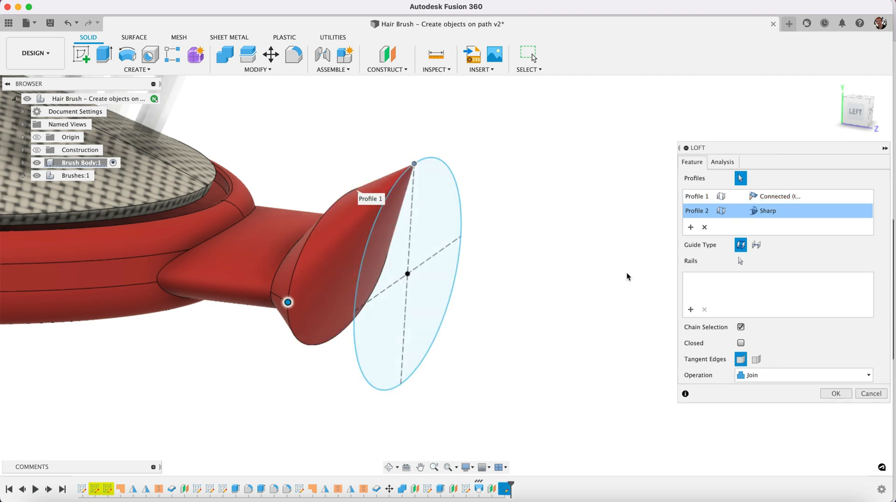
left_click(136, 59)
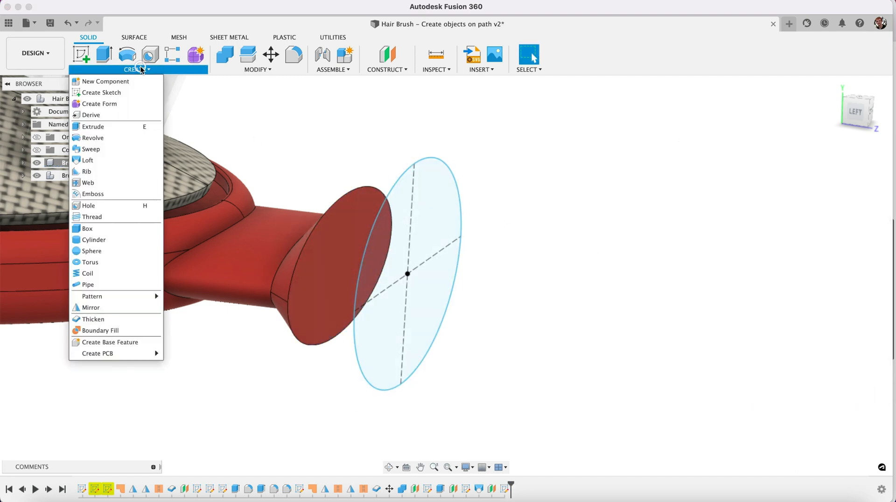
left_click(88, 159)
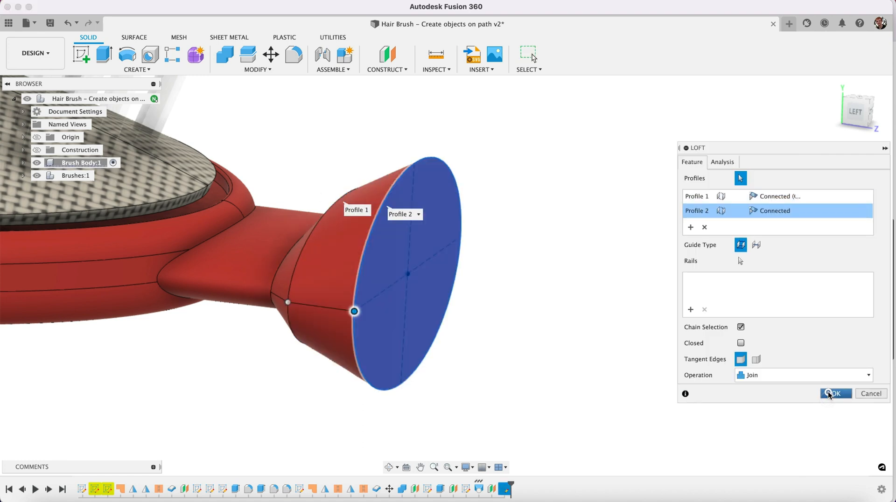
left_click(835, 394)
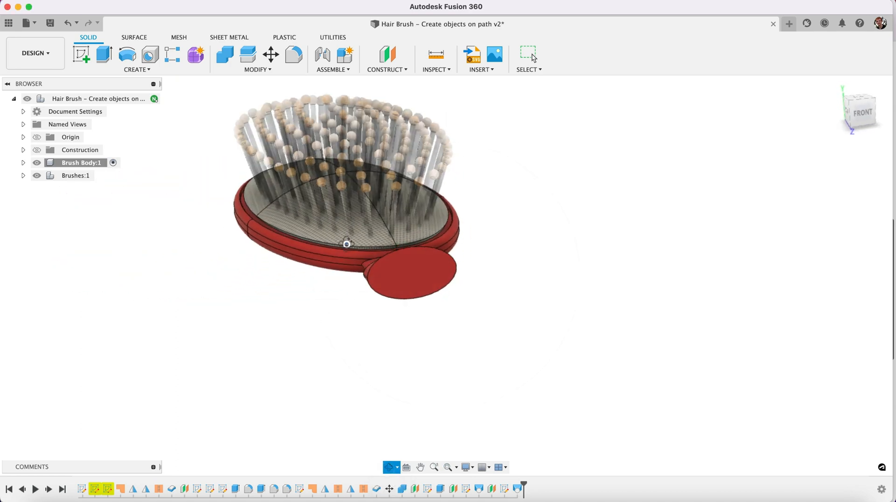
mouse_move(104, 54)
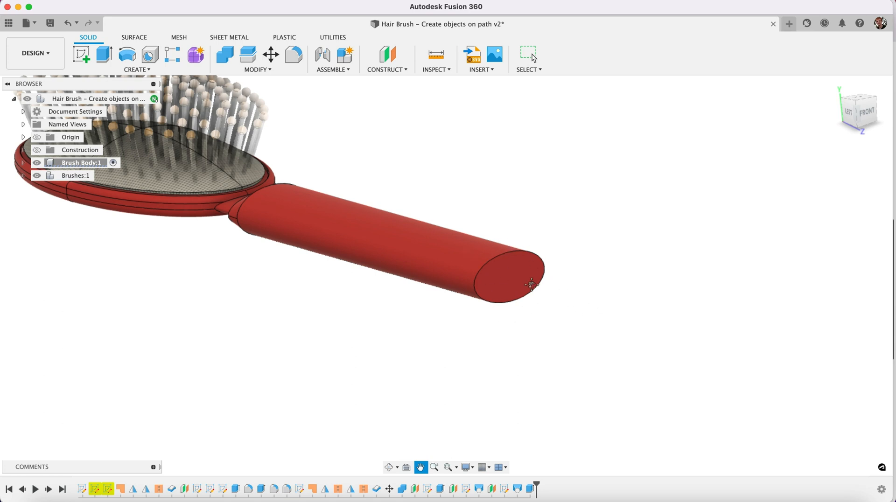
mouse_move(536, 265)
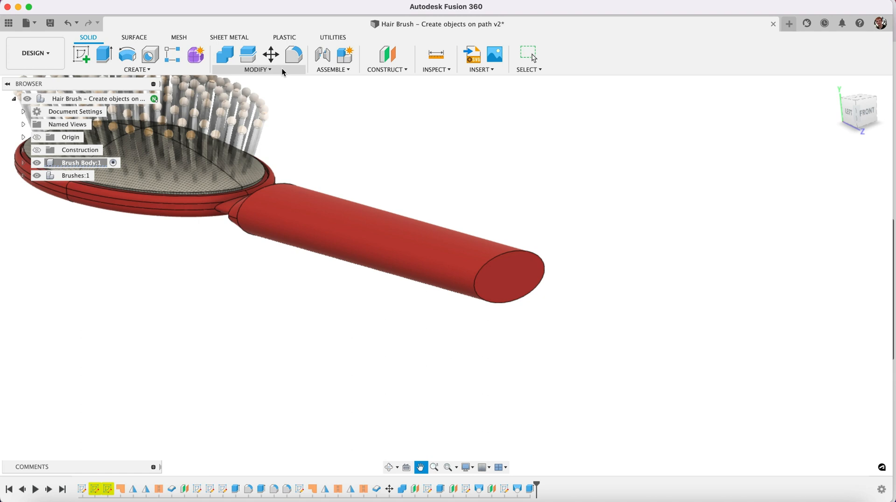
mouse_move(142, 75)
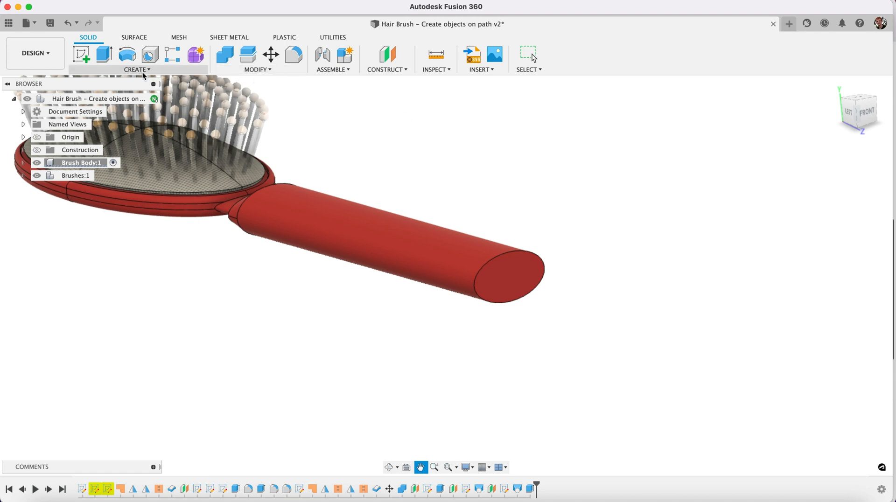
Create an offset construction plane 5 mm beyond the handle's oval end face
left_click(387, 69)
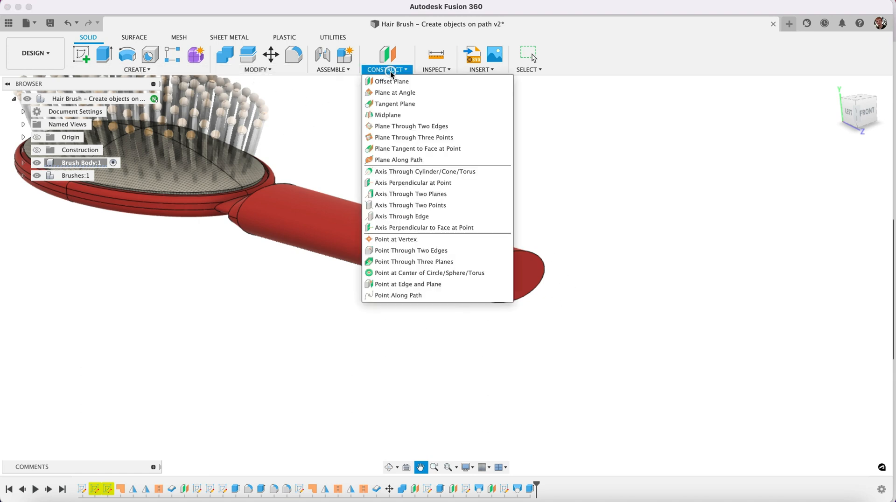
left_click(391, 81)
type("5")
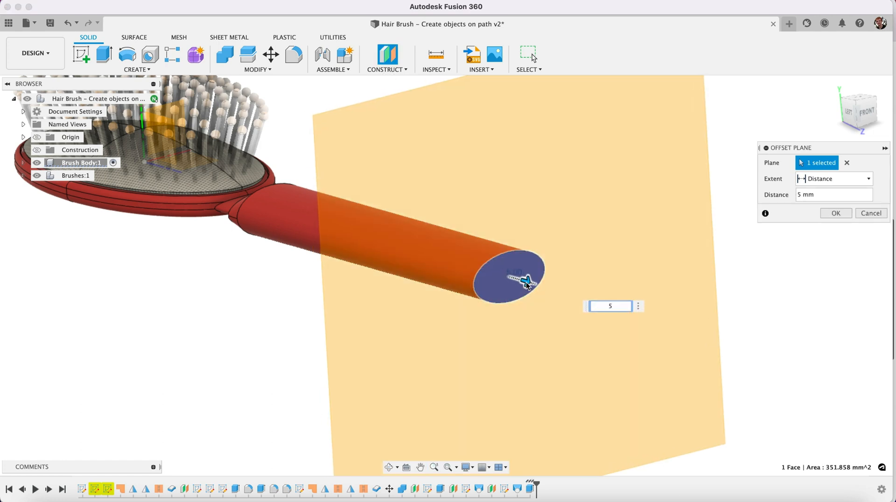
left_click(835, 213)
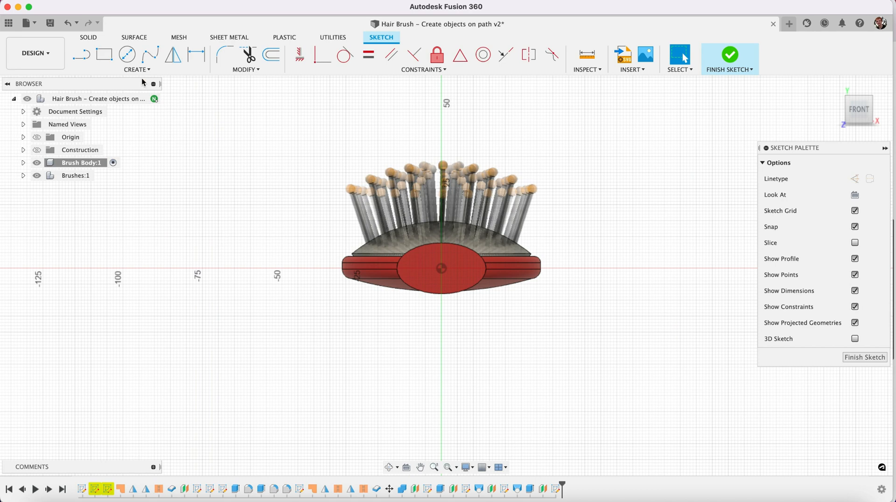
Draw a centre rectangle on the offset plane, centred on the handle's axis
left_click(136, 70)
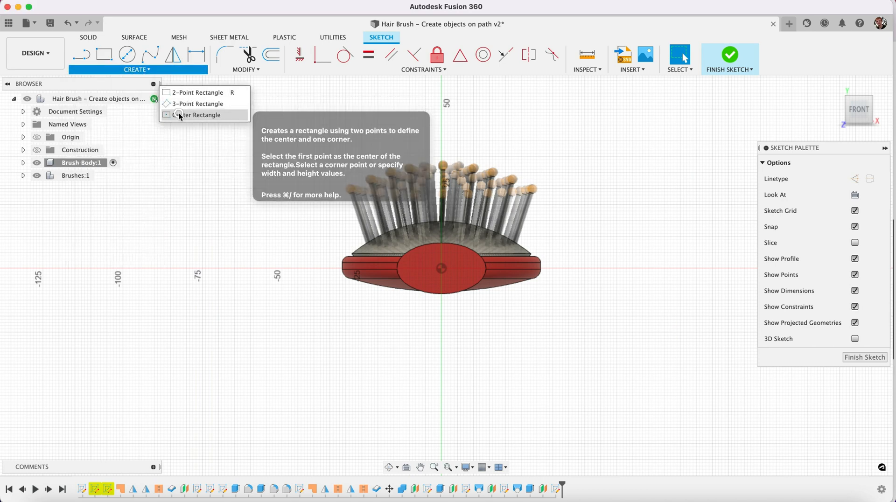
left_click(198, 115)
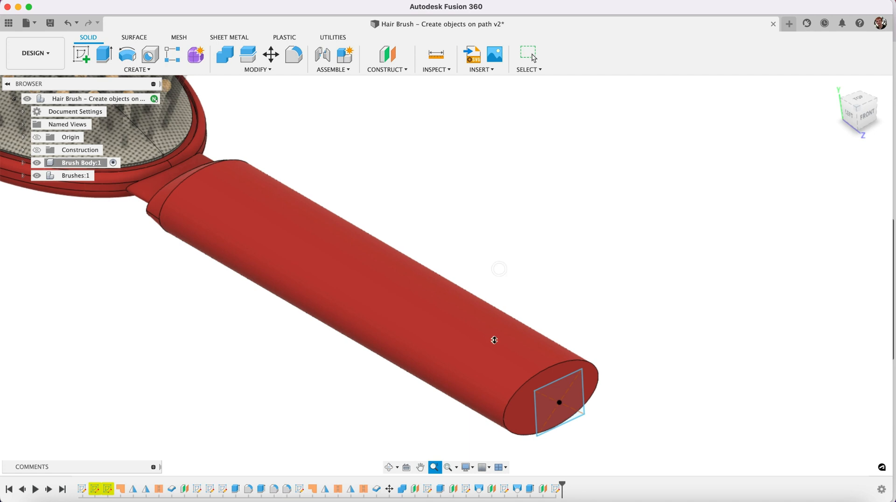
Loft the handle's oval end face to the square sketch as a joined tapered transition
left_click(136, 59)
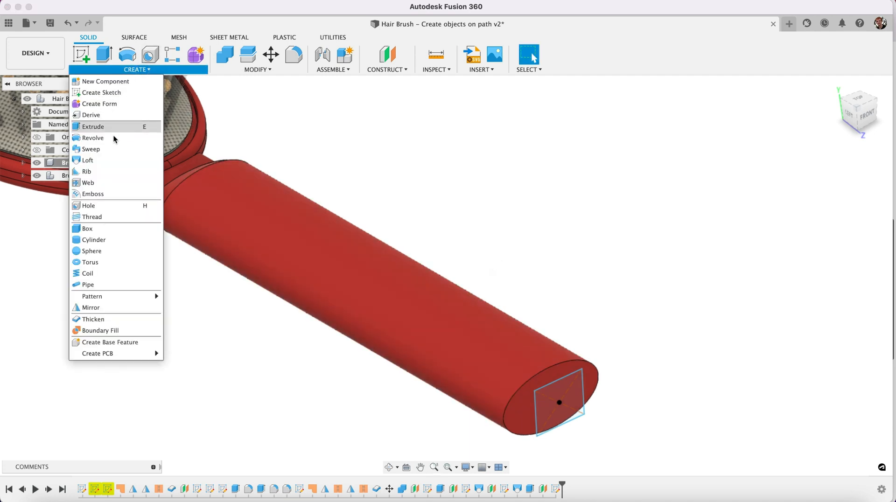
left_click(85, 160)
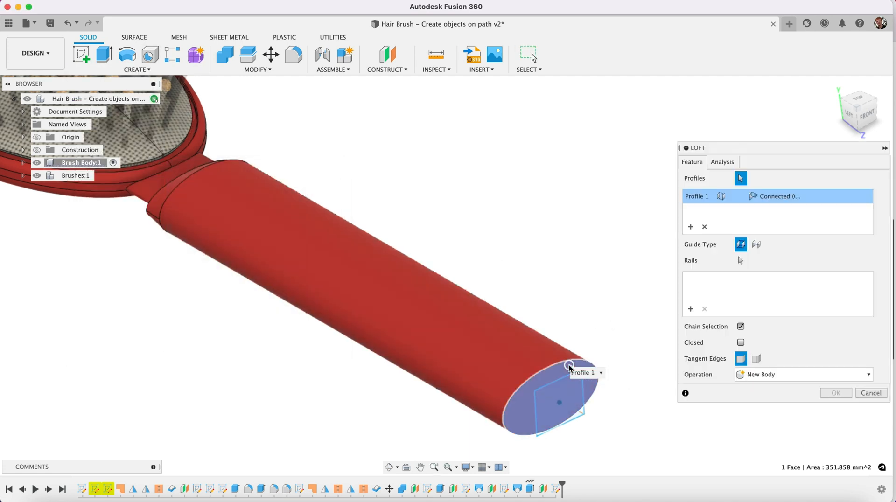
left_click(538, 412)
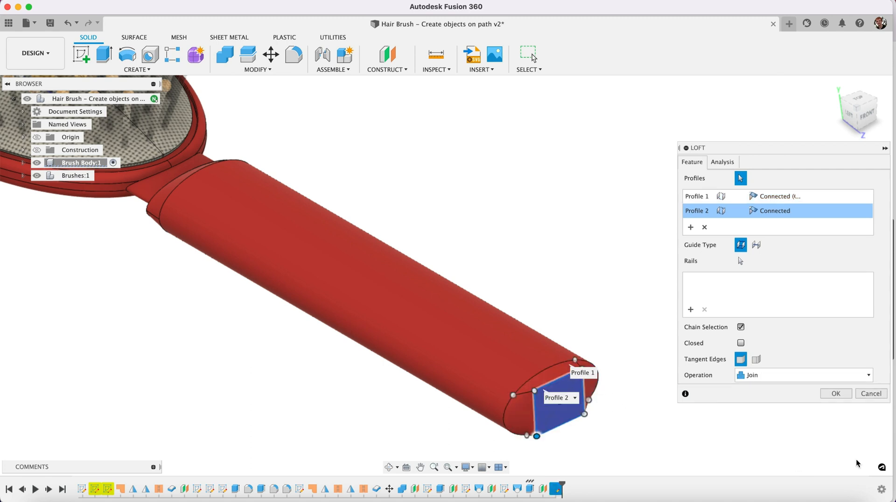
left_click(835, 394)
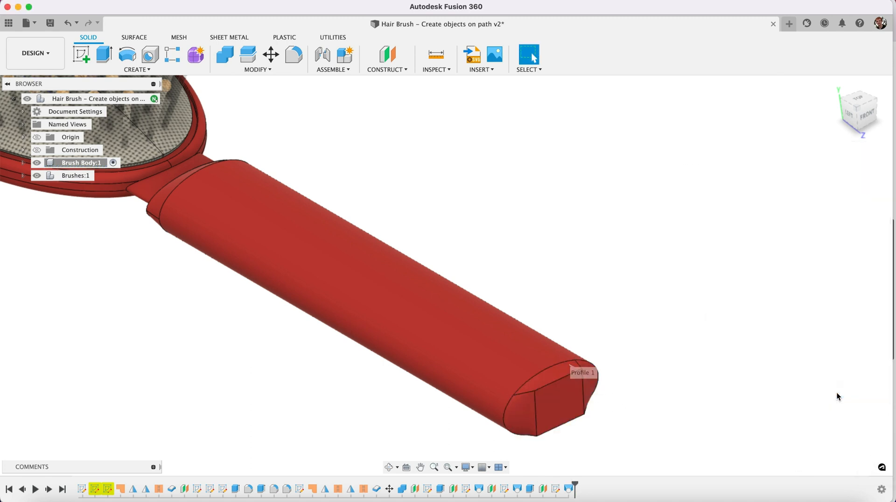
mouse_move(103, 55)
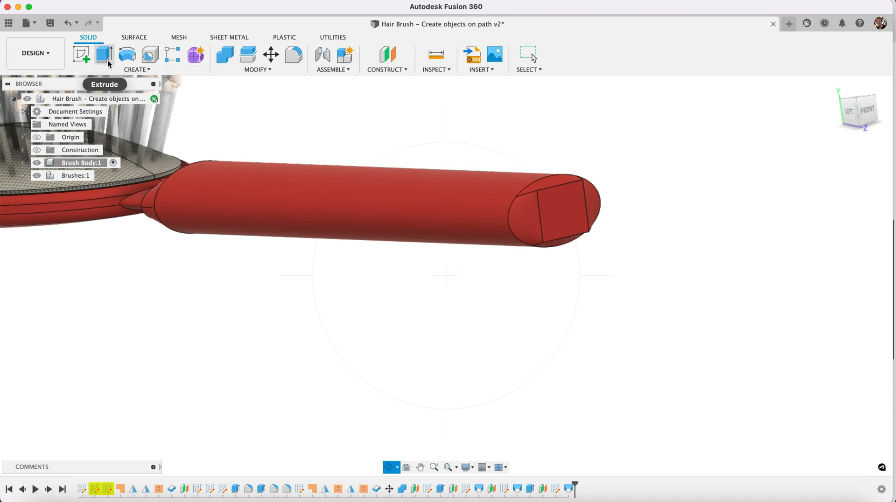
Extrude the square end face about 10.7 mm outward with a -3° taper, joined to the handle
left_click(103, 55)
type("-2")
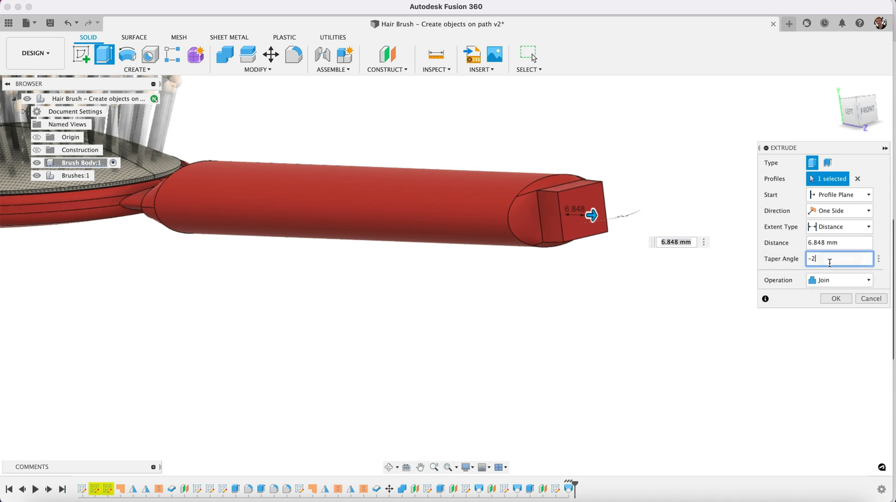
type("5")
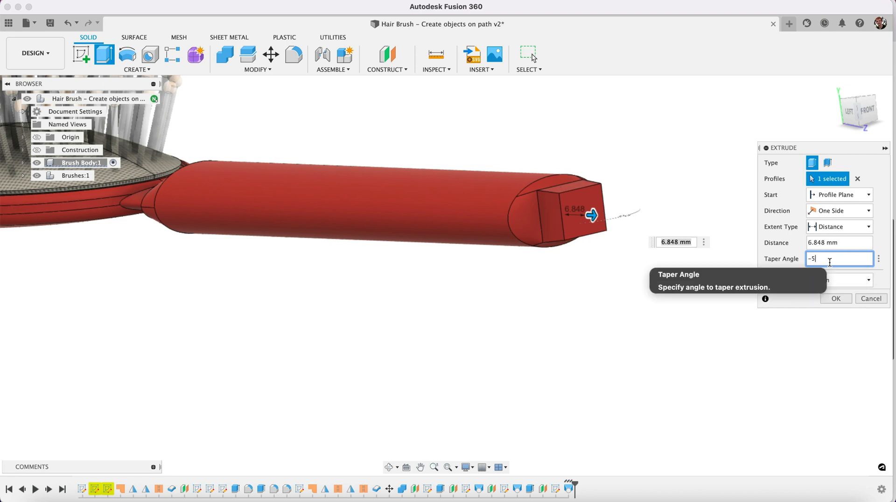
type("8")
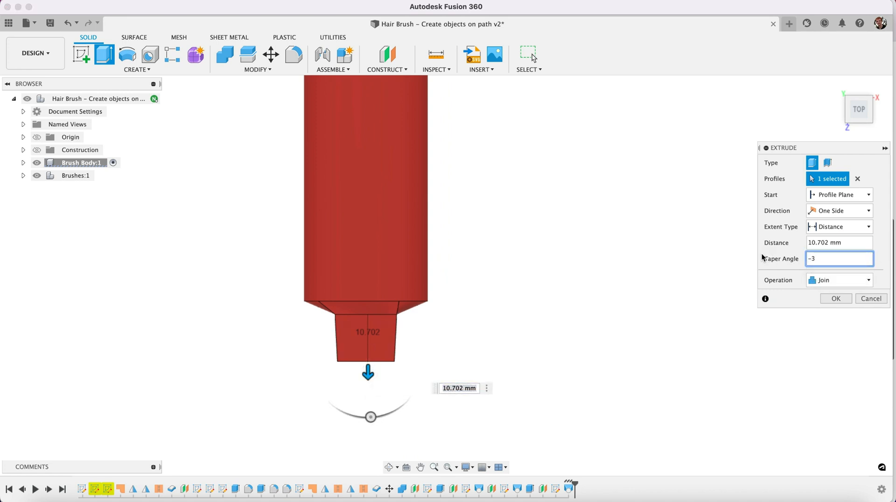
left_click(835, 298)
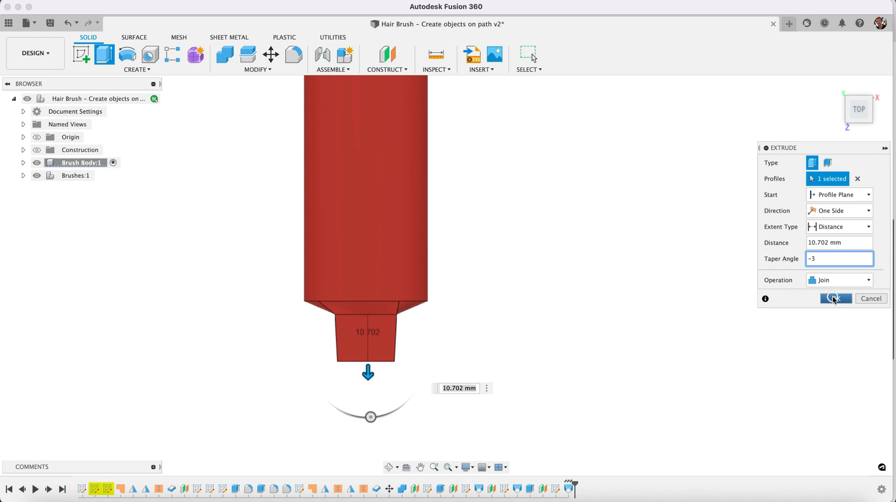
left_click(835, 298)
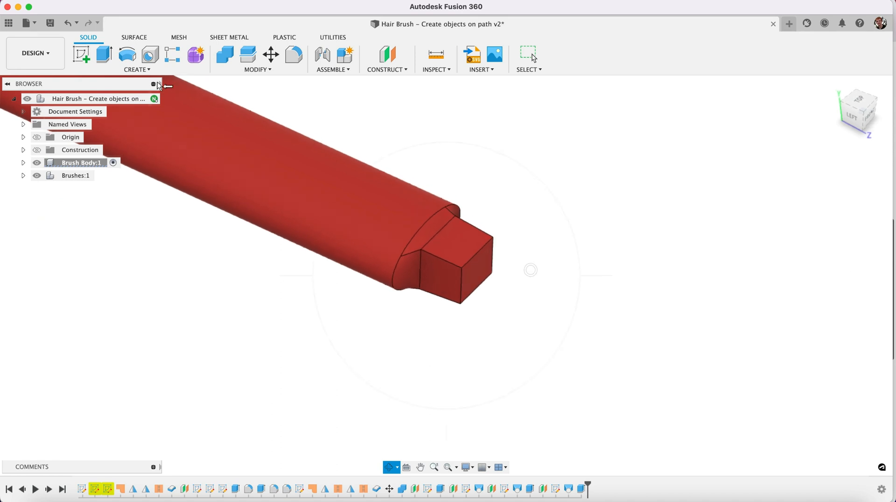
mouse_move(82, 54)
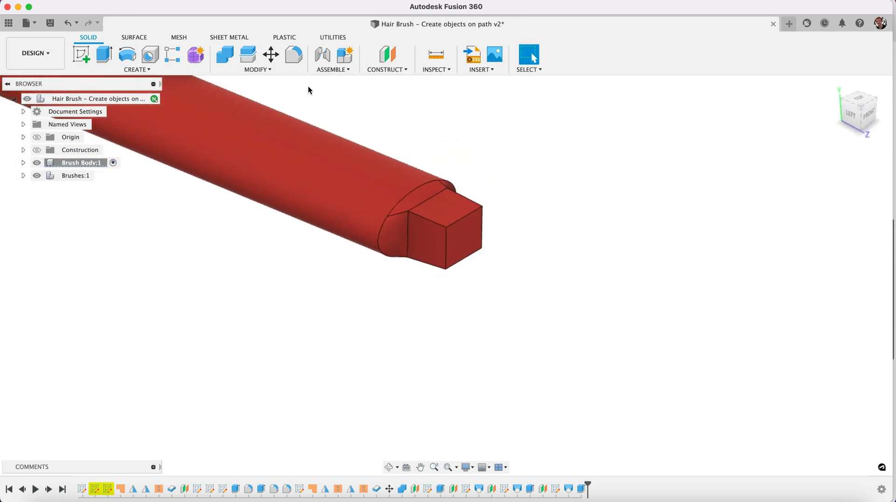
Place a 7 mm hole on the tab's top face with extents set to All, going straight through
left_click(136, 59)
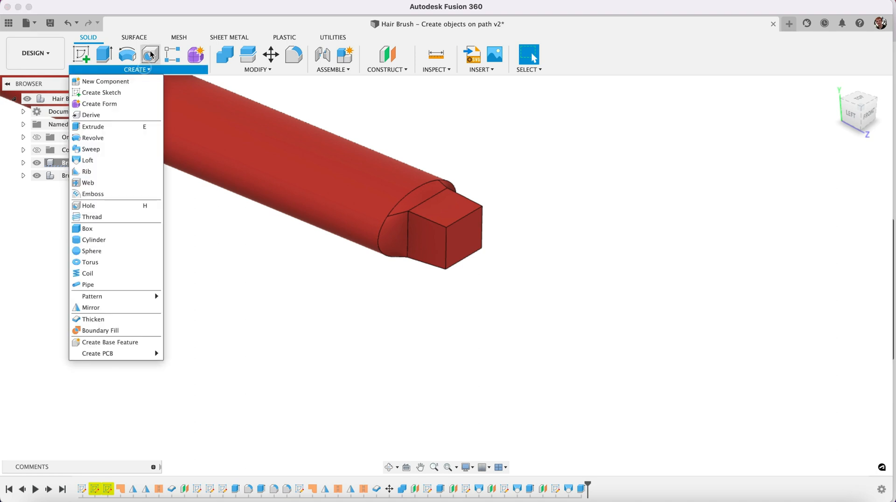
left_click(88, 206)
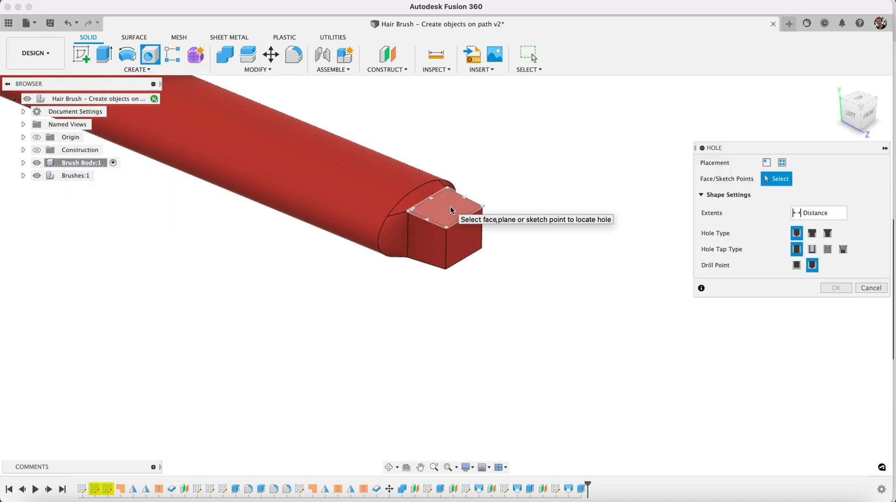
left_click(443, 205)
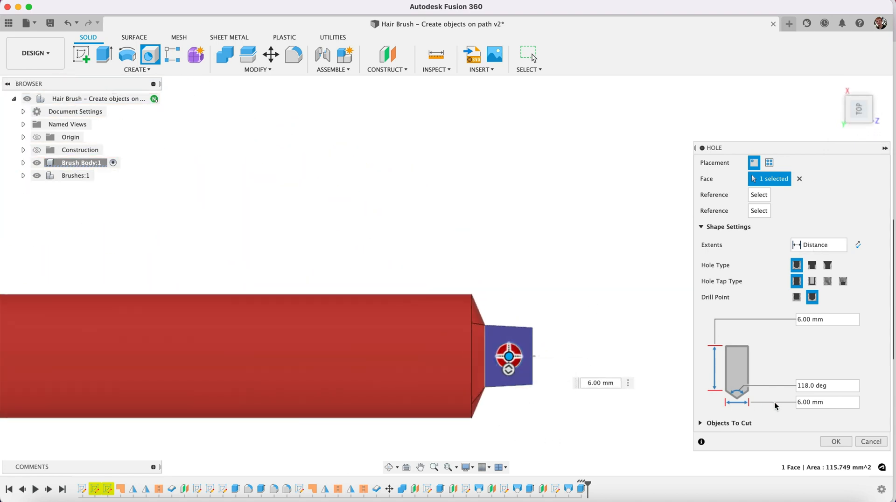
left_click(818, 245)
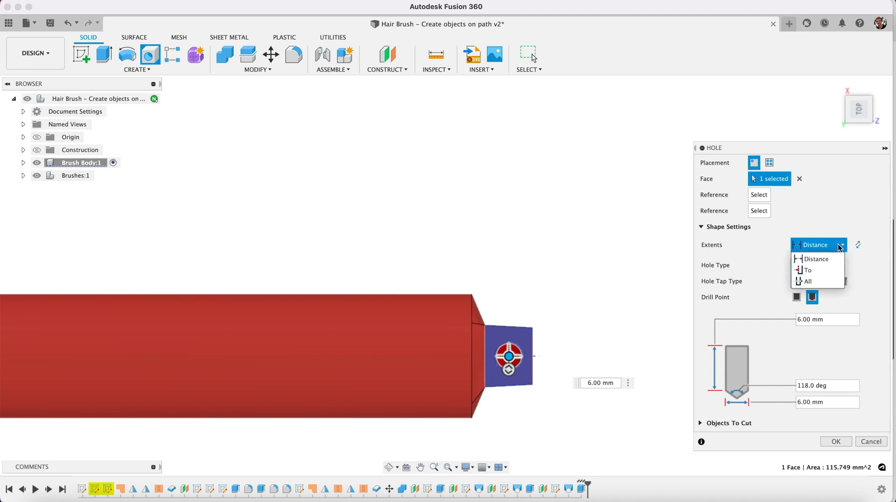
left_click(807, 281)
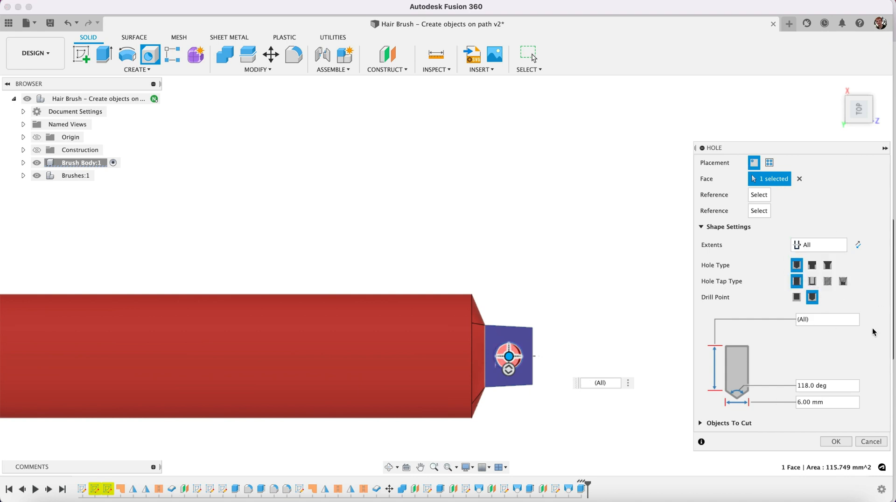
mouse_move(826, 391)
type("7")
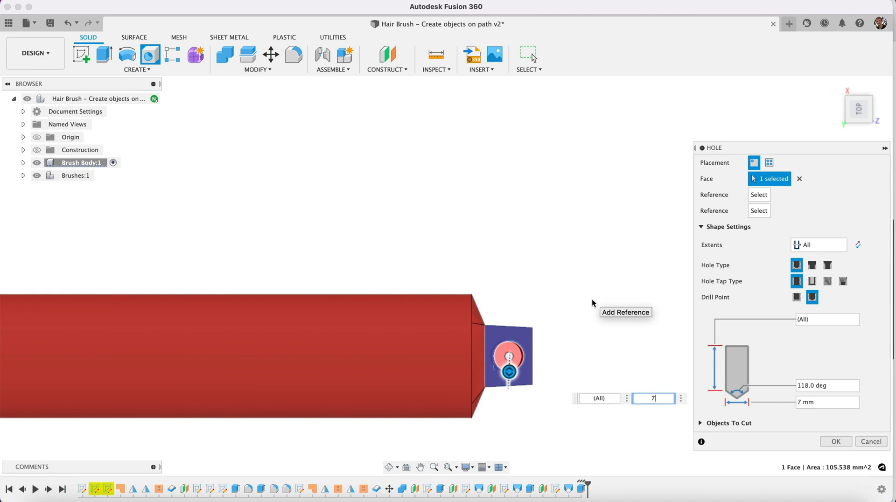
left_click(835, 441)
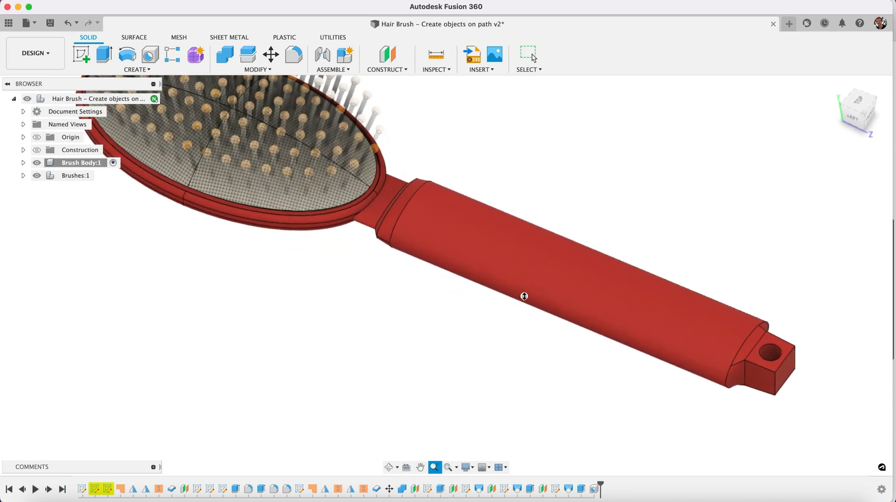
scroll("up", 3)
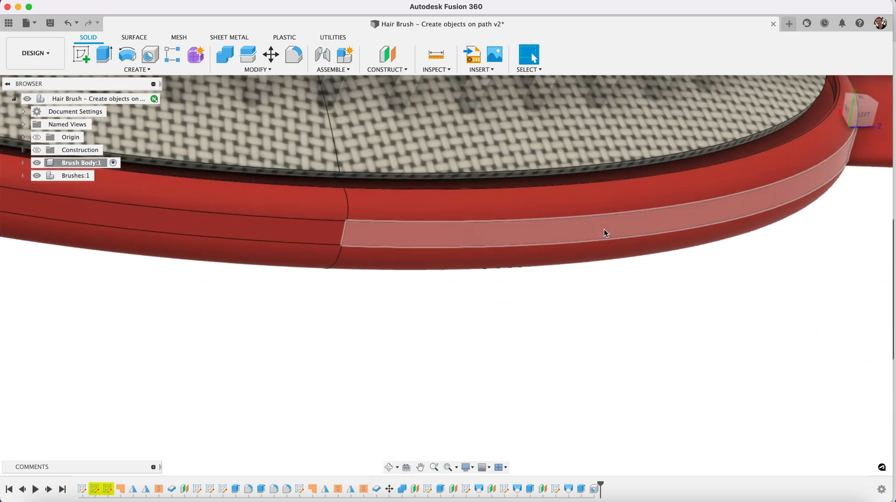
Fillet the brush head's pad rim edges at 0.5 mm radius
left_click(293, 55)
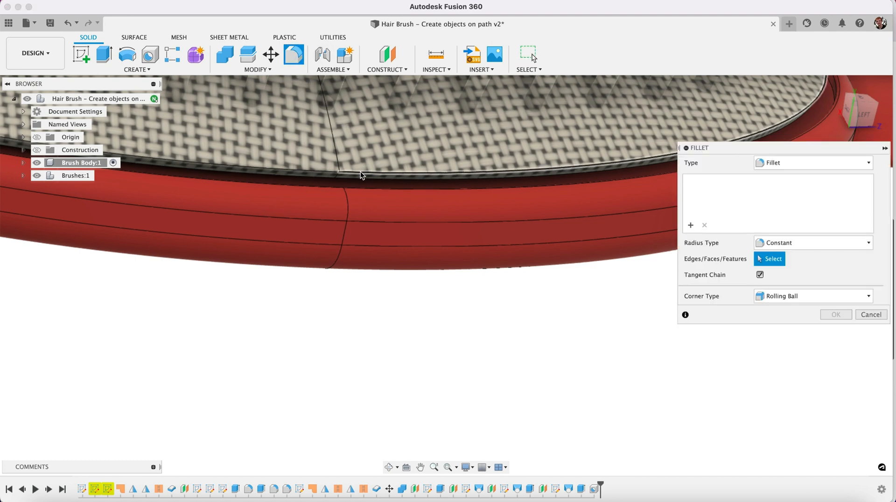
left_click(320, 173)
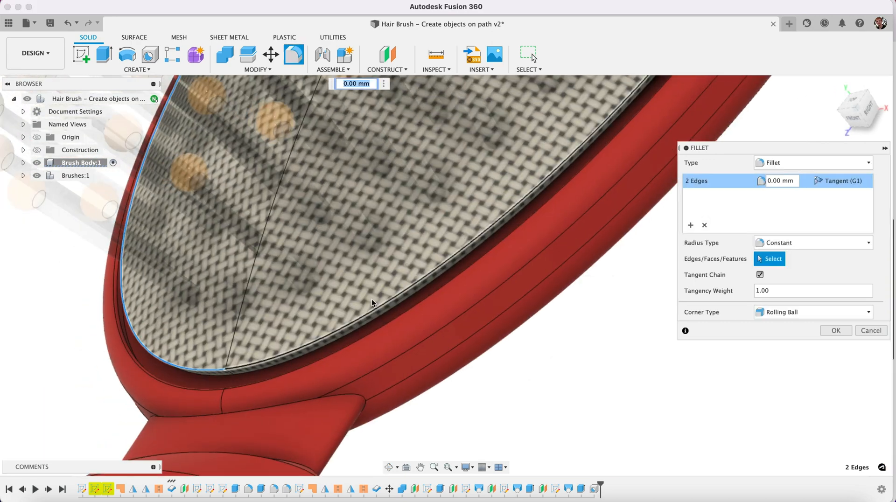
left_click(355, 323)
type("1")
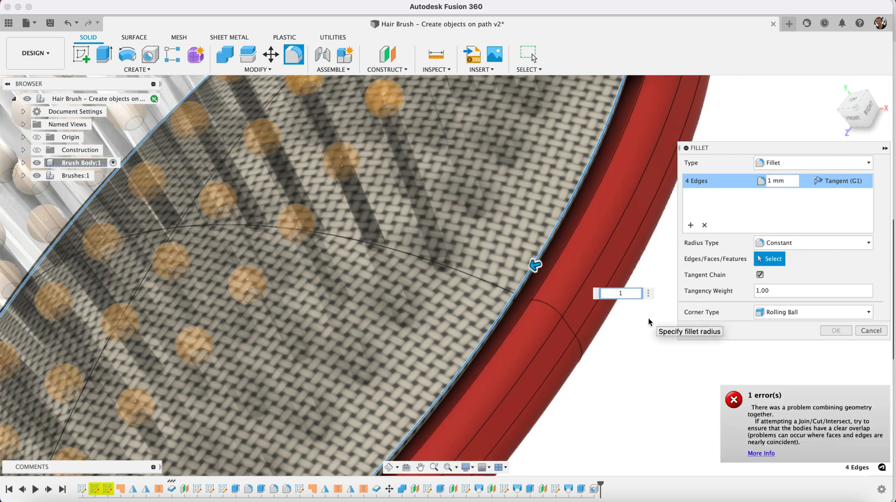
type("0.5")
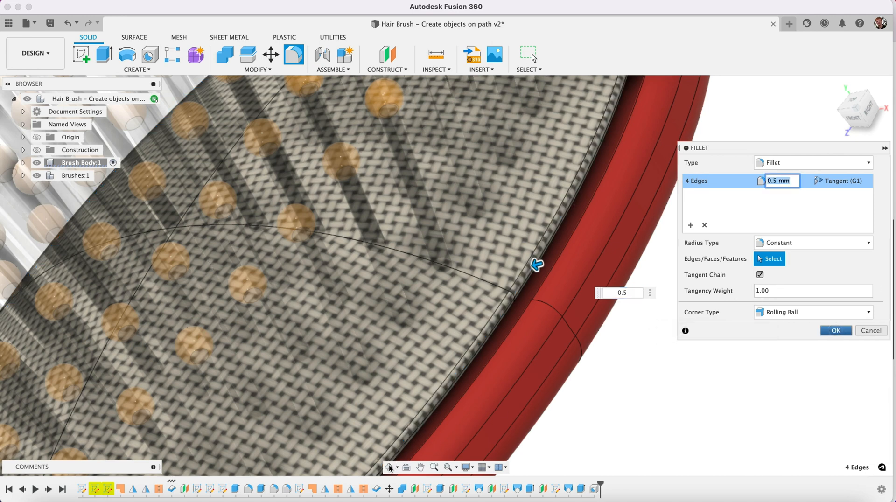
left_click(835, 331)
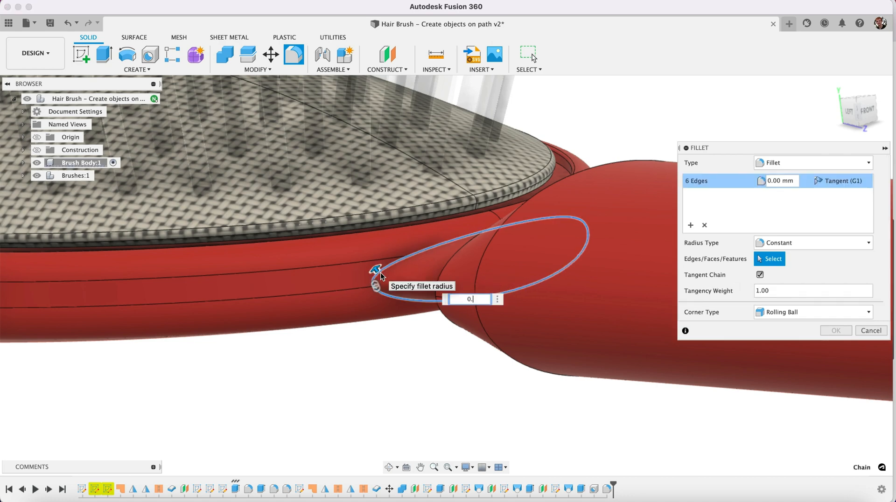
Apply a 0.5 mm fillet to the head-to-neck edge chain and the neck ring edge
type("0.5")
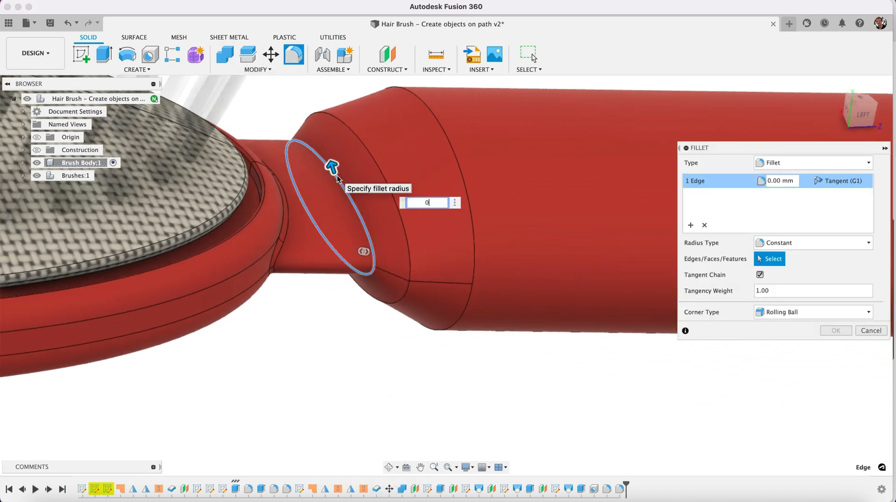
left_click(870, 331)
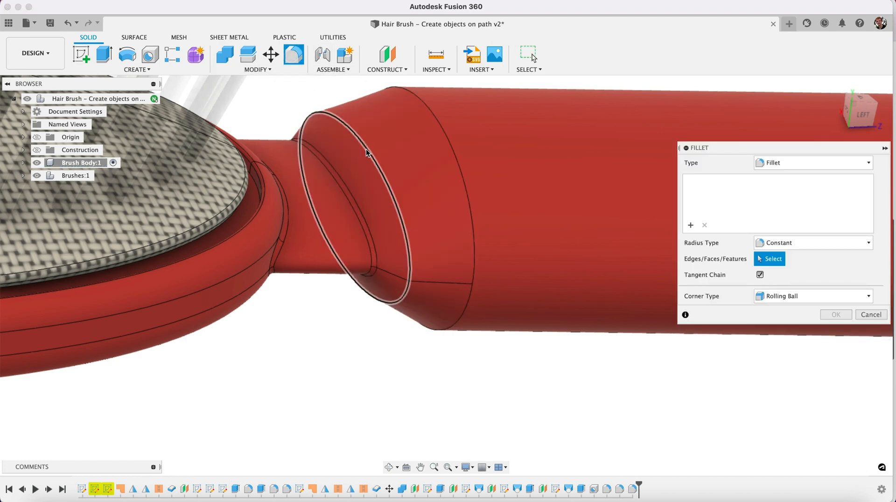
left_click(364, 143)
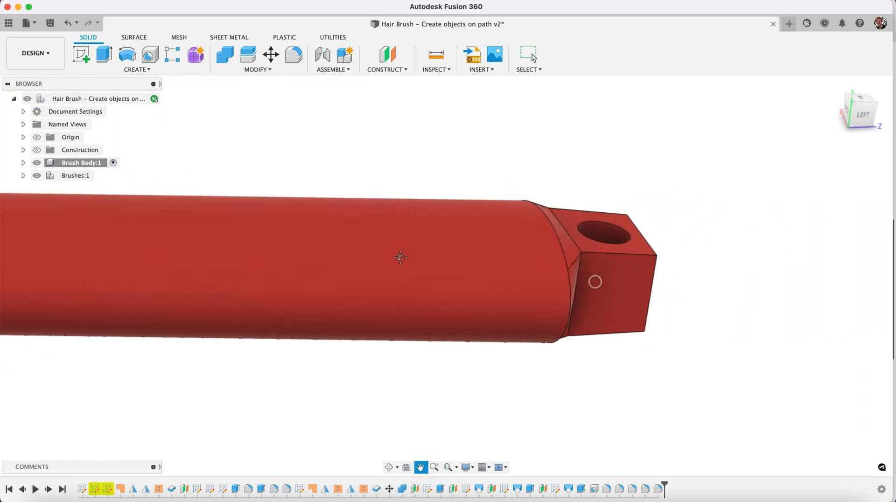
left_click(293, 54)
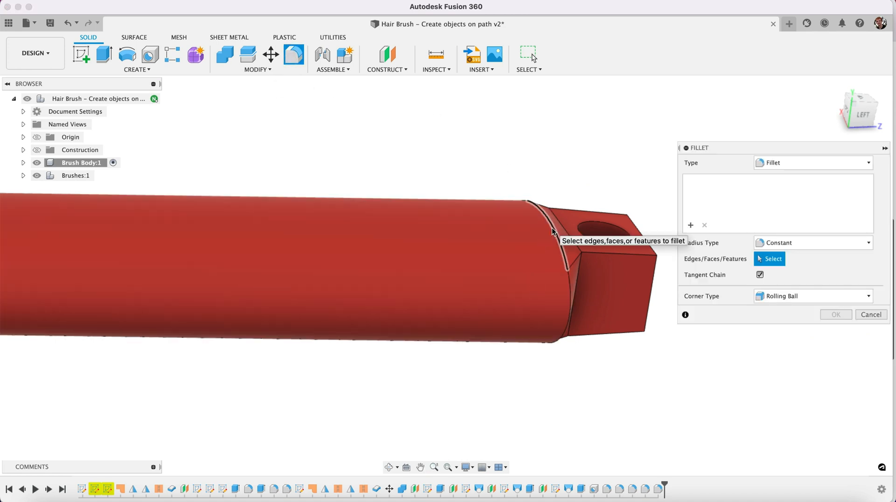
left_click(548, 229)
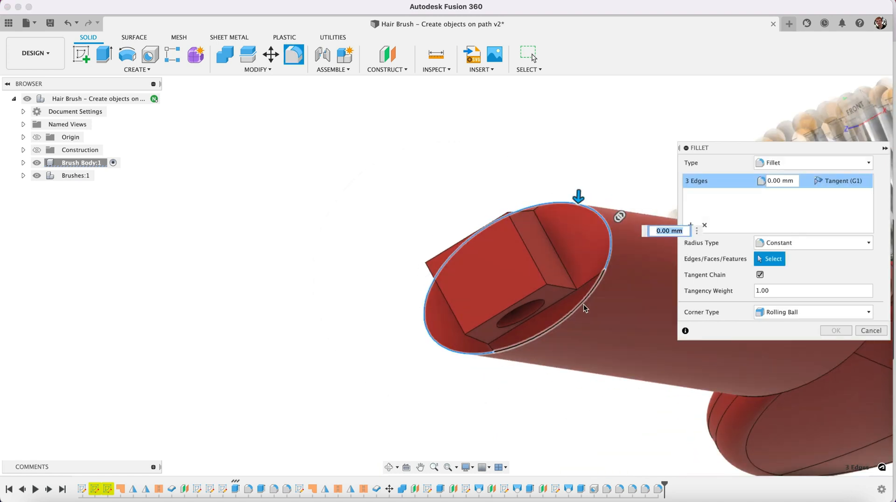
left_click(583, 309)
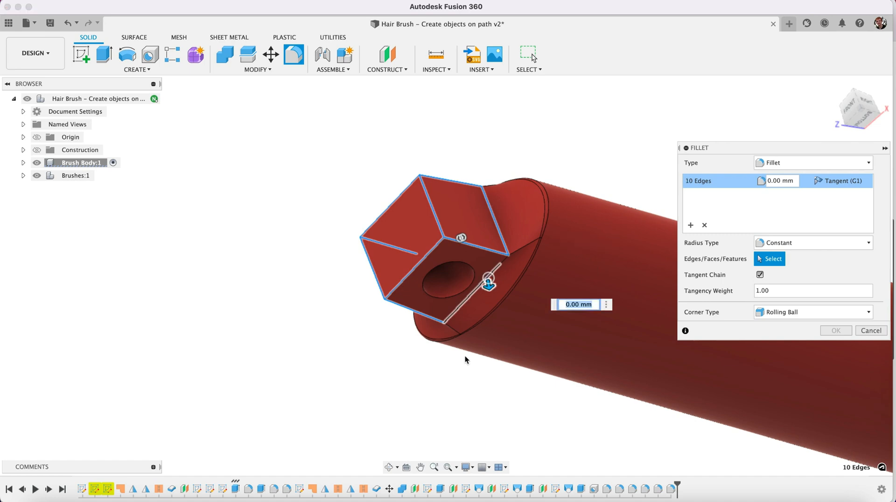
left_click(506, 251)
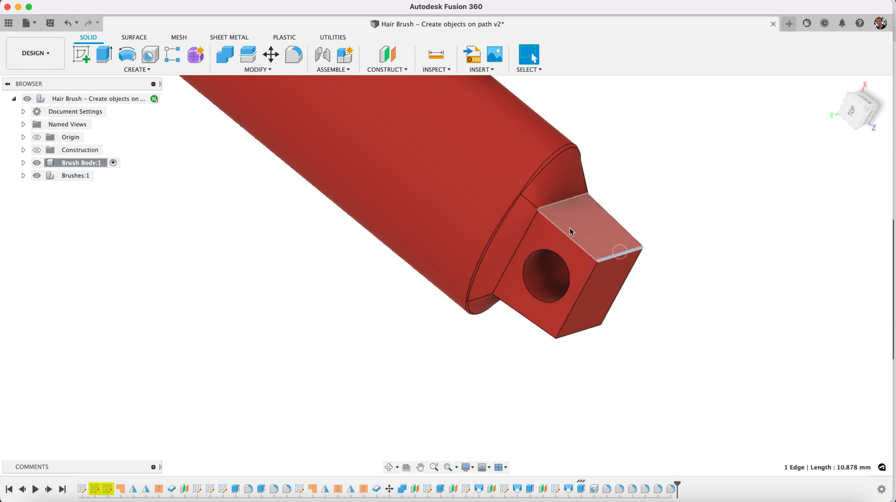
Fillet the square tab's outer edges at 0.5 mm radius
left_click(293, 56)
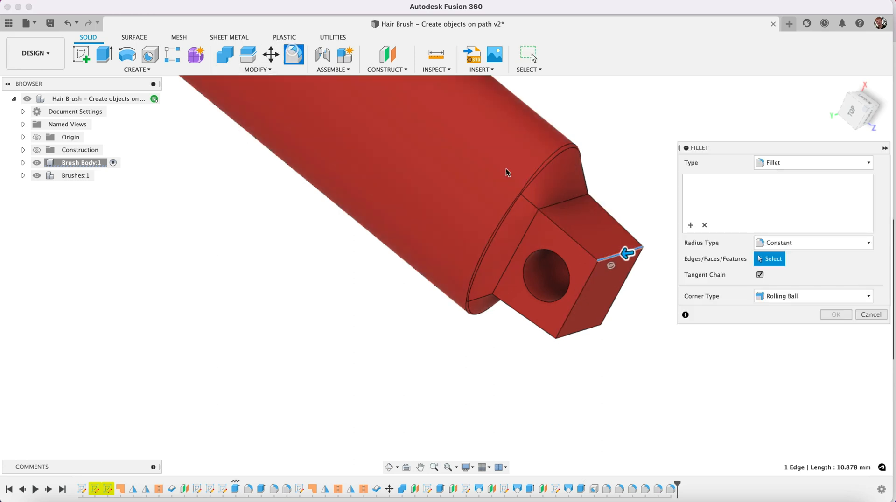
left_click(582, 289)
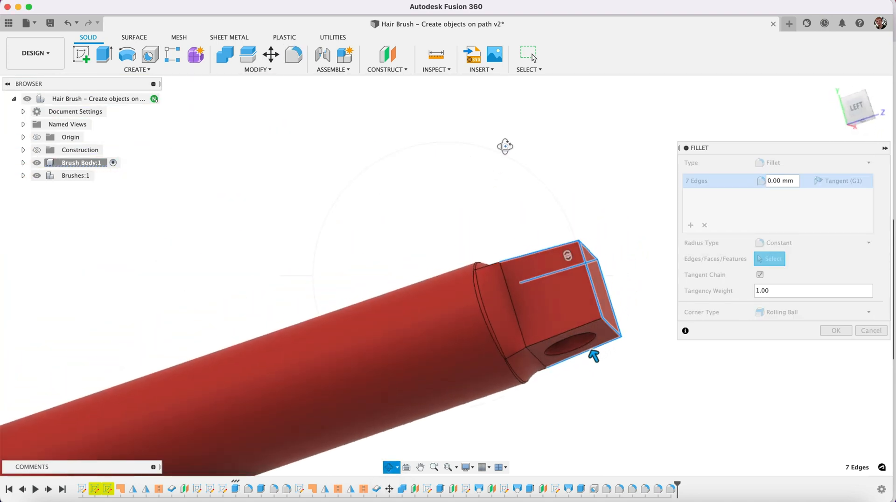
left_click(581, 328)
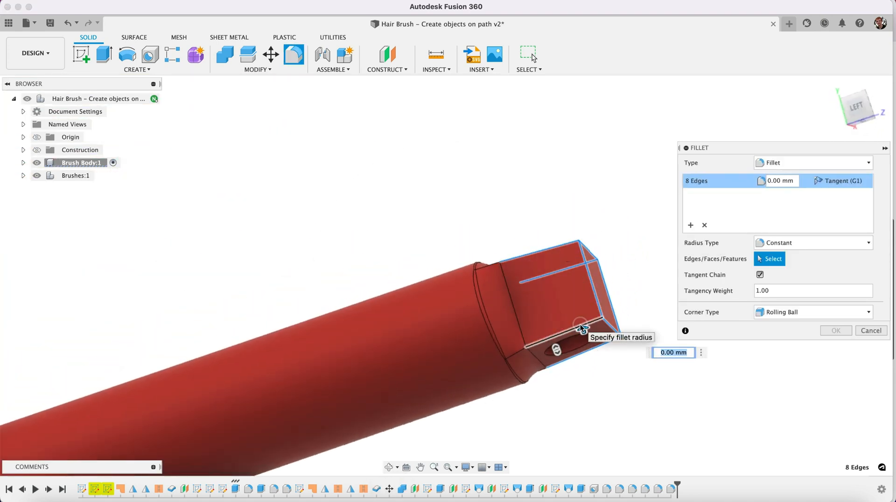
type("0.5")
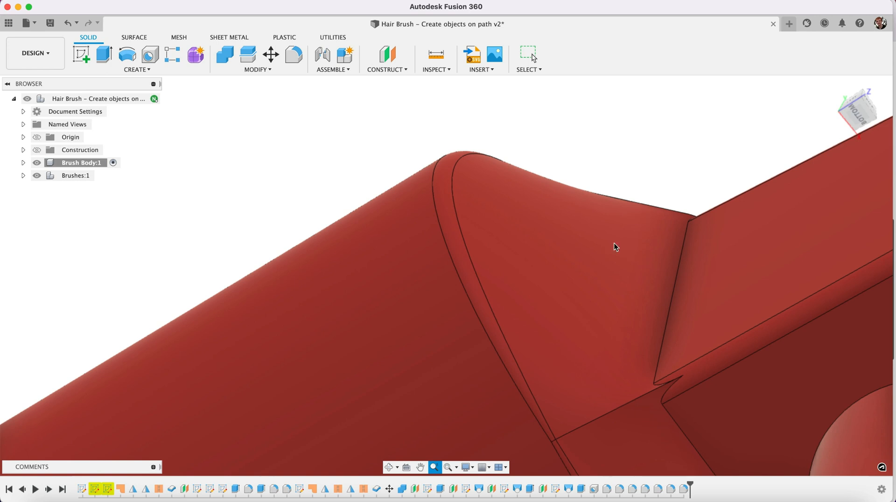
mouse_move(297, 56)
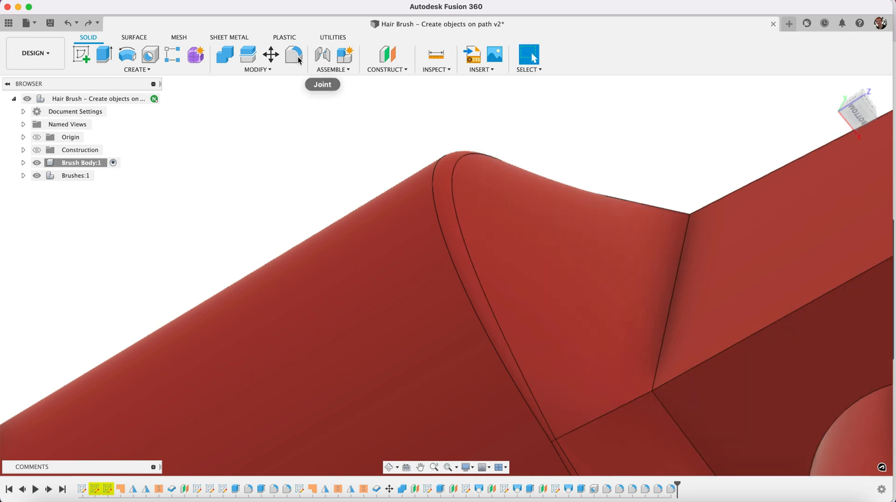
Select the tab-to-handle junction, handle end rim and tab corner edges for a second fillet
left_click(294, 55)
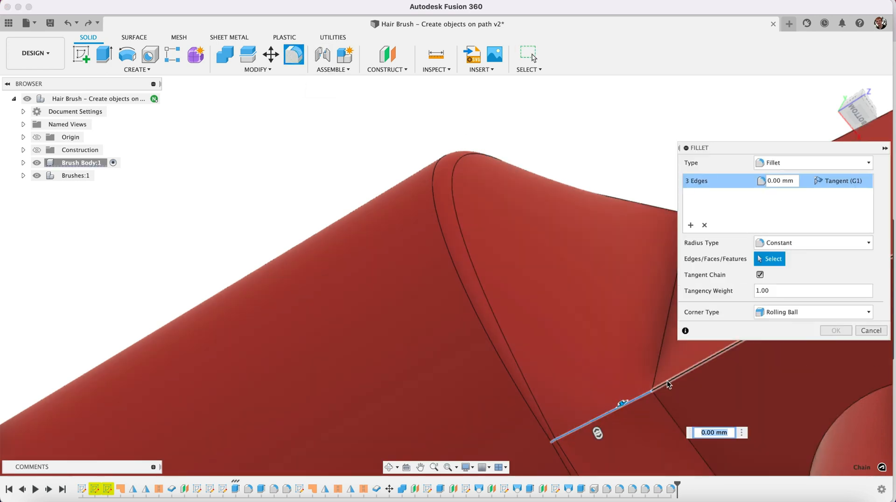
left_click(668, 383)
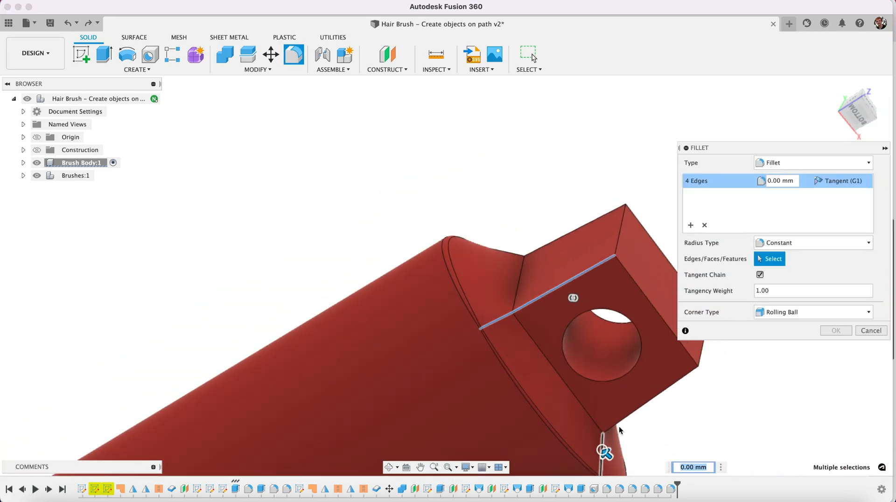
left_click(629, 425)
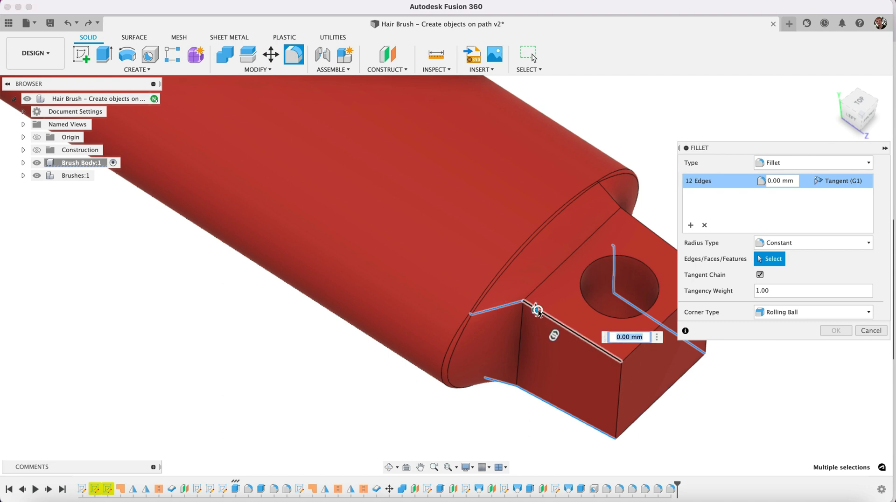
left_click(608, 183)
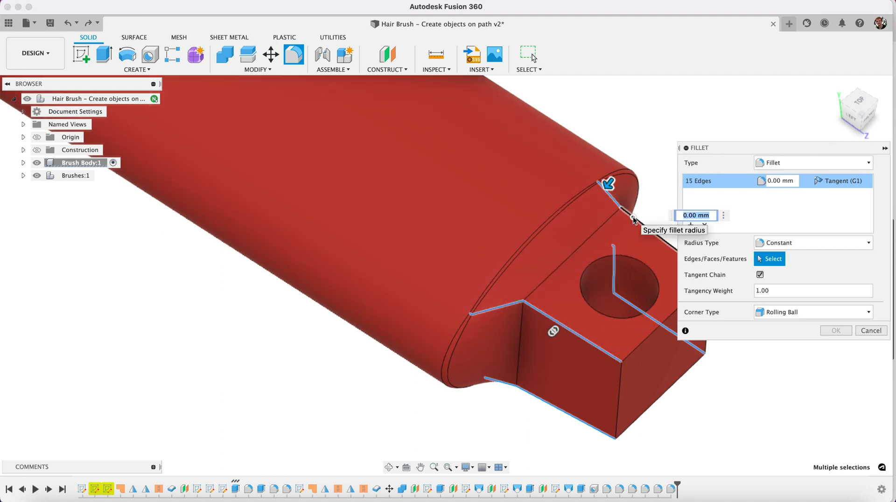
left_click(623, 380)
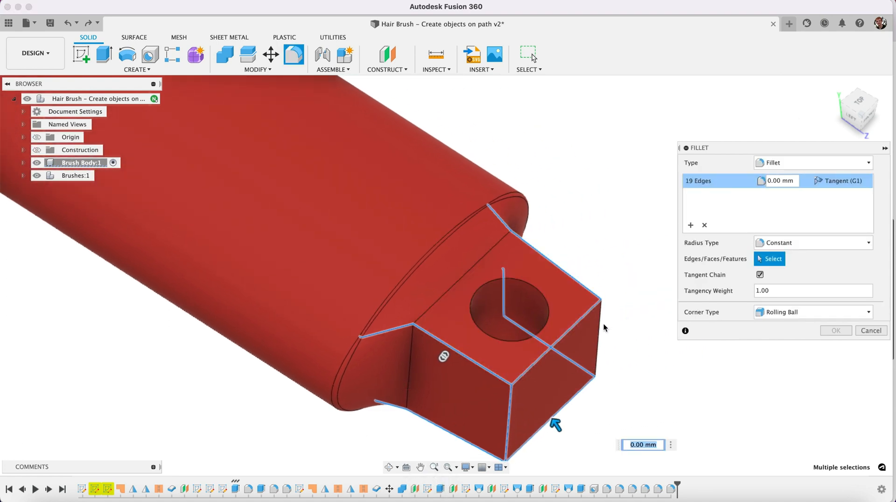
left_click(598, 309)
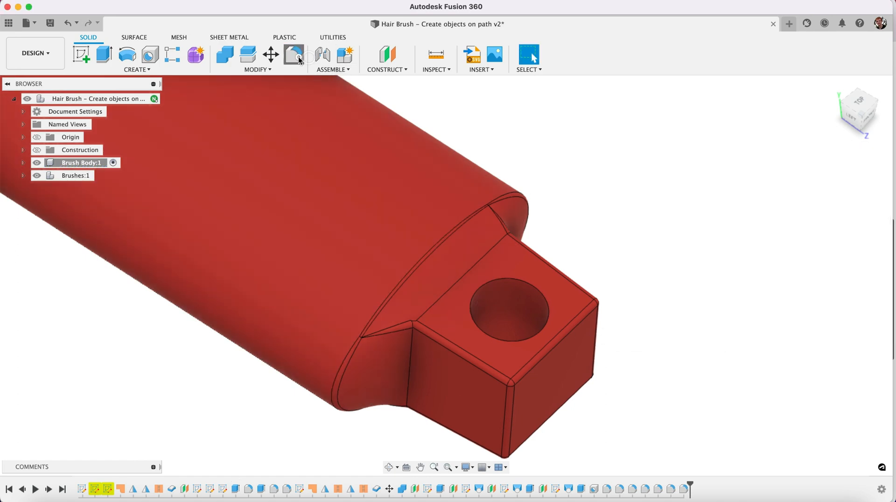
Fillet the tab's remaining top edges and its junction with the handle end at 0.5 mm
left_click(295, 54)
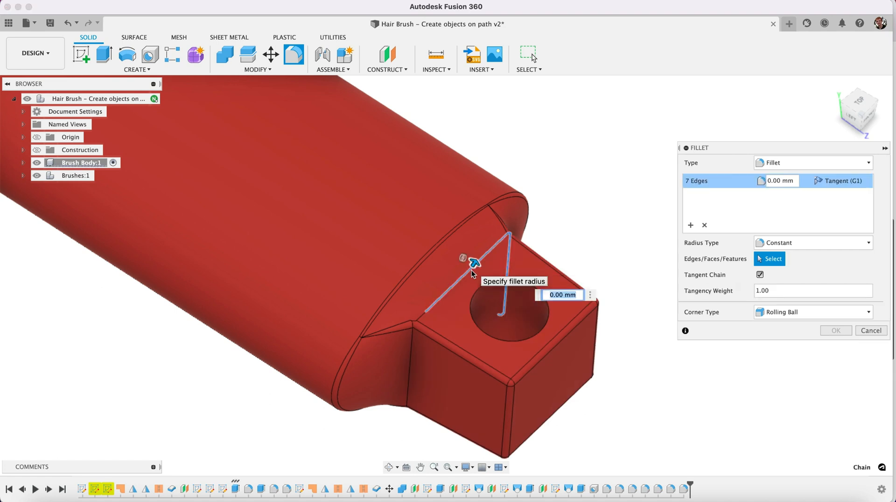
left_click(422, 312)
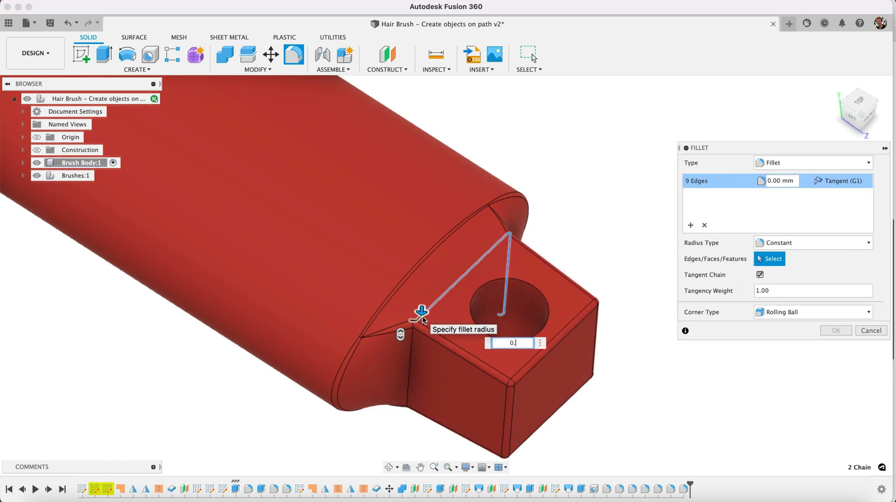
type("0.5")
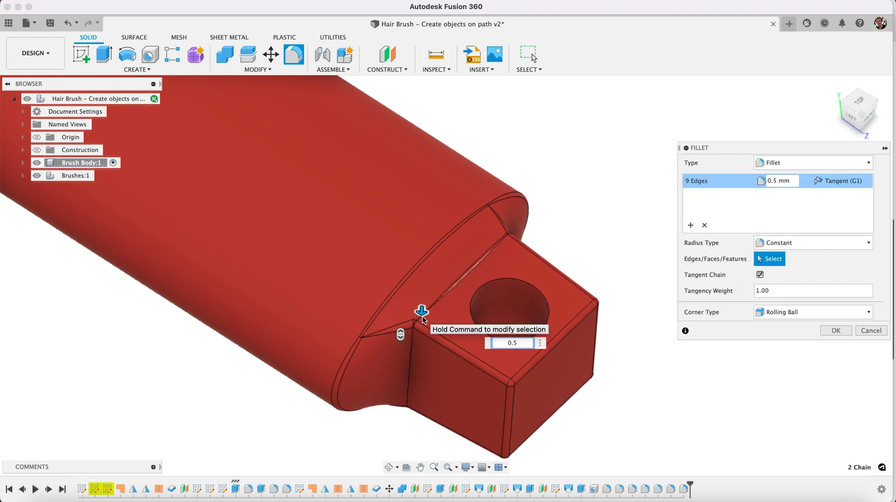
left_click(835, 330)
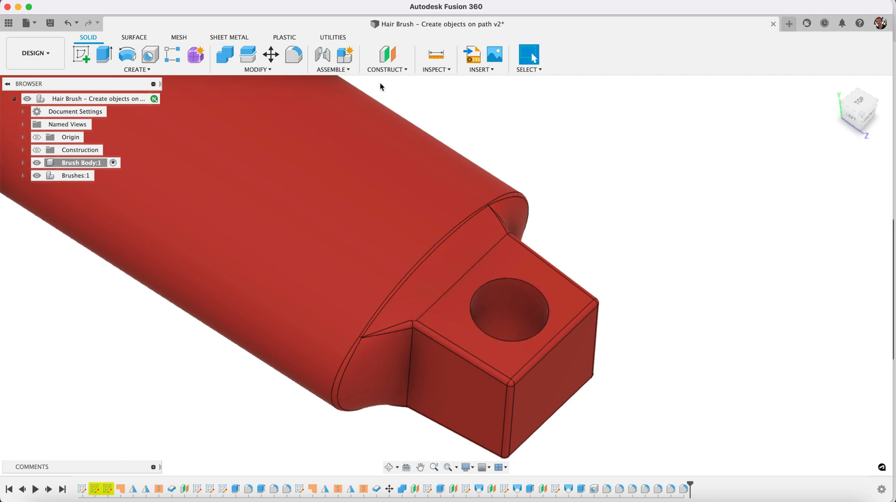
left_click(294, 54)
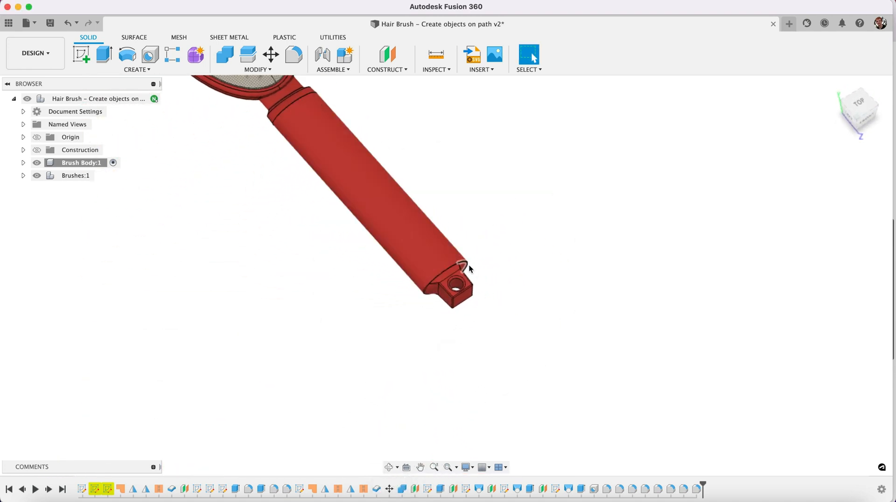
Zoom out to view the whole handle end with its filleted tab and through hole
scroll("up", 3)
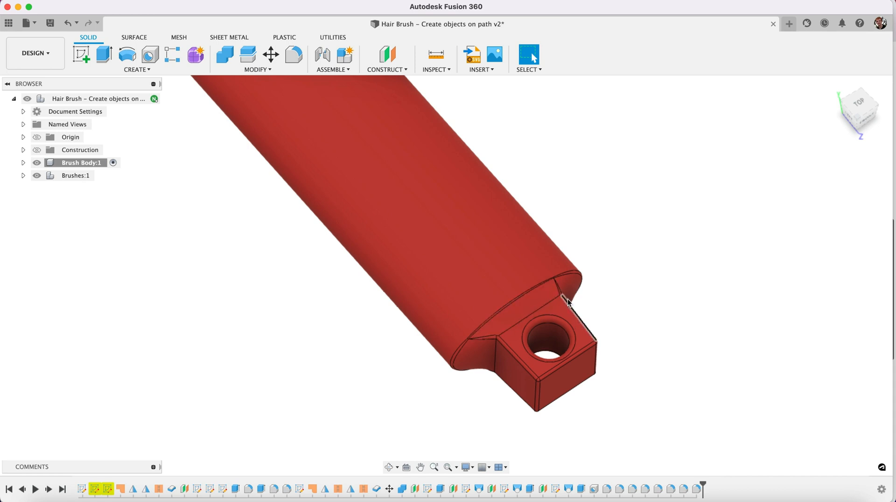
mouse_move(391, 467)
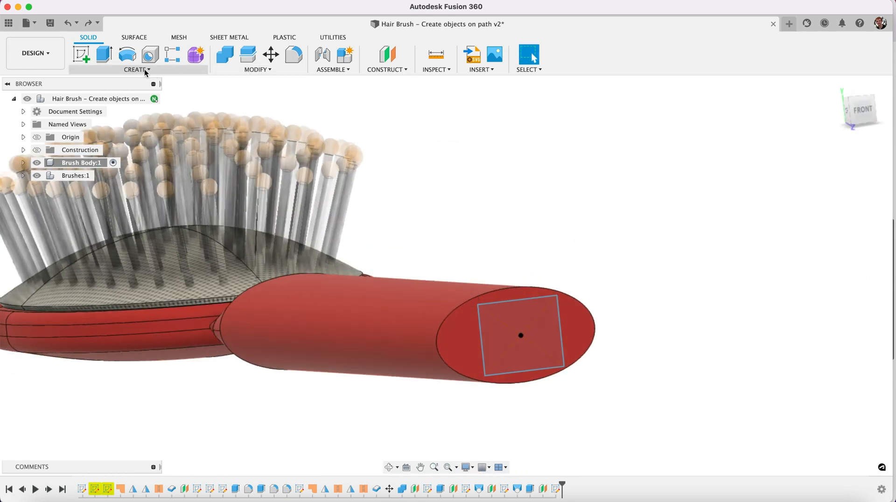
left_click(137, 69)
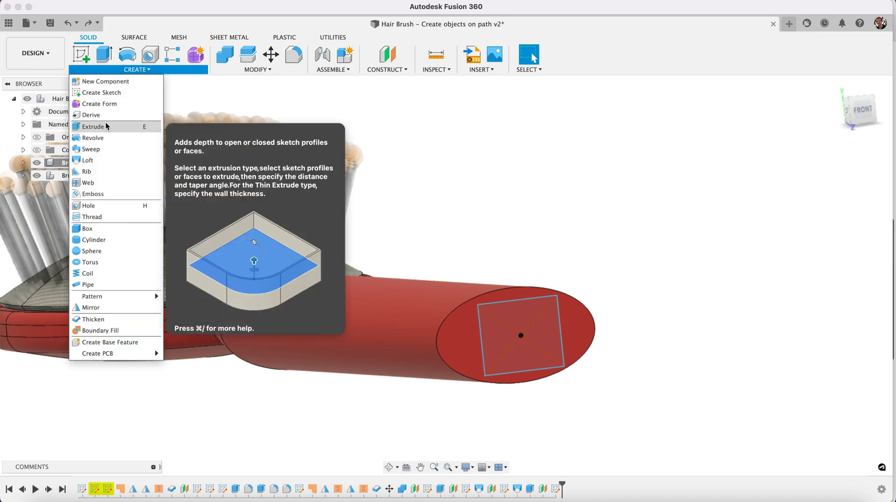
left_click(87, 160)
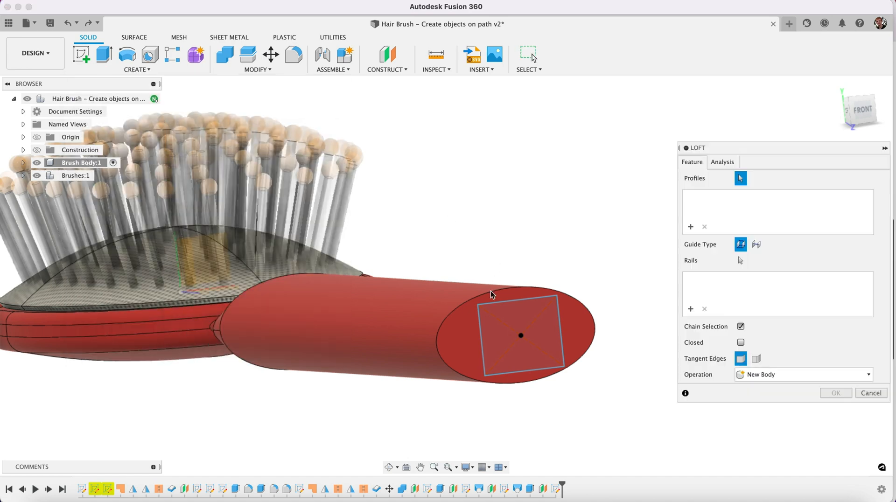
left_click(520, 335)
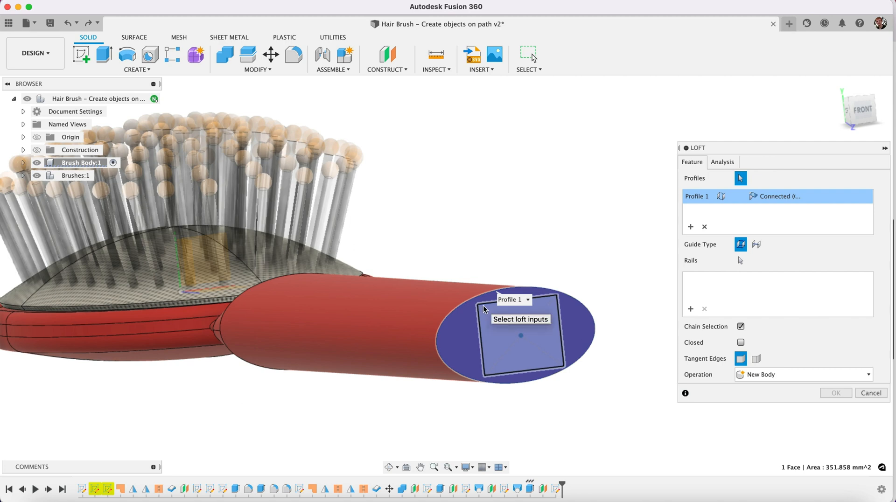
left_click(520, 336)
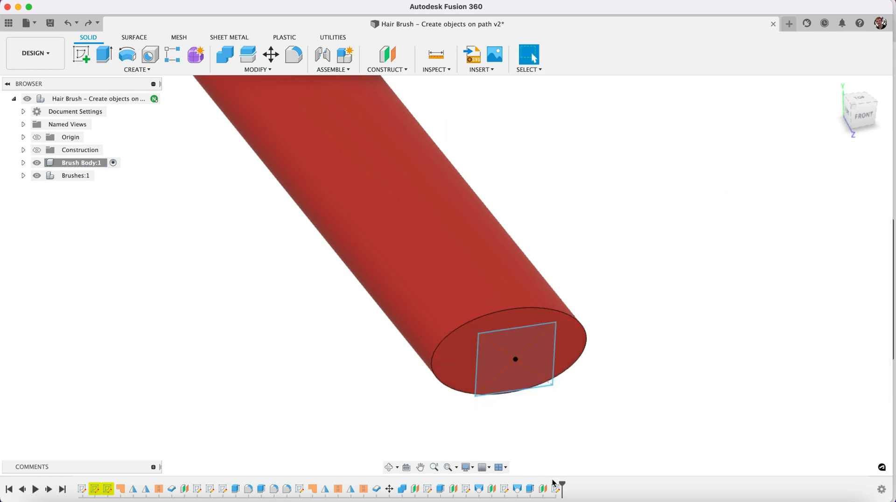
left_click(514, 358)
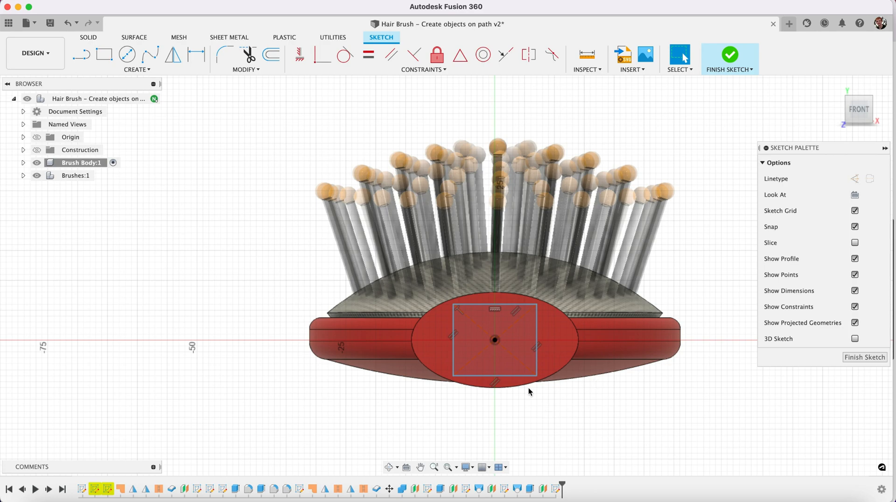
mouse_move(391, 491)
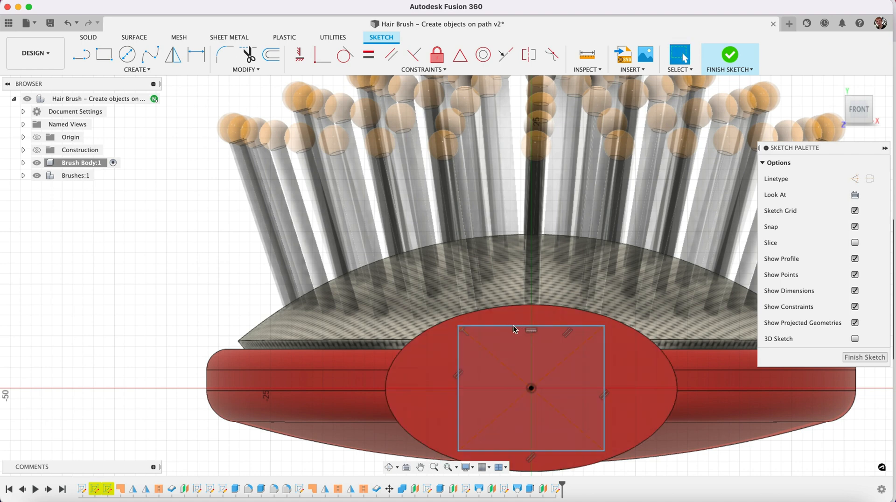
Shrink the square to about 12 mm by adjusting its top side and finish the sketch
left_click(511, 341)
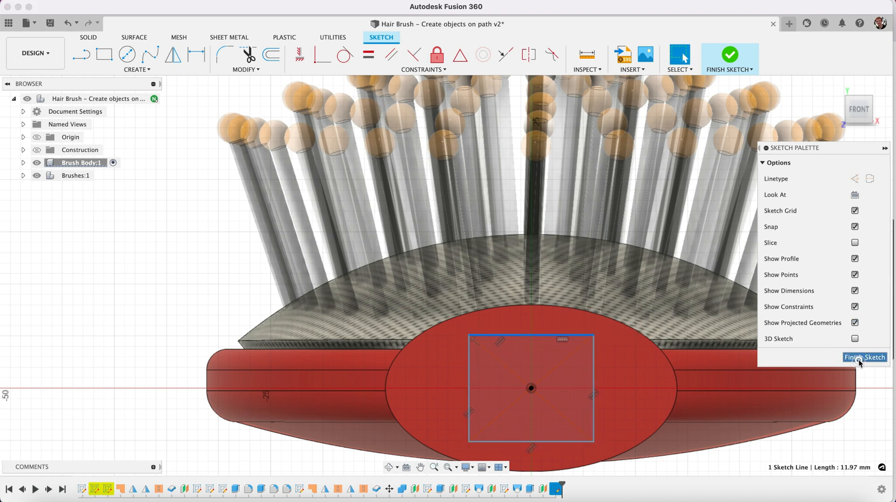
left_click(864, 357)
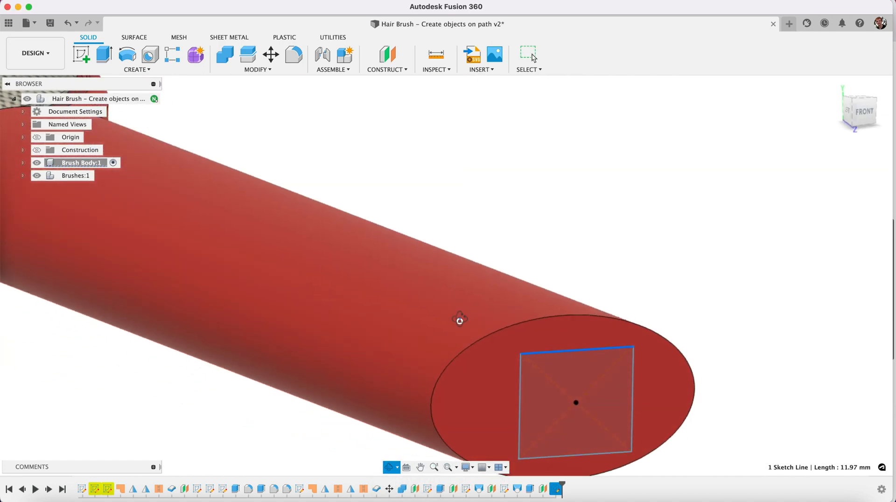
Start a Loft from the handle end face and cancel it when the rails come out unsmooth
left_click(136, 59)
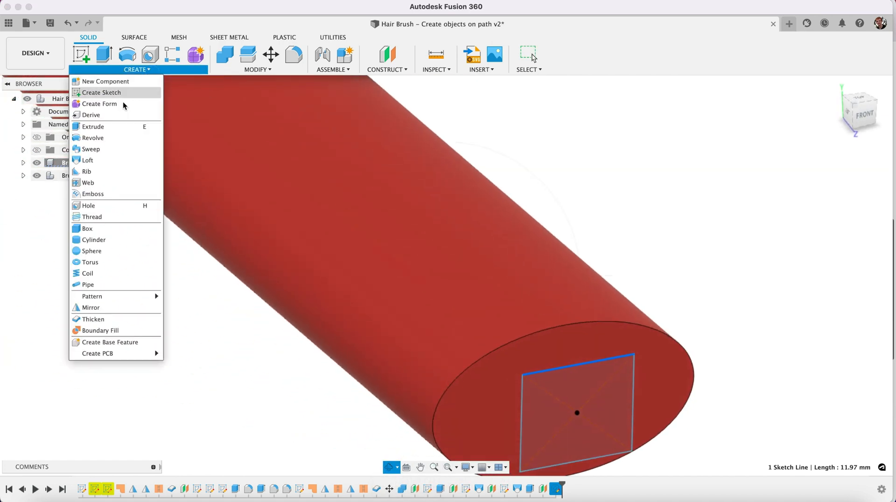
mouse_move(87, 159)
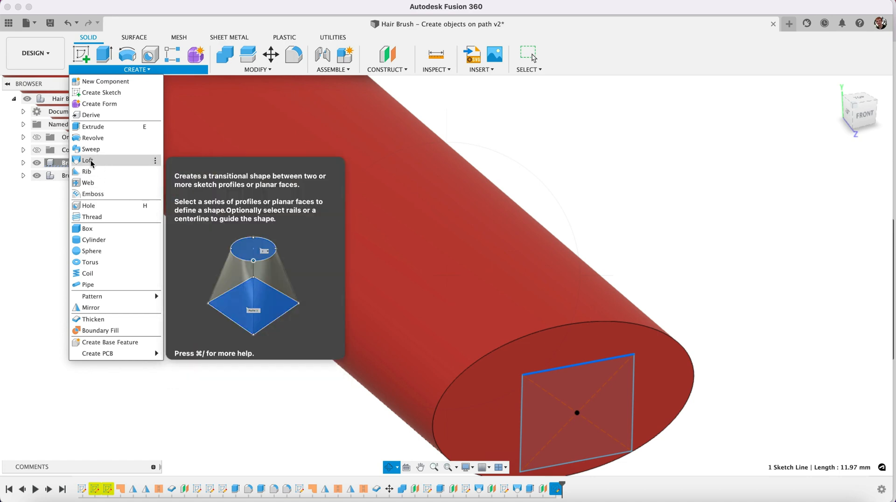
left_click(88, 160)
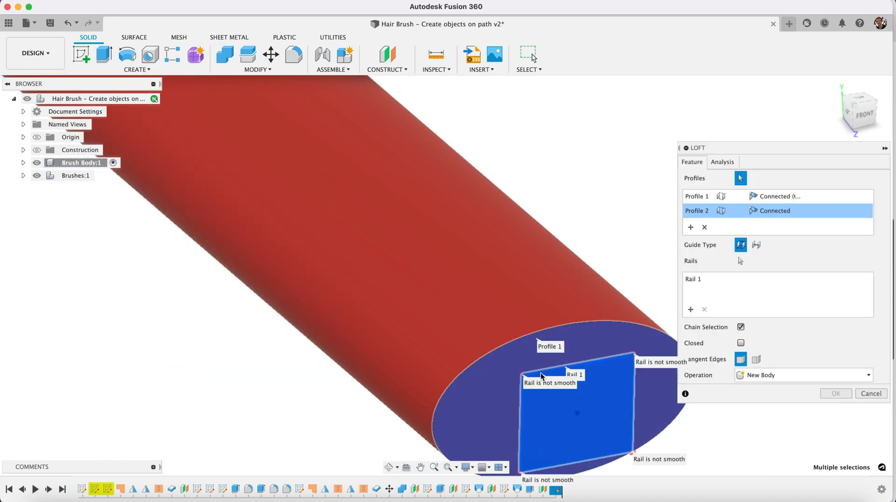
left_click(871, 393)
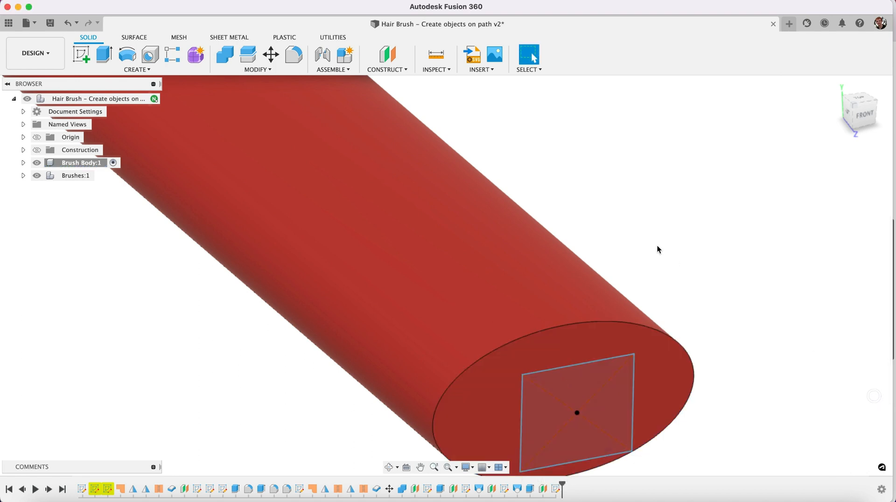
Retry the Loft with the square as second profile, Centerline guide and Chain Selection off
left_click(136, 65)
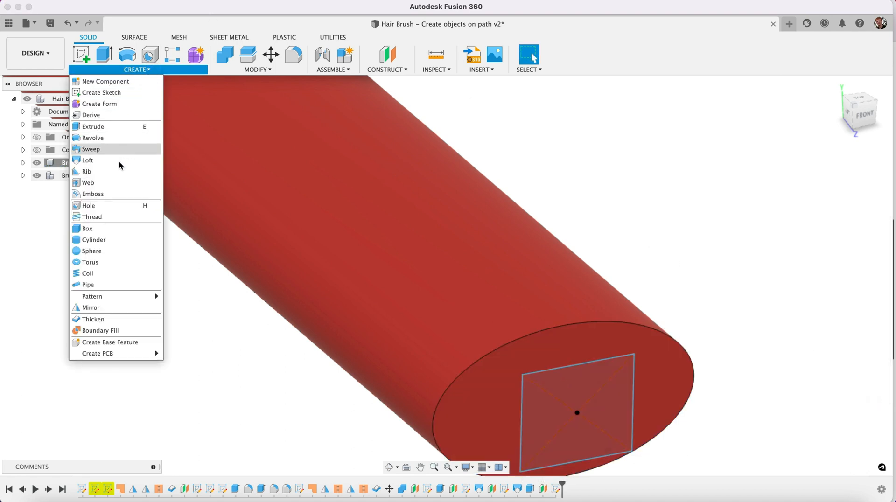
mouse_move(86, 160)
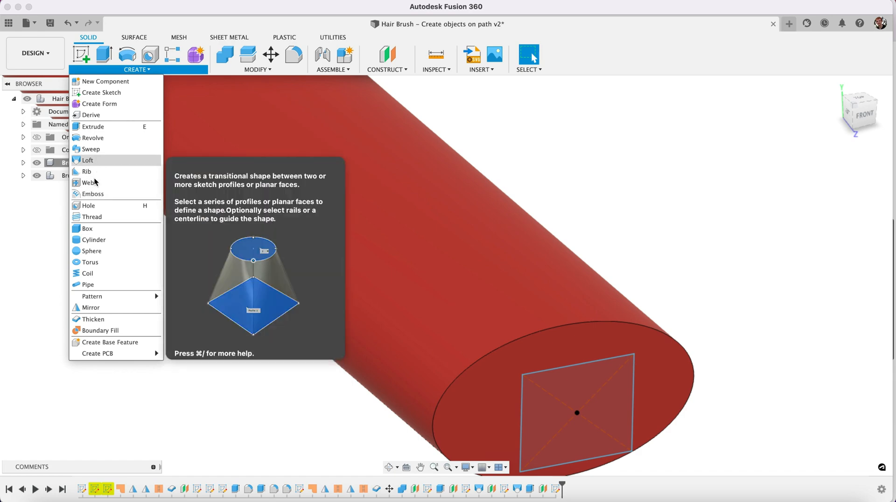
left_click(88, 159)
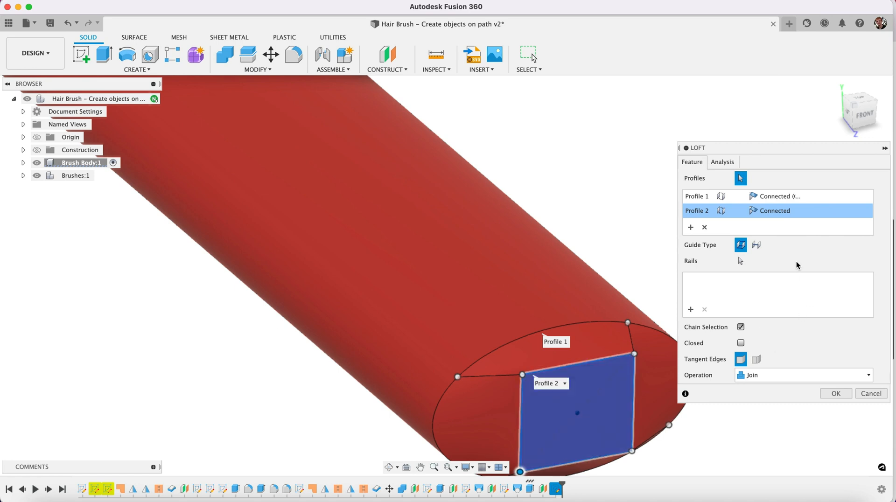
left_click(756, 244)
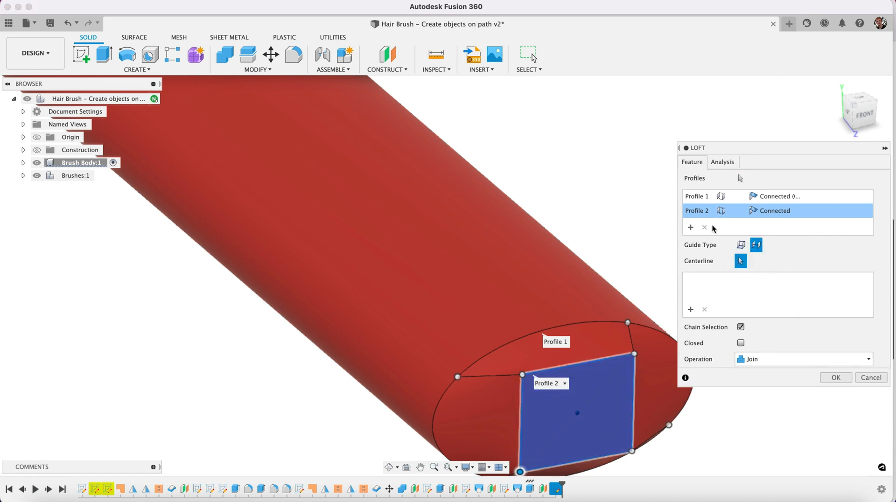
left_click(740, 261)
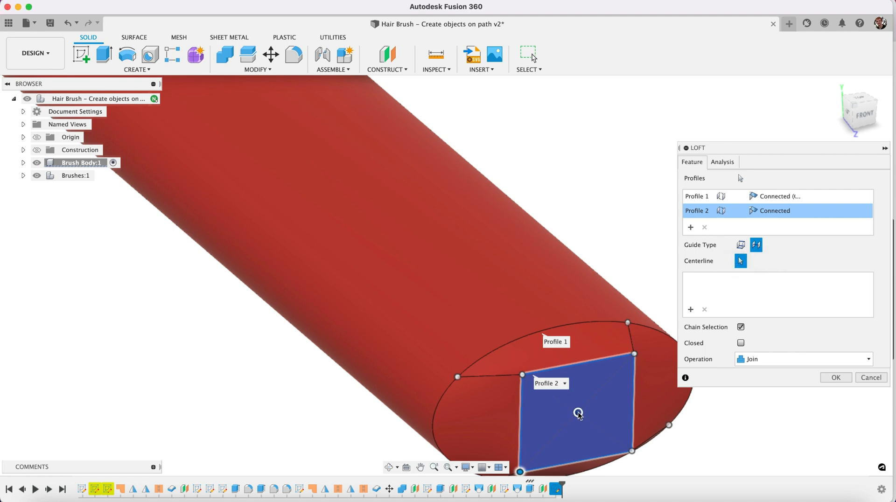
left_click(741, 260)
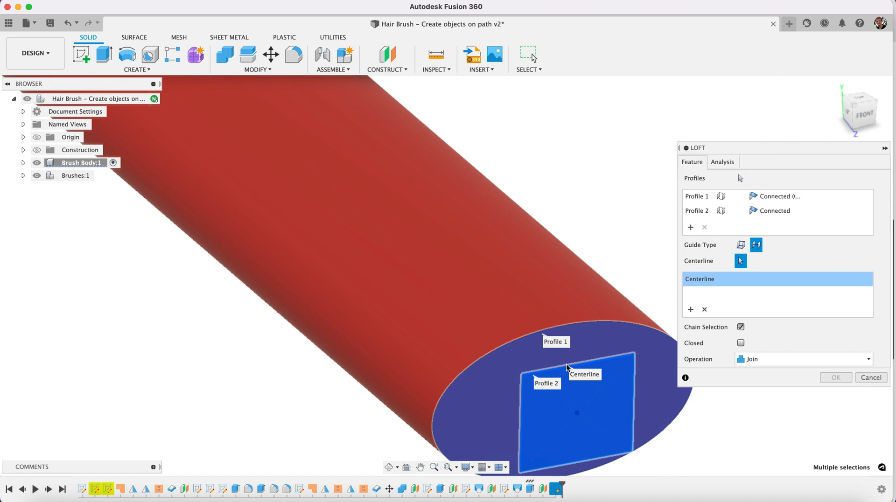
mouse_move(789, 363)
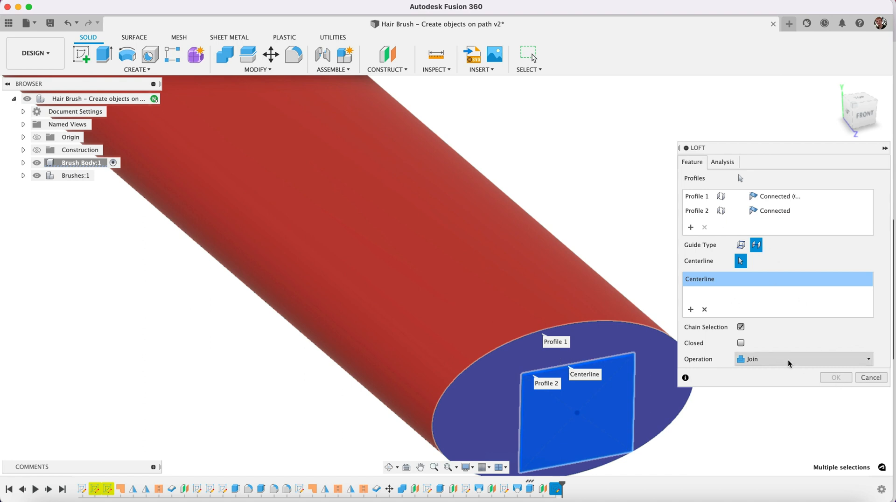
left_click(741, 343)
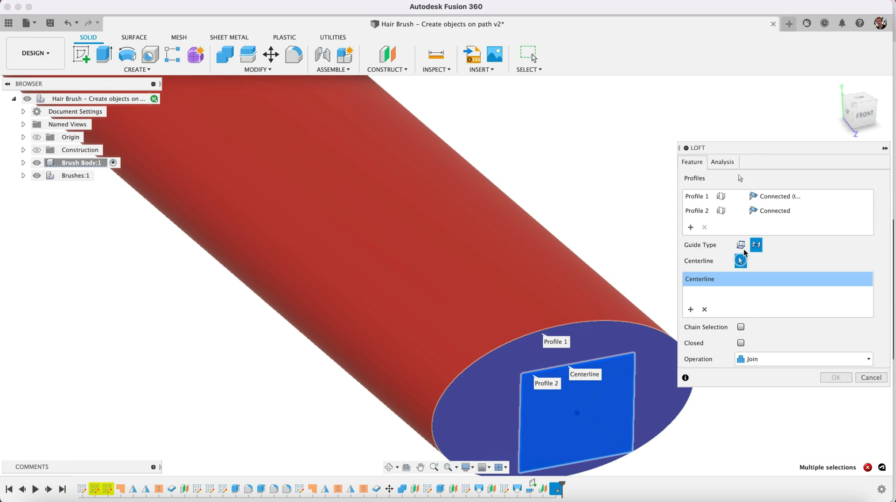
left_click(741, 244)
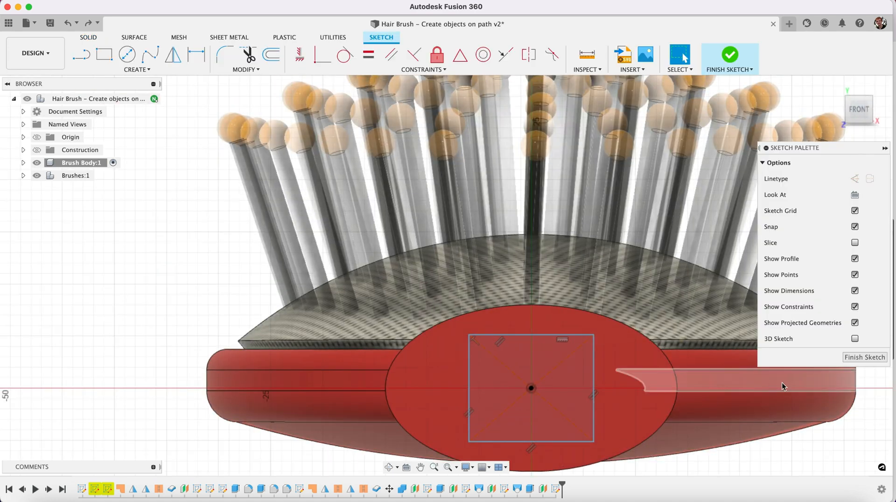
Remove the square sketch and round the handle end rim with a fillet of about 10 mm
right_click(531, 387)
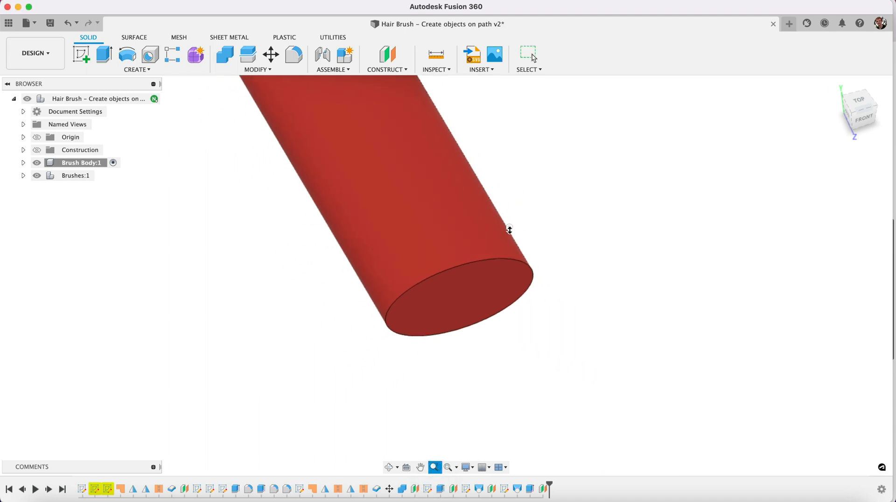
left_click(293, 55)
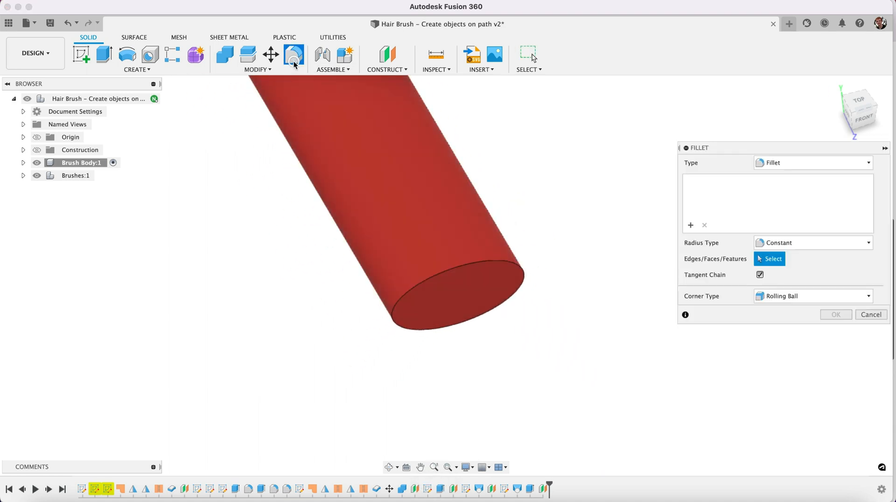
left_click(452, 269)
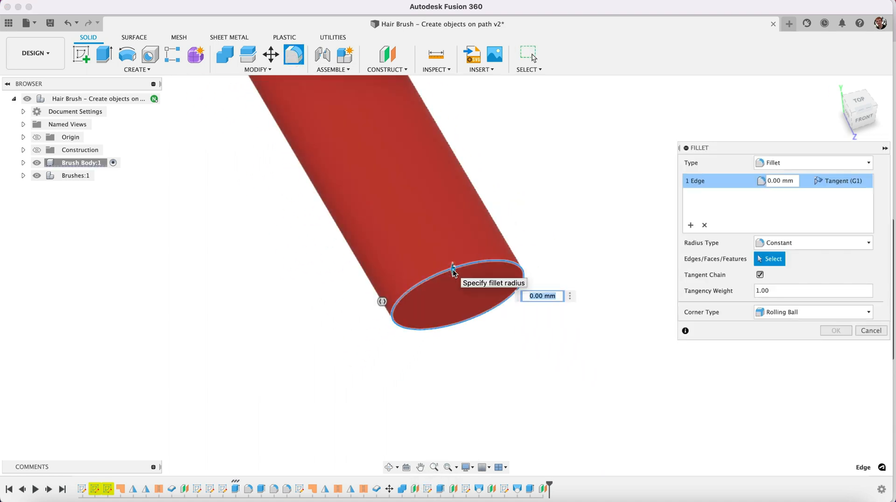
type("10")
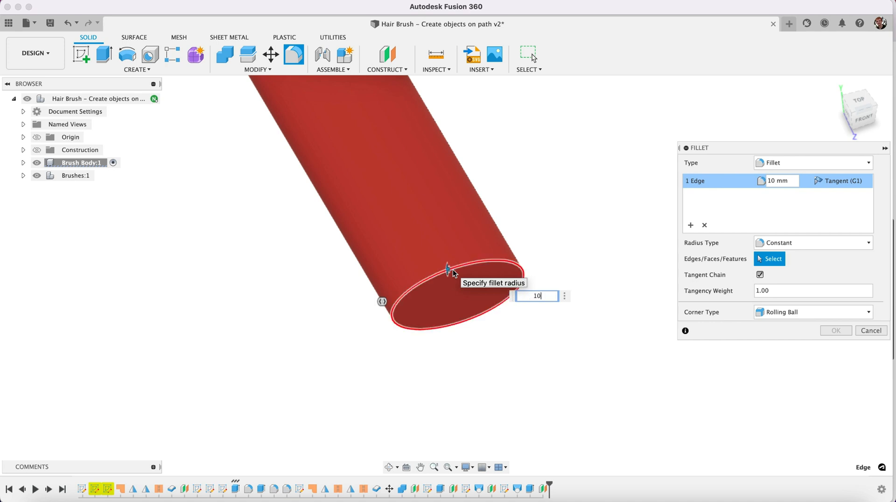
type("2")
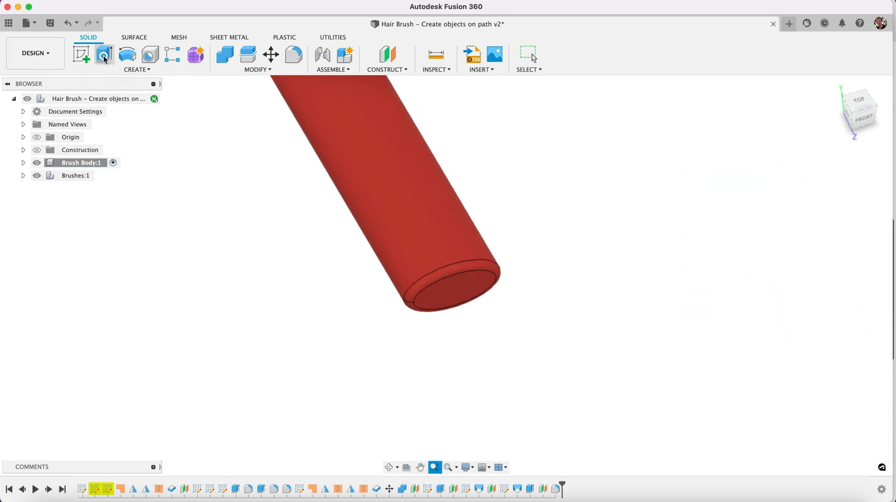
Extrude the narrow end stub longer and fillet its outer edge at 5 mm
left_click(104, 55)
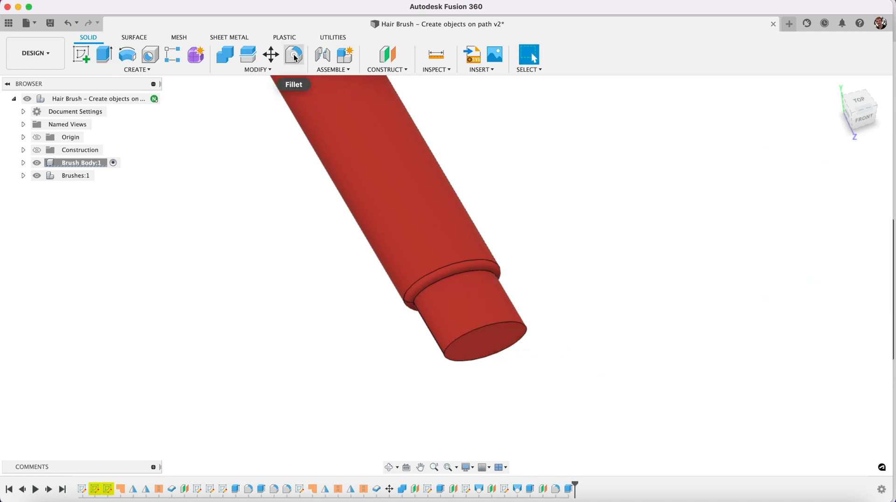
left_click(294, 54)
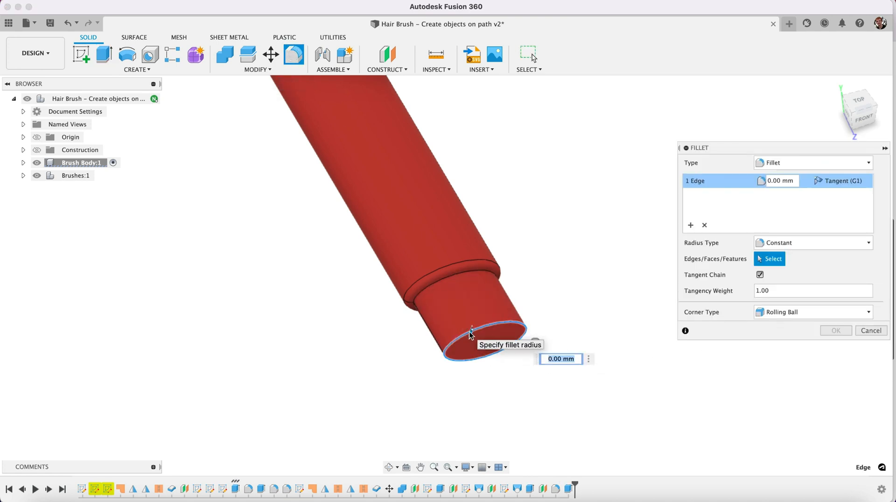
type("5")
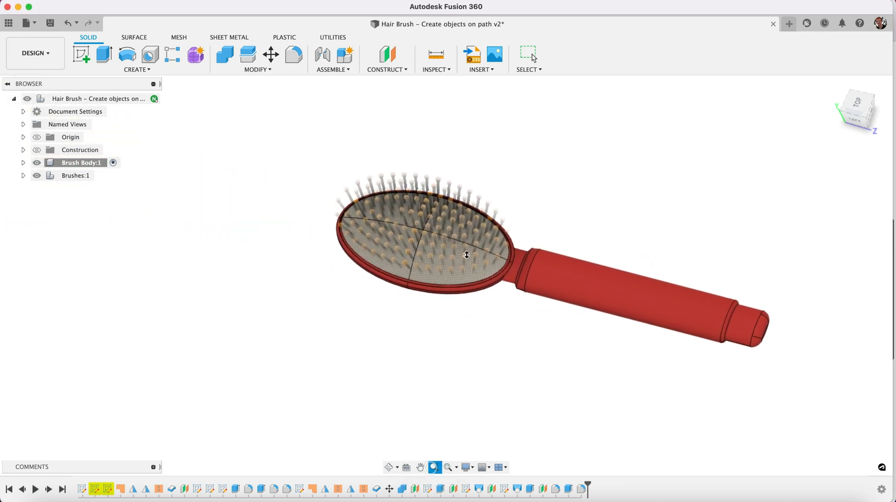
Fillet the bristle pad's rim edges at 0.5 mm
left_click(293, 54)
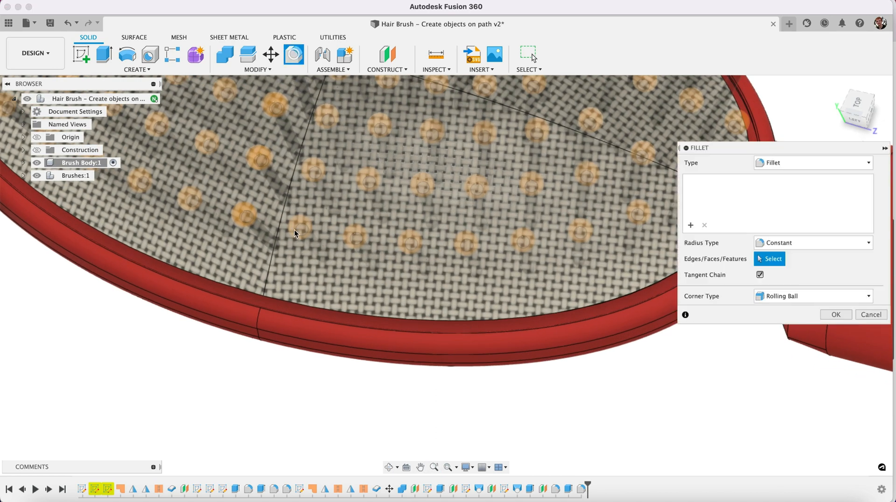
left_click(240, 295)
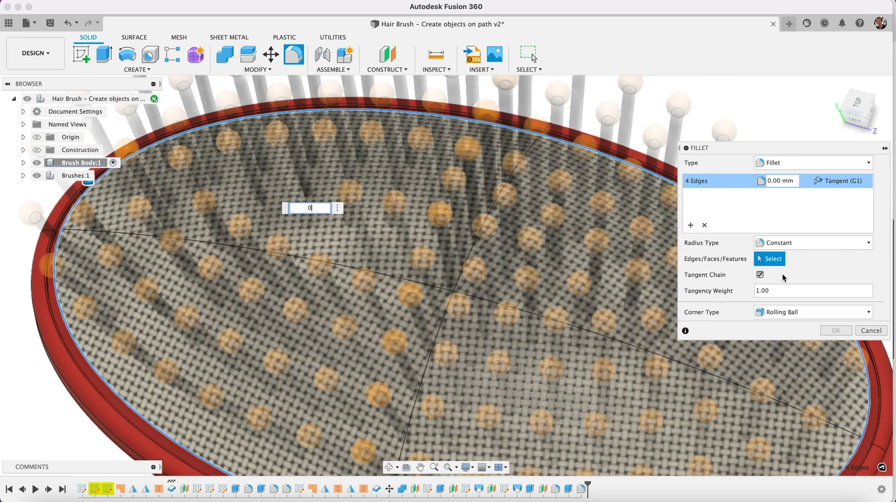
type("0.5")
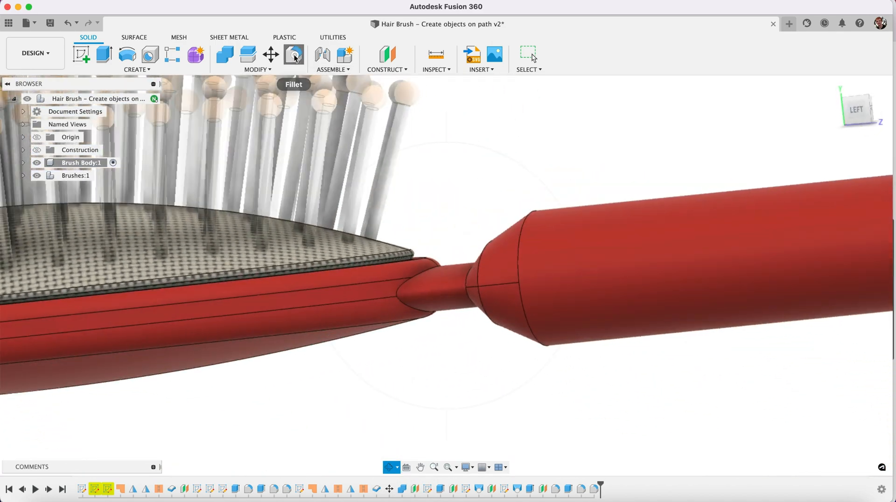
Fillet the edge where the neck meets the handle
left_click(294, 54)
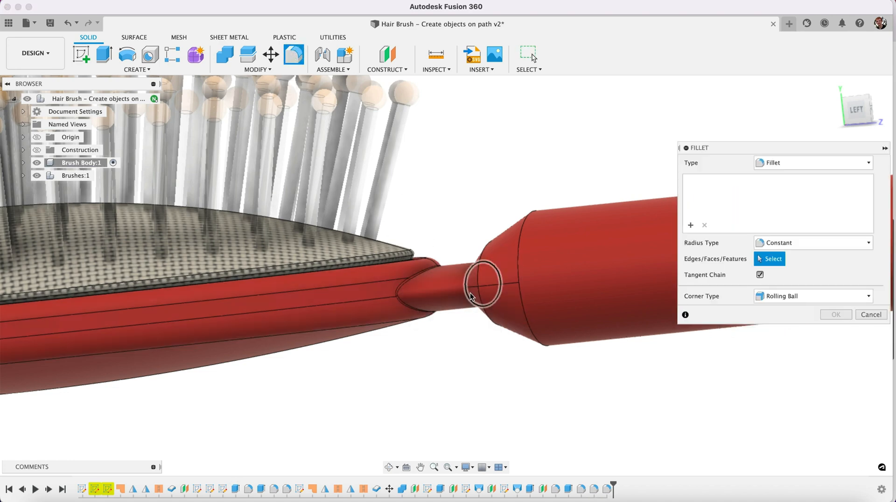
left_click(481, 283)
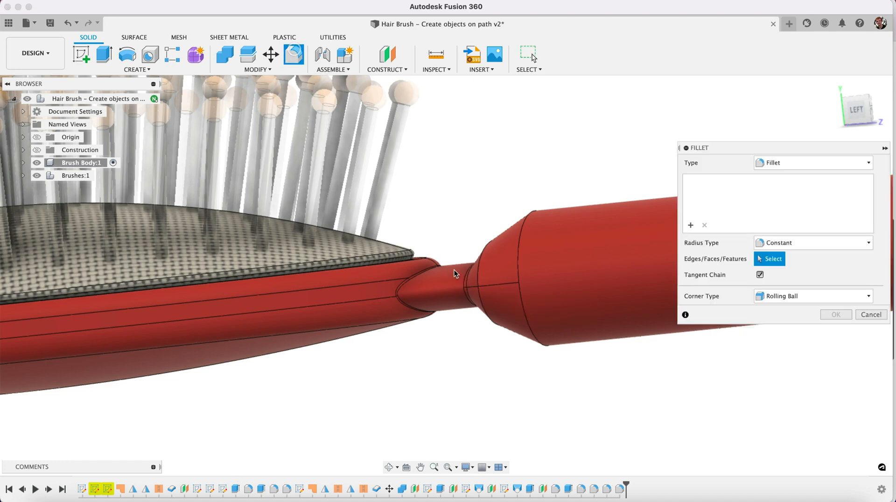
left_click(474, 280)
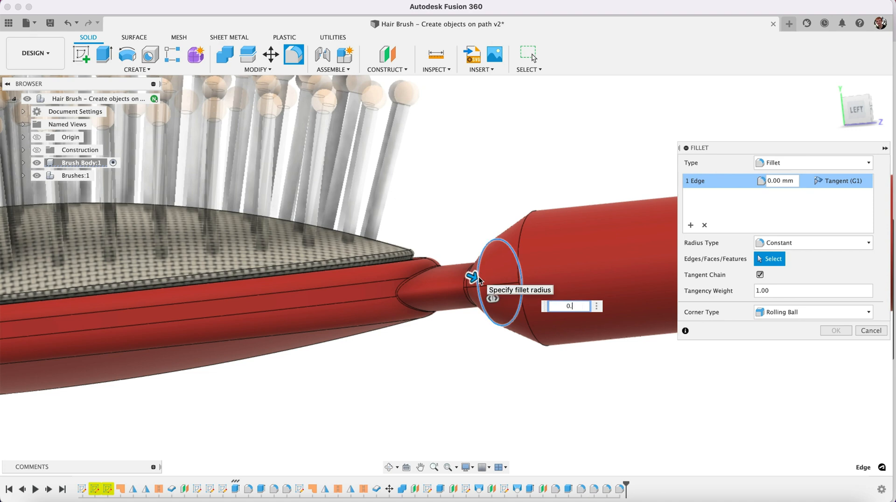
left_click(872, 331)
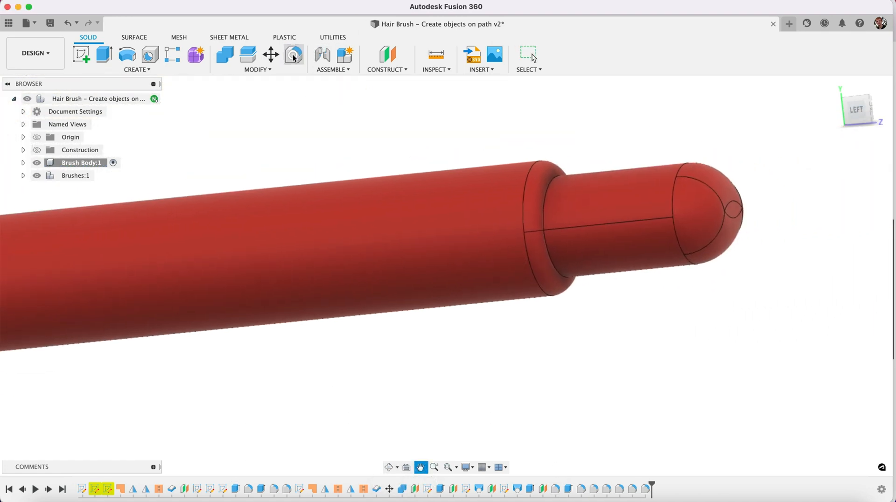
Fillet the step edge where the narrower stub meets the handle end
left_click(549, 192)
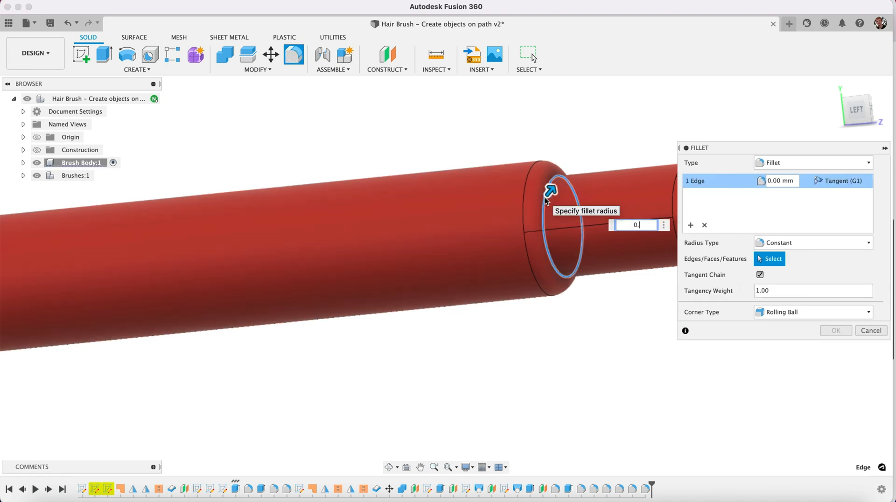
left_click(835, 331)
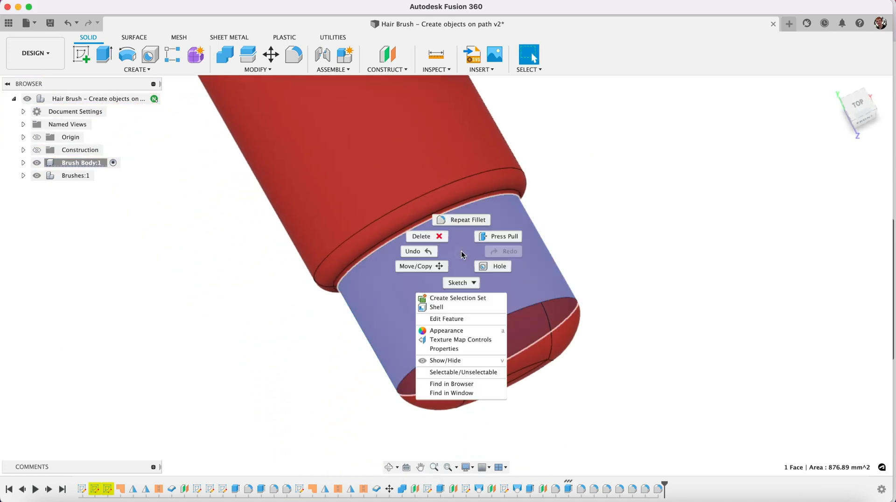
Apply Plastic - Glossy (Black) appearance to the end cap and neck band faces
left_click(812, 233)
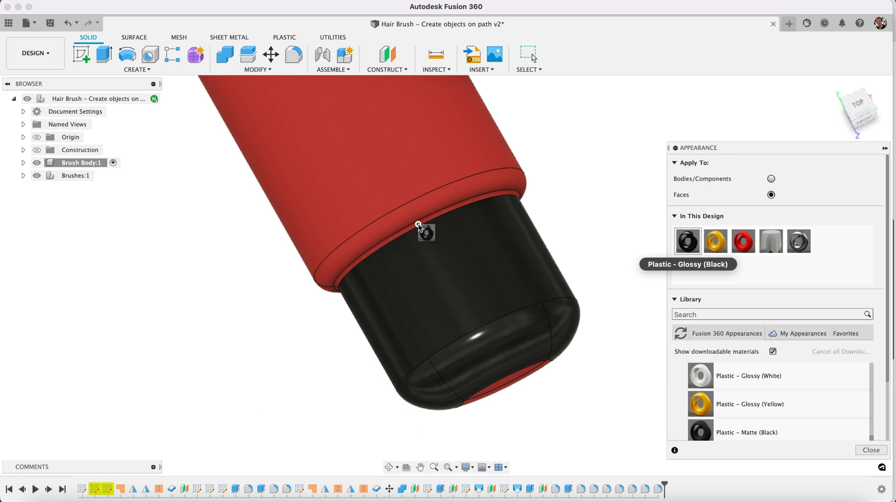
mouse_move(521, 382)
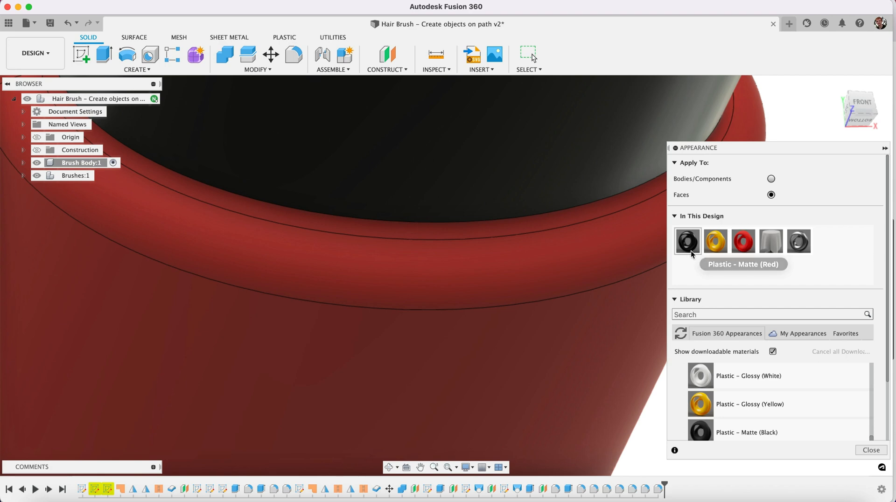
mouse_move(499, 231)
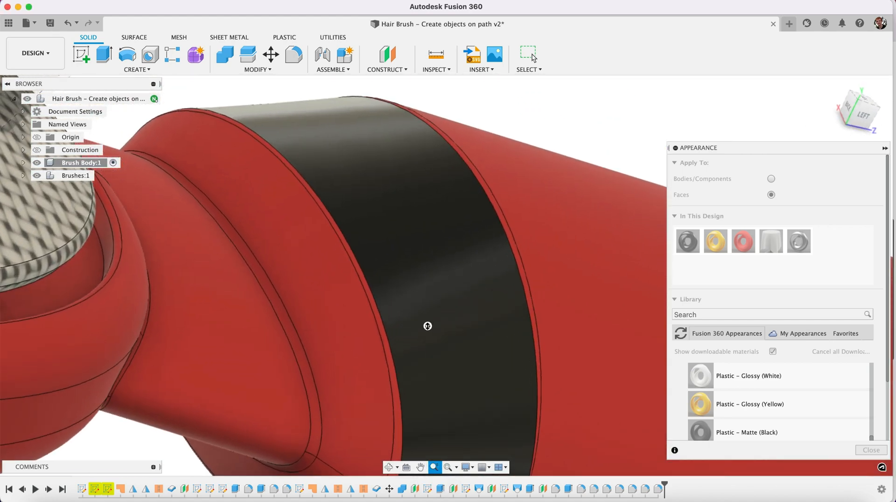
mouse_move(687, 241)
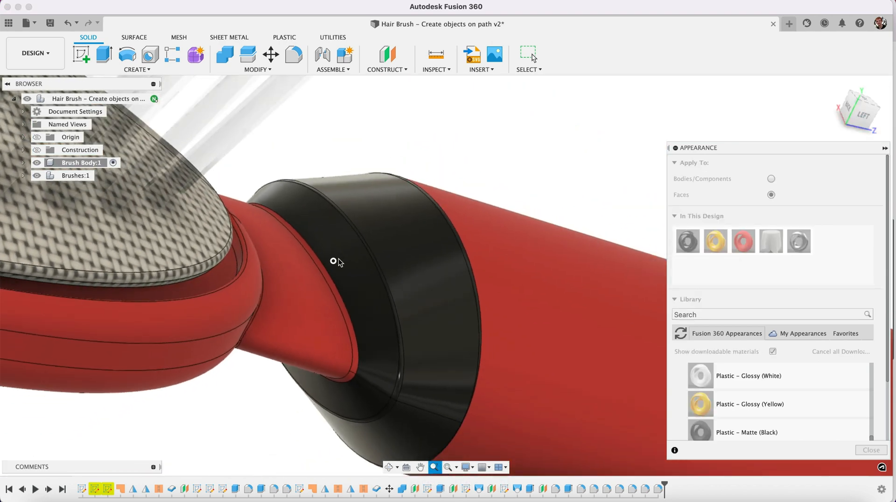
mouse_move(688, 241)
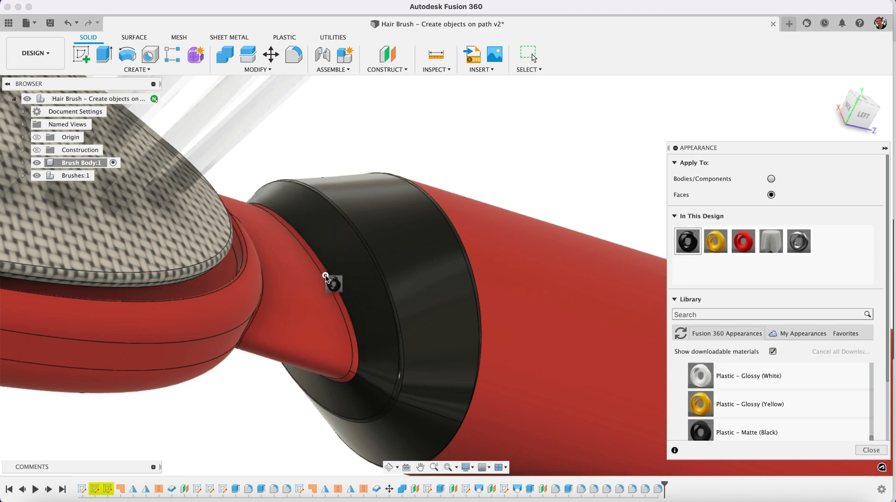
mouse_move(435, 468)
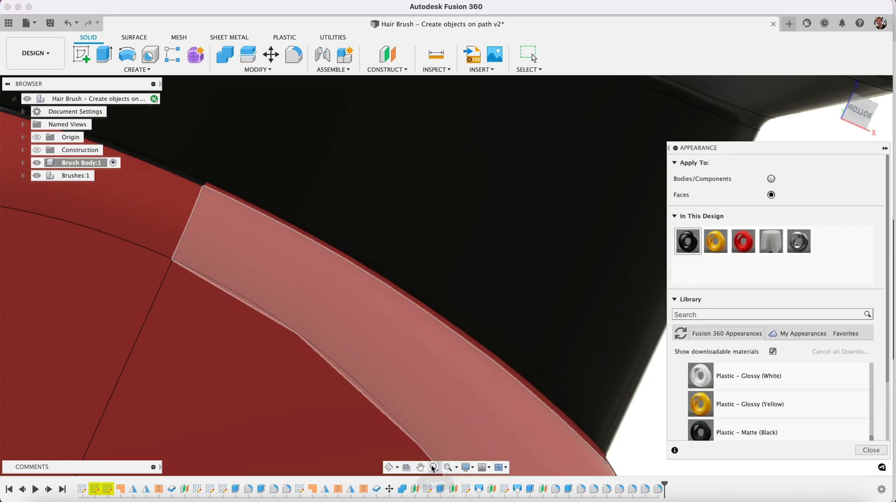
mouse_move(688, 241)
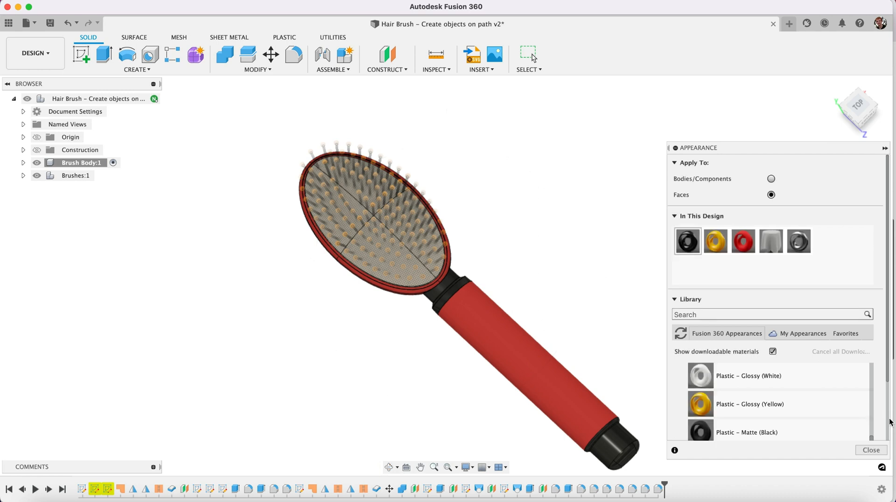
Close the Appearance dialog and set the visual style to Shaded without edge lines
left_click(870, 450)
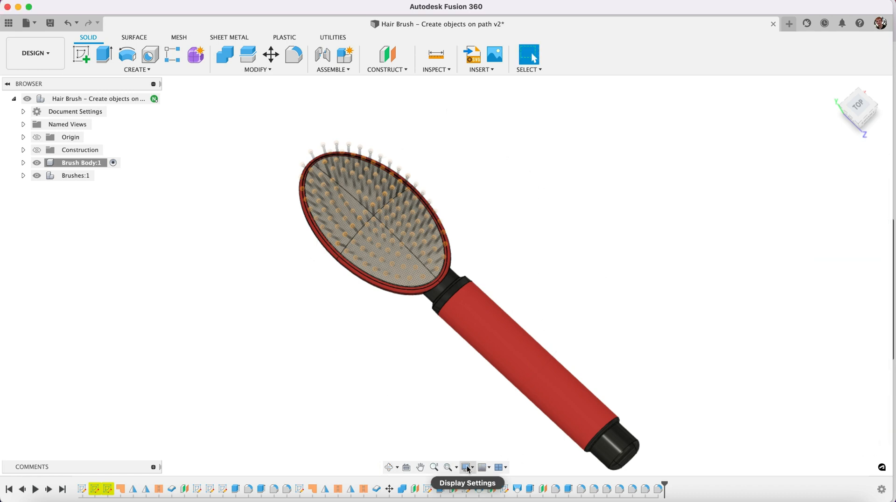
left_click(466, 467)
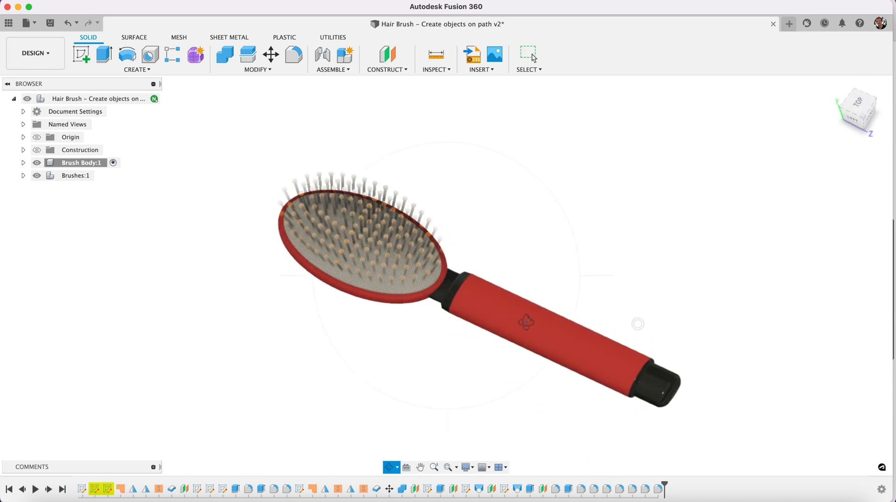
Switch from the Design to the Render workspace and orbit around the shaded brush
left_click(33, 53)
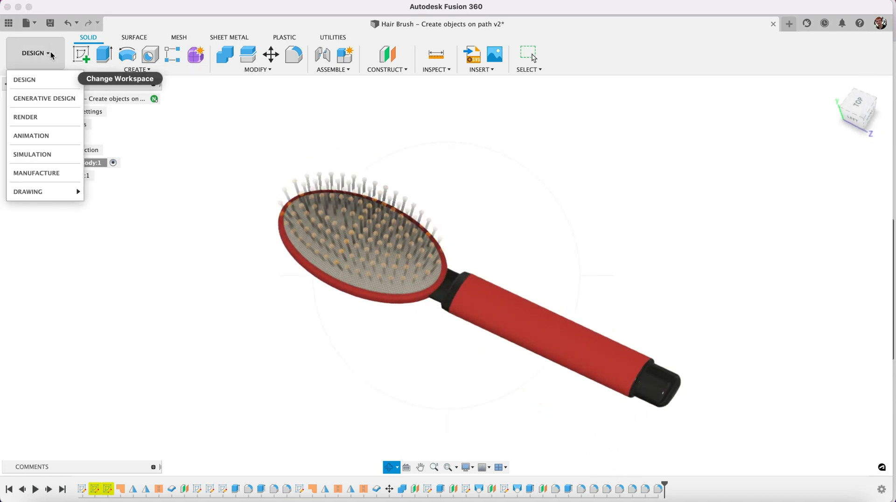
mouse_move(26, 117)
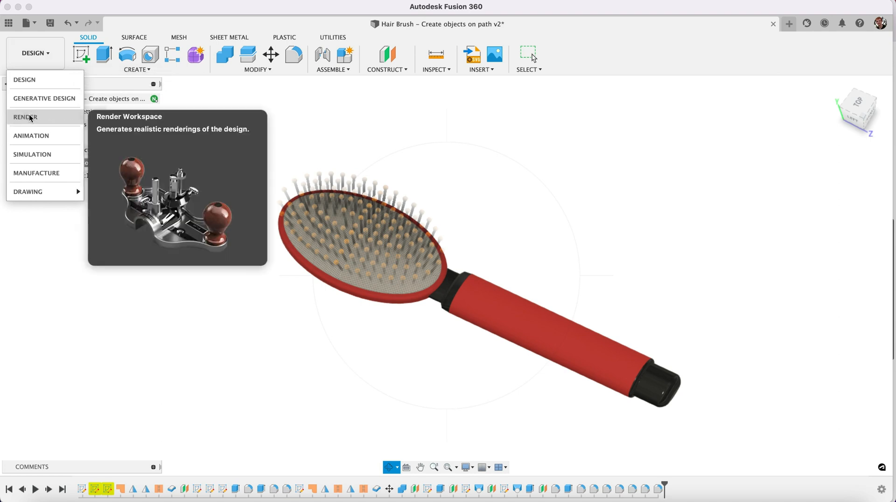
mouse_move(505, 153)
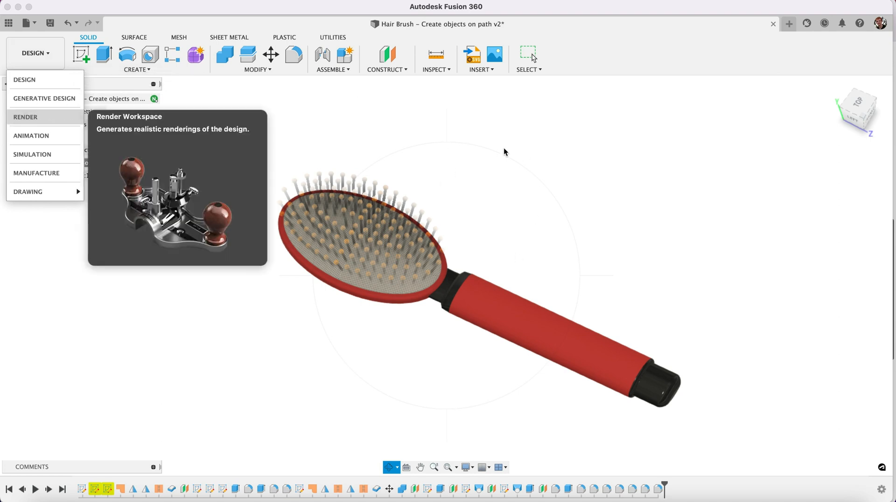
left_click(25, 117)
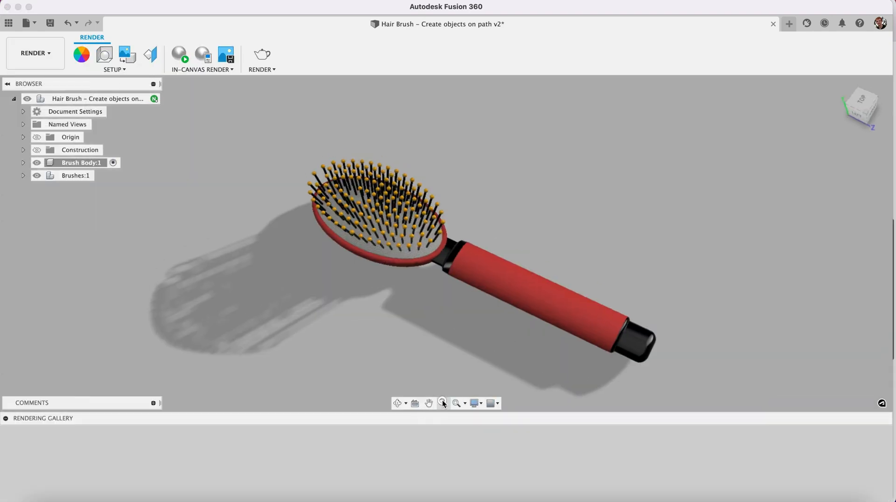
left_click(398, 403)
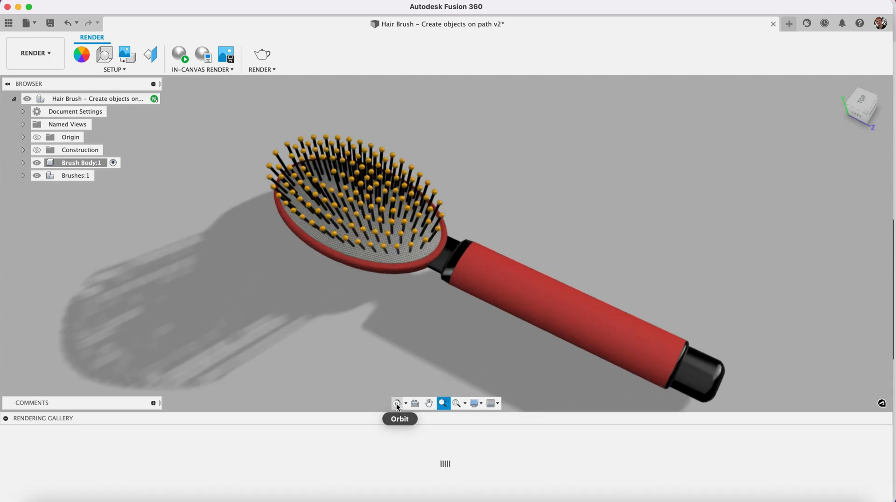